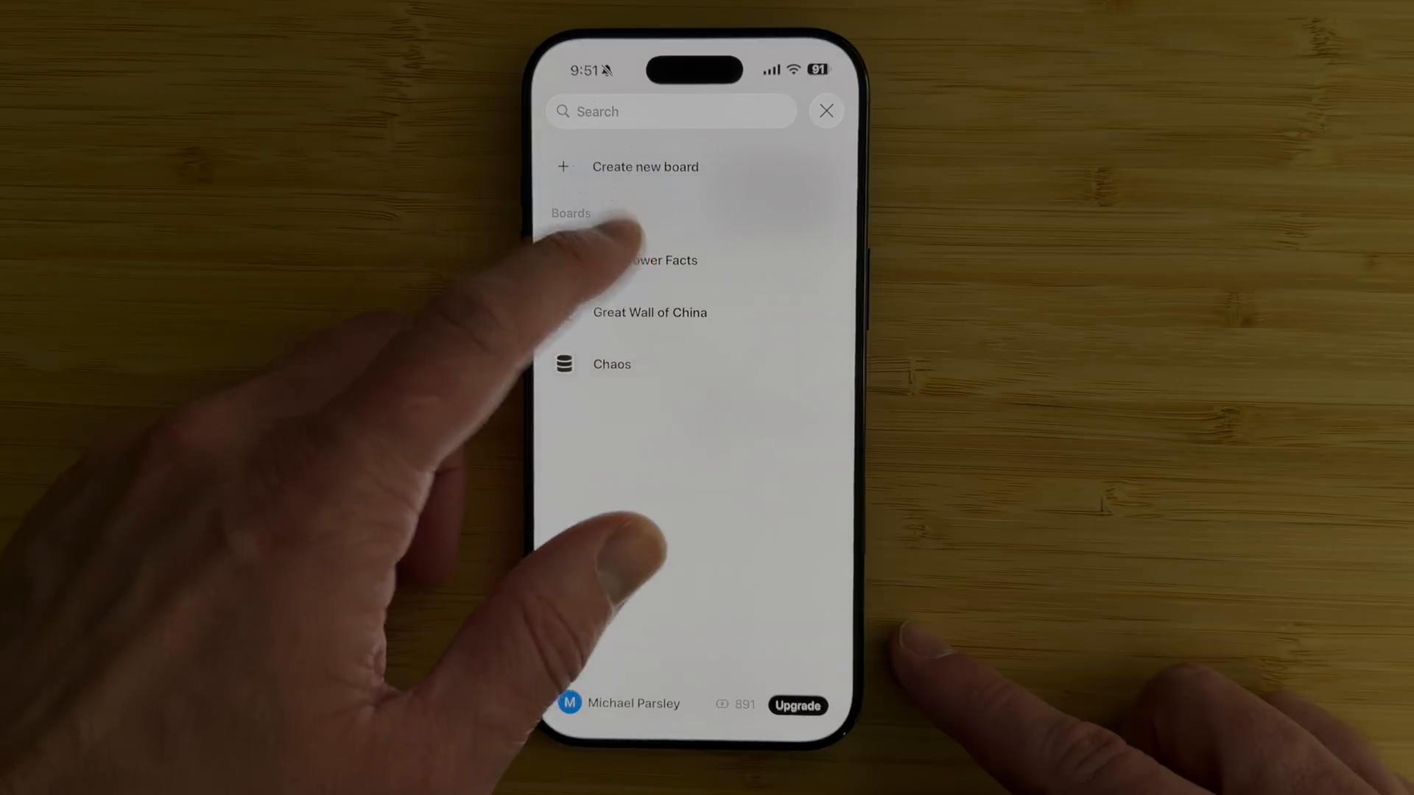
- Enter 'you' in Chrome's address bar and go to youmind.com/boards
{"action": "left_click", "coordinate": [649, 260]}
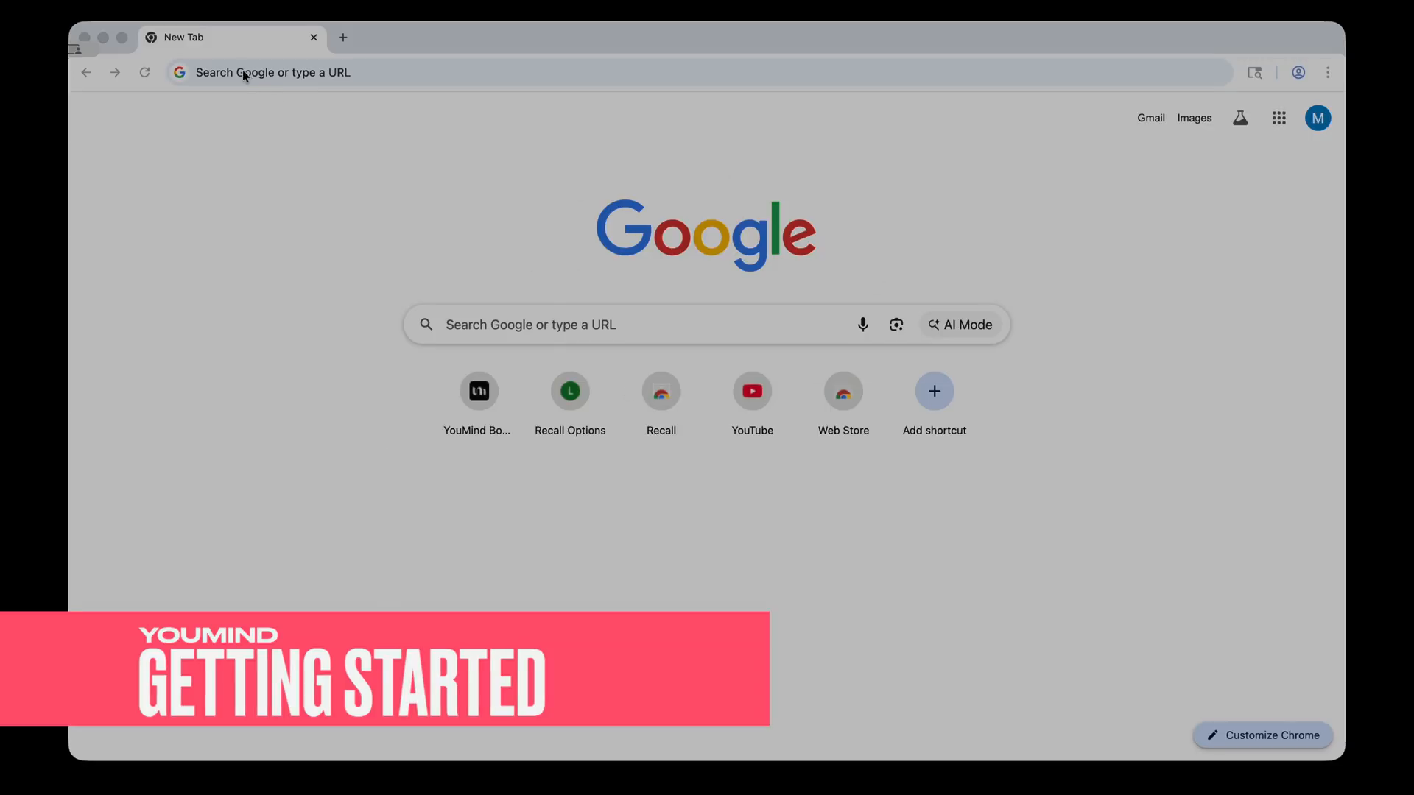
{"action": "type", "text": "youmind.com/boards"}
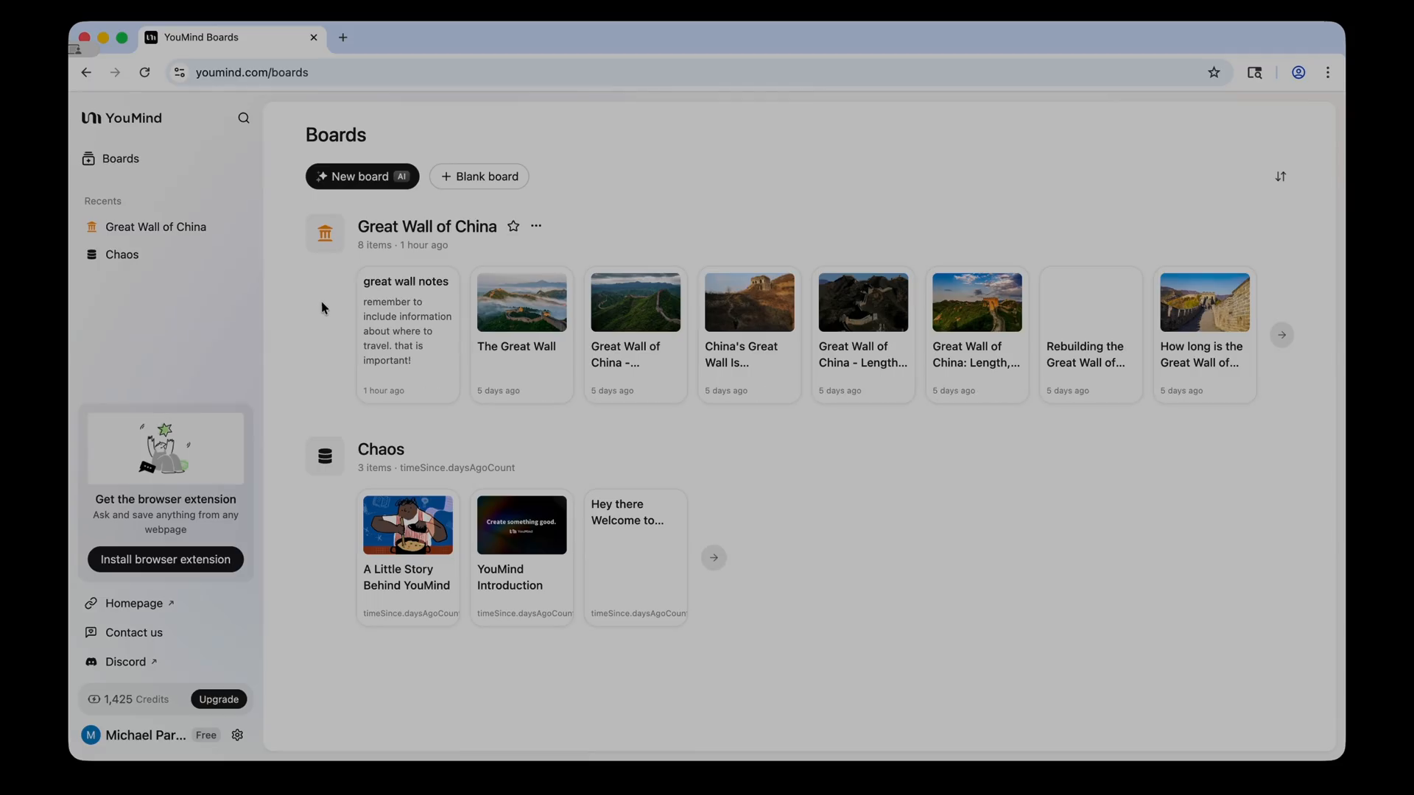
{"action": "mouse_move", "coordinate": [537, 134]}
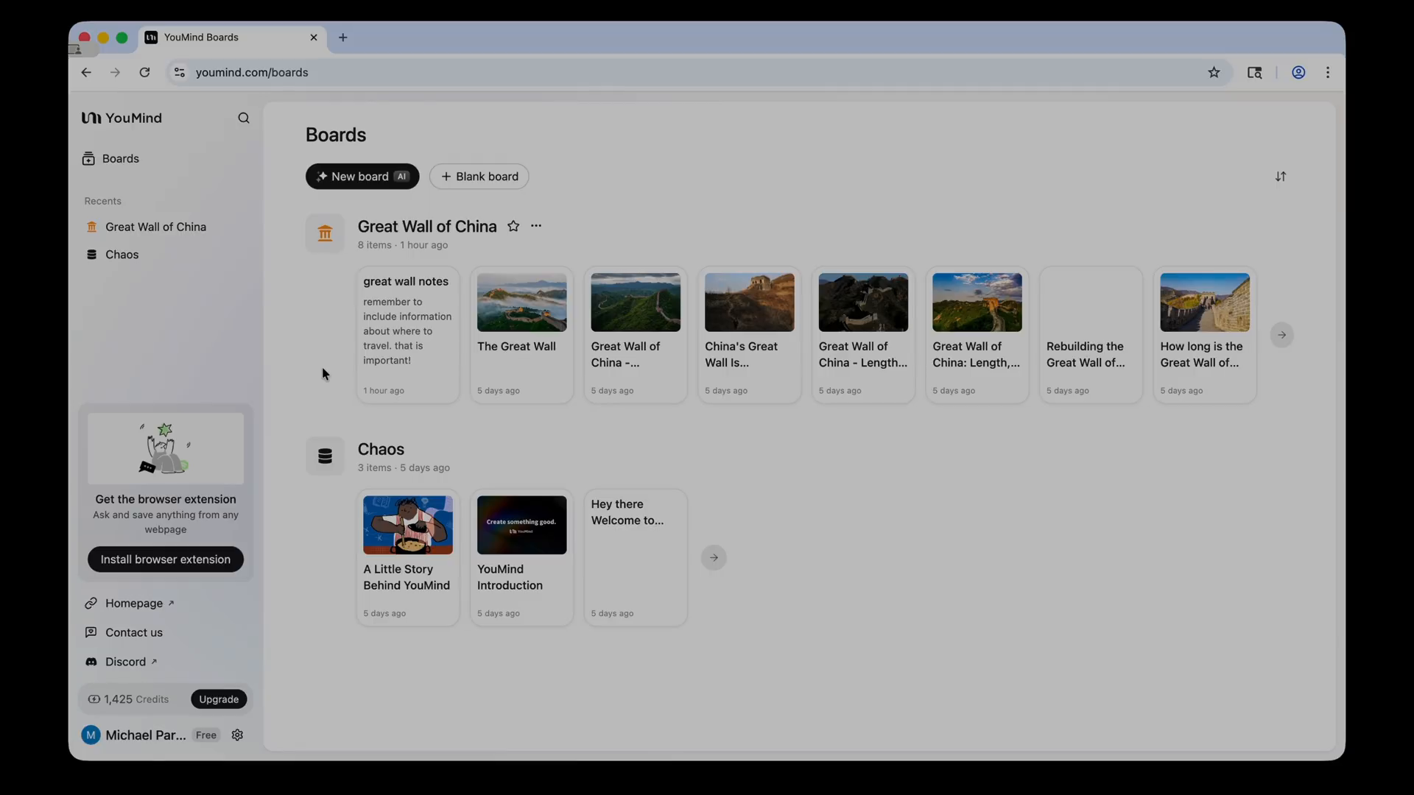
{"action": "mouse_move", "coordinate": [299, 302]}
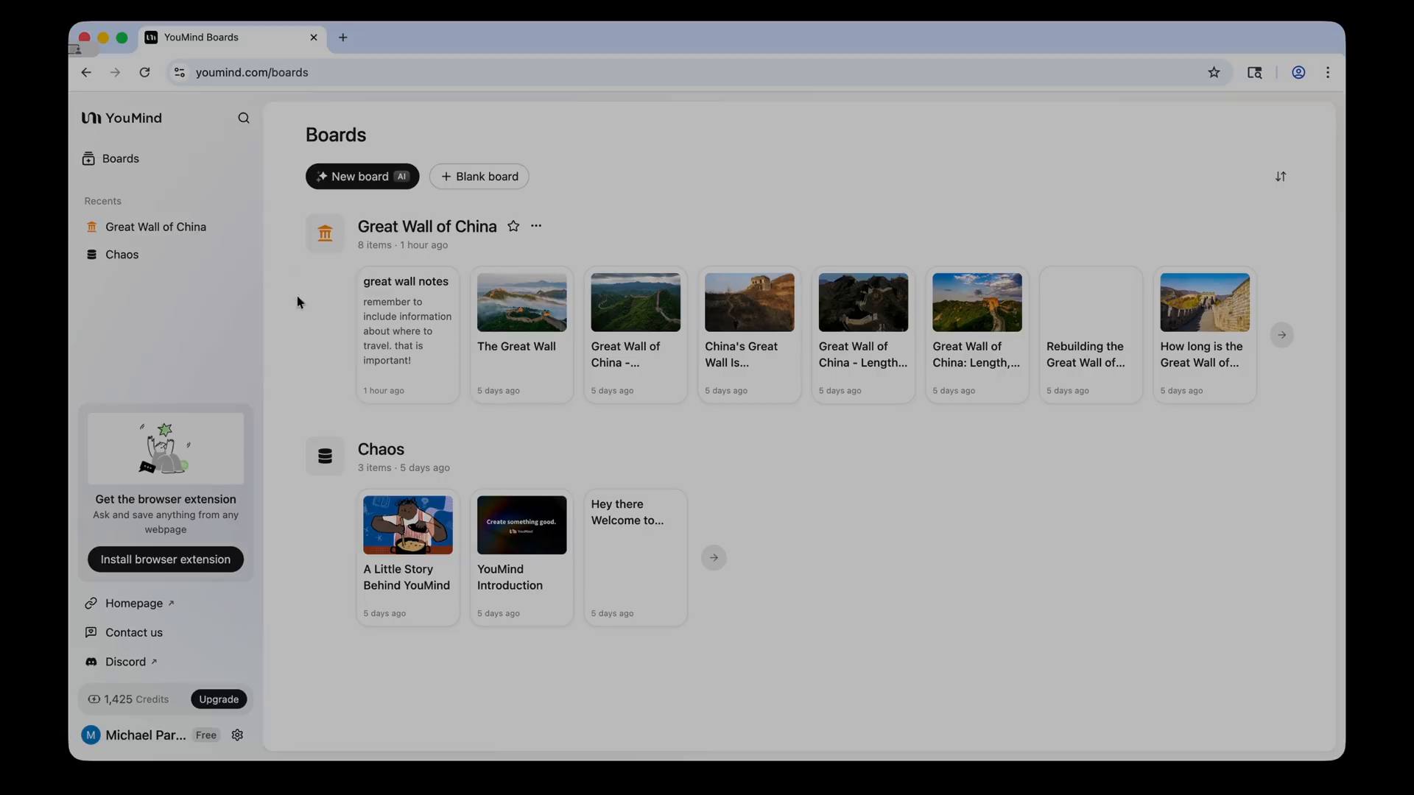
{"action": "mouse_move", "coordinate": [324, 473]}
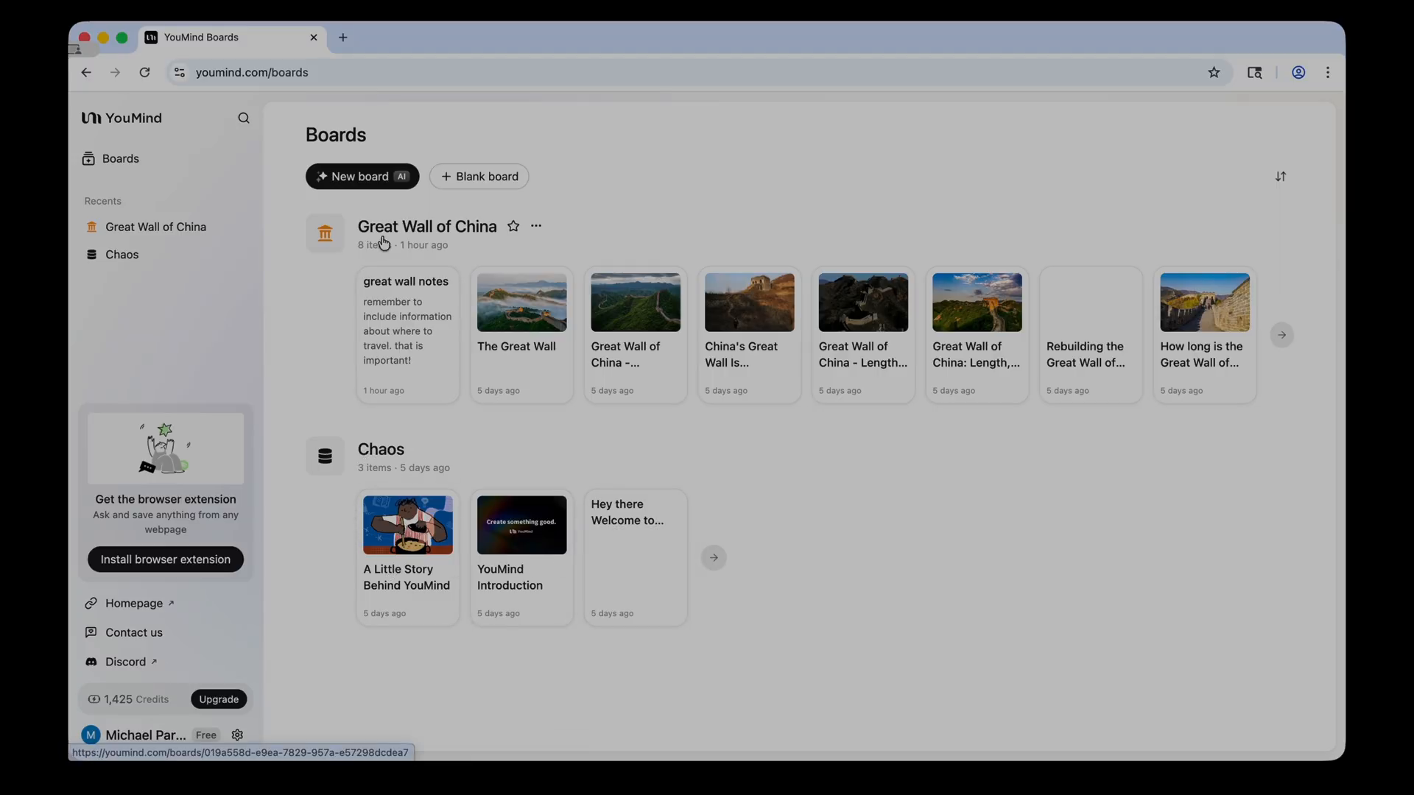
{"action": "mouse_move", "coordinate": [451, 233]}
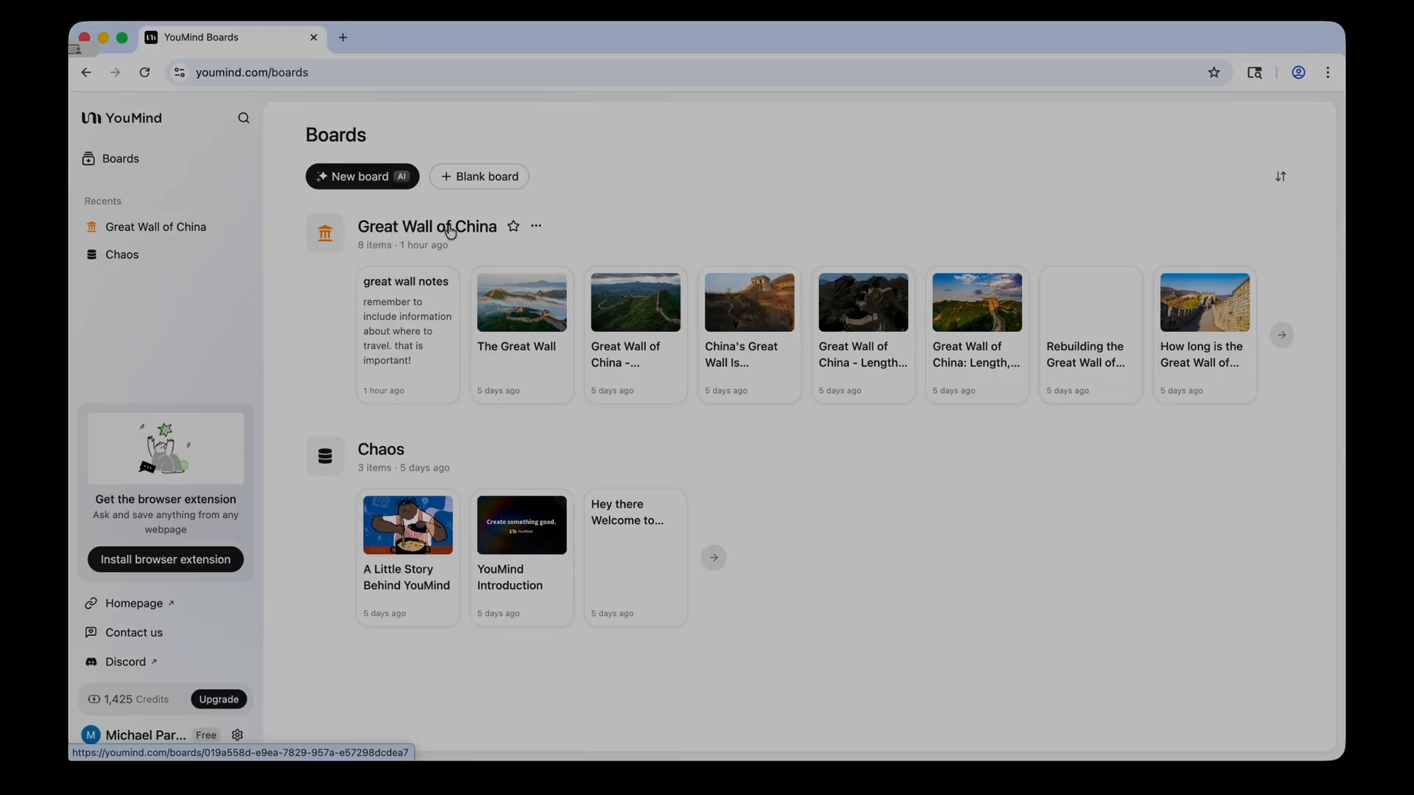
{"action": "mouse_move", "coordinate": [487, 238]}
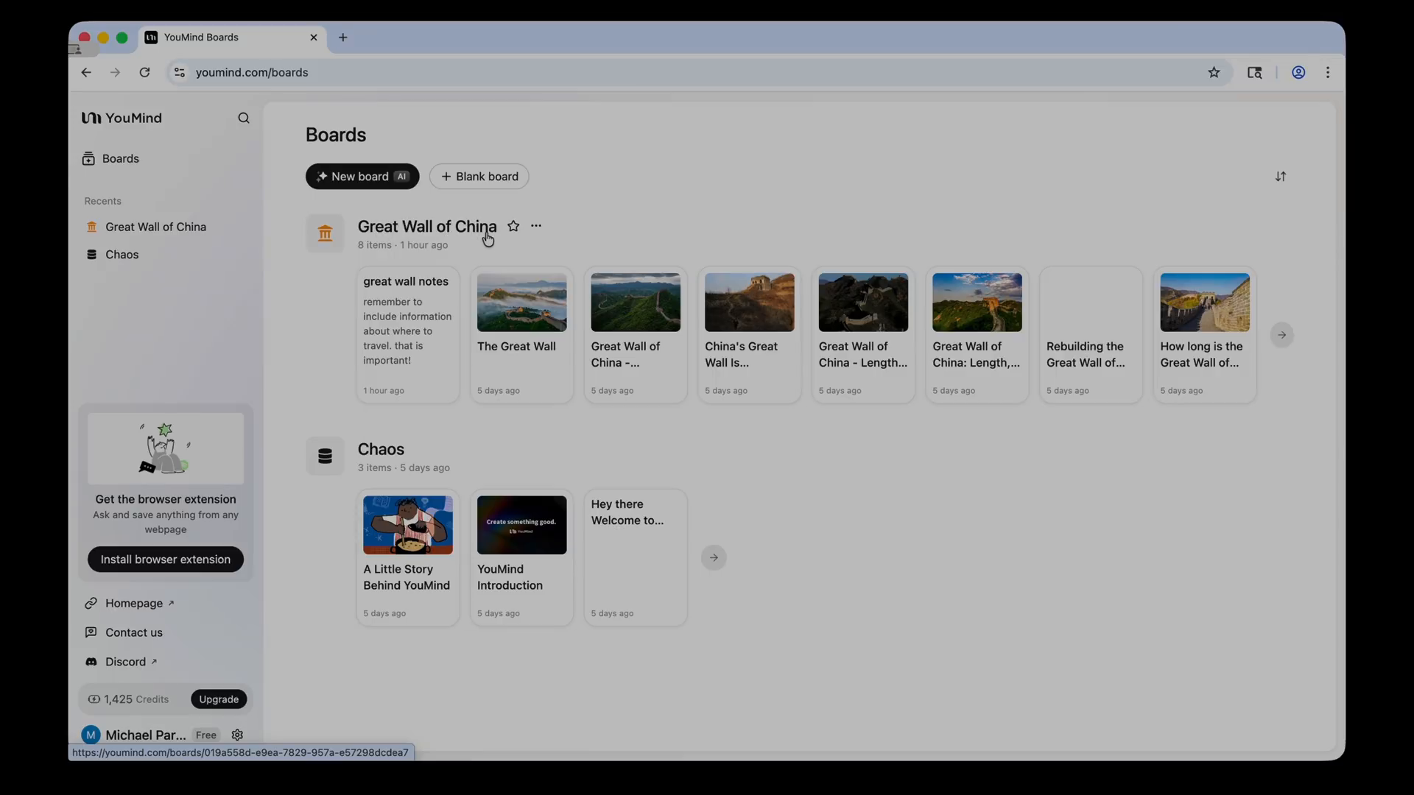
{"action": "mouse_move", "coordinate": [437, 129]}
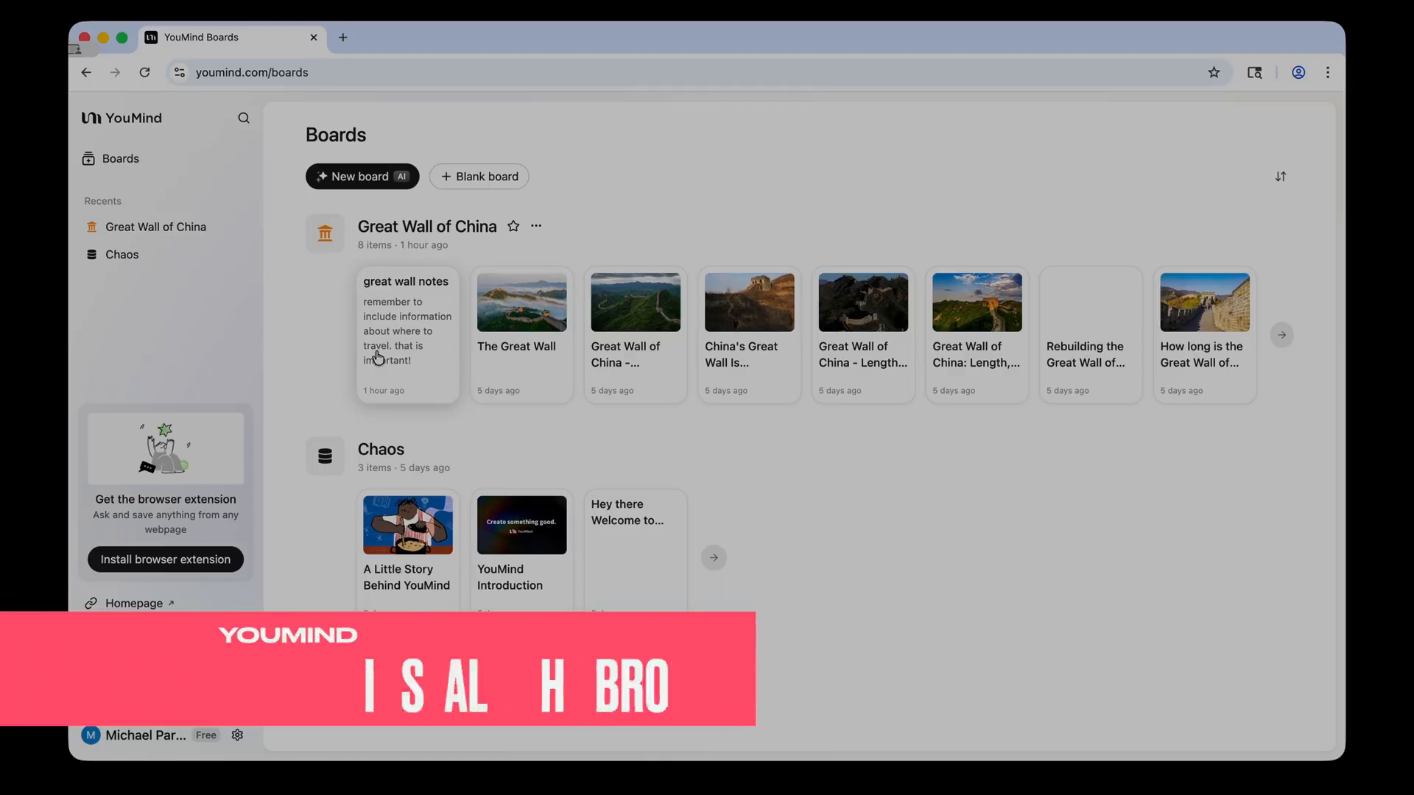
{"action": "mouse_move", "coordinate": [252, 456]}
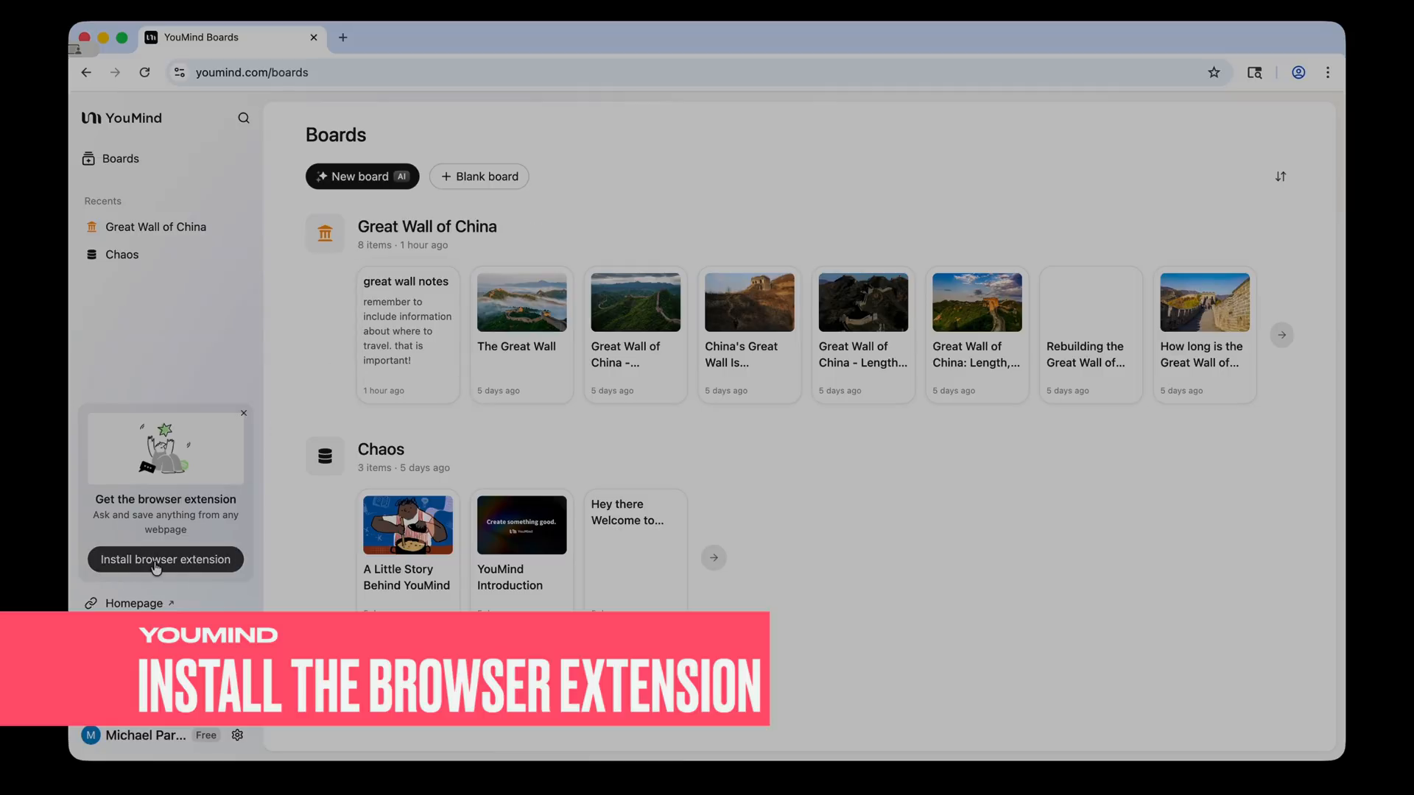
{"action": "mouse_move", "coordinate": [218, 552]}
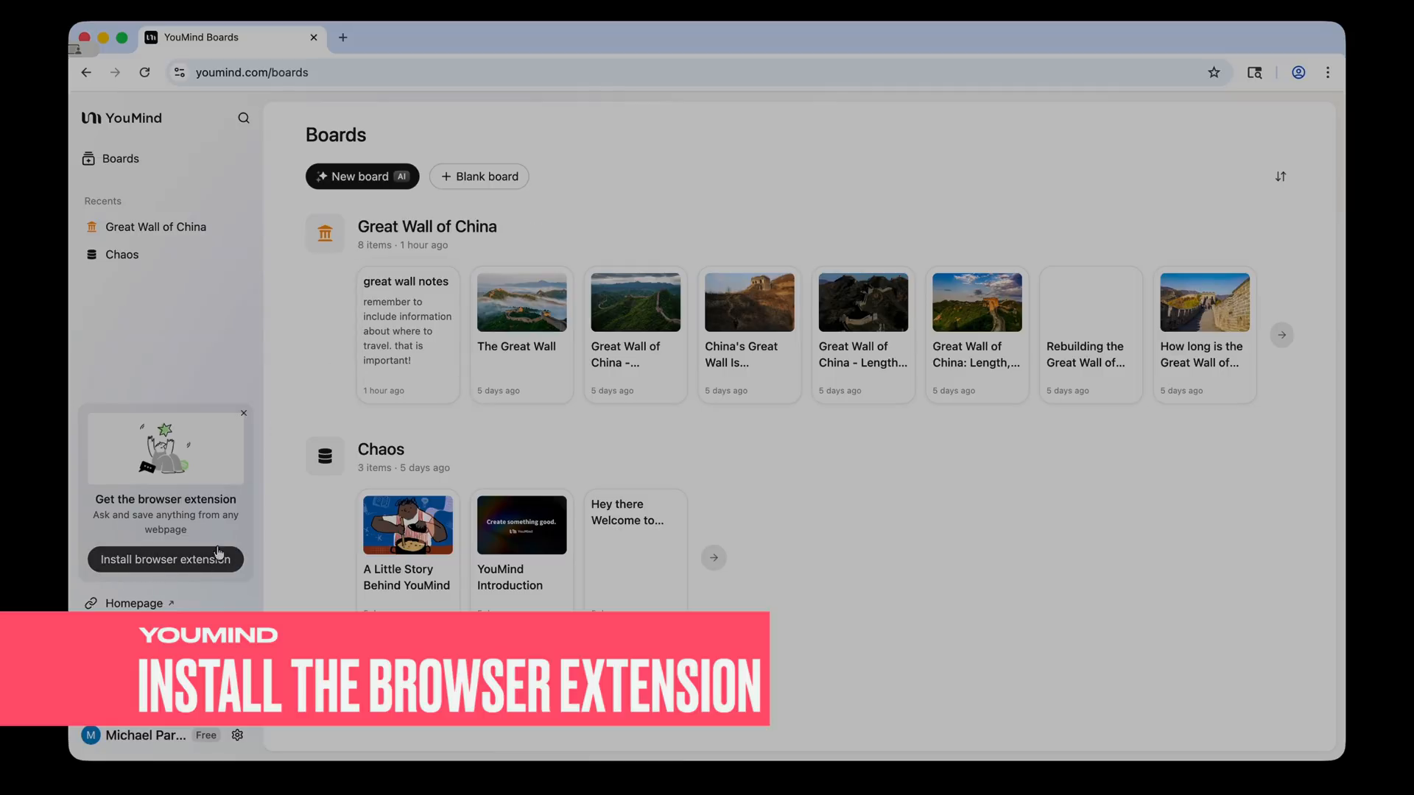
{"action": "mouse_move", "coordinate": [177, 513]}
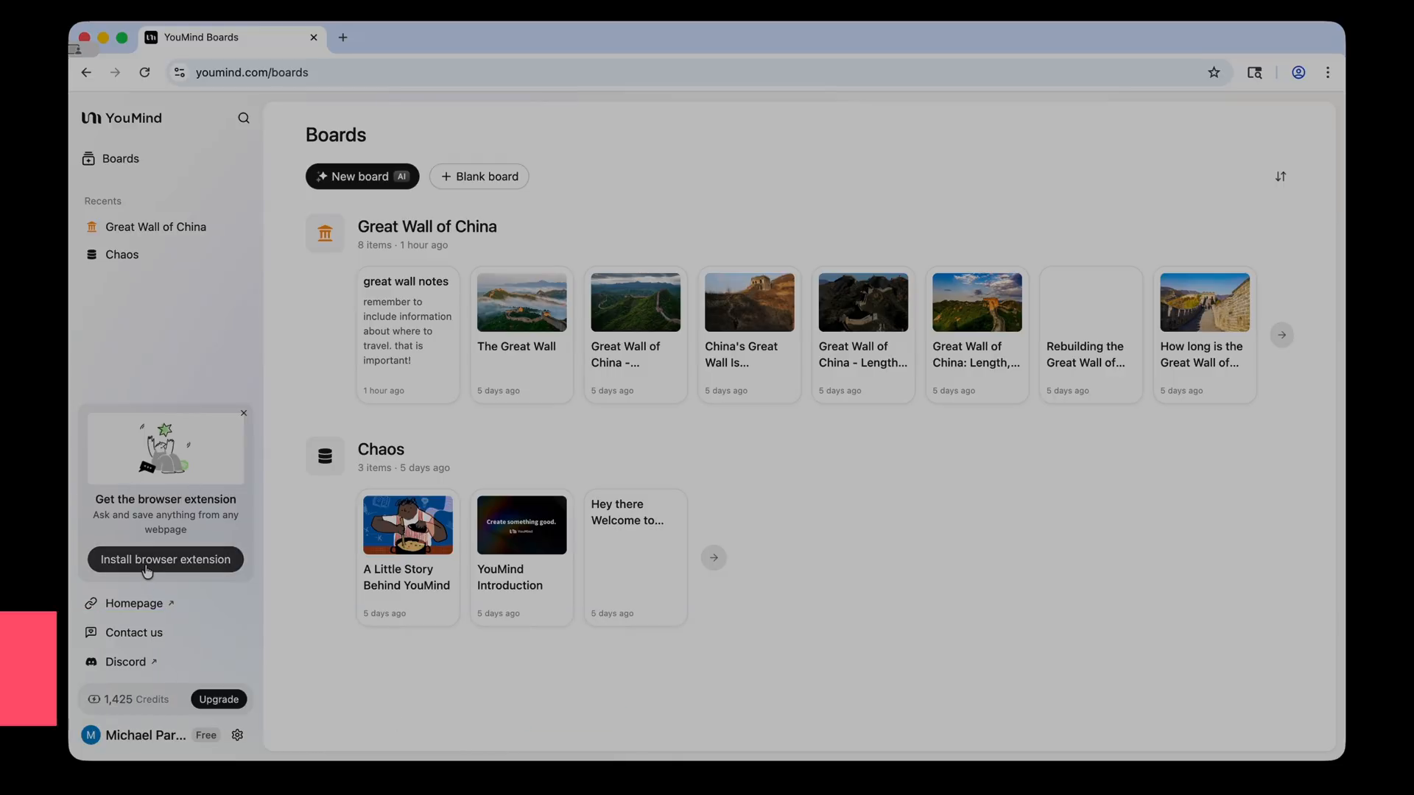
- Add the YouMind extension to Chrome from the Web Store and pin it to the toolbar
{"action": "left_click", "coordinate": [164, 559]}
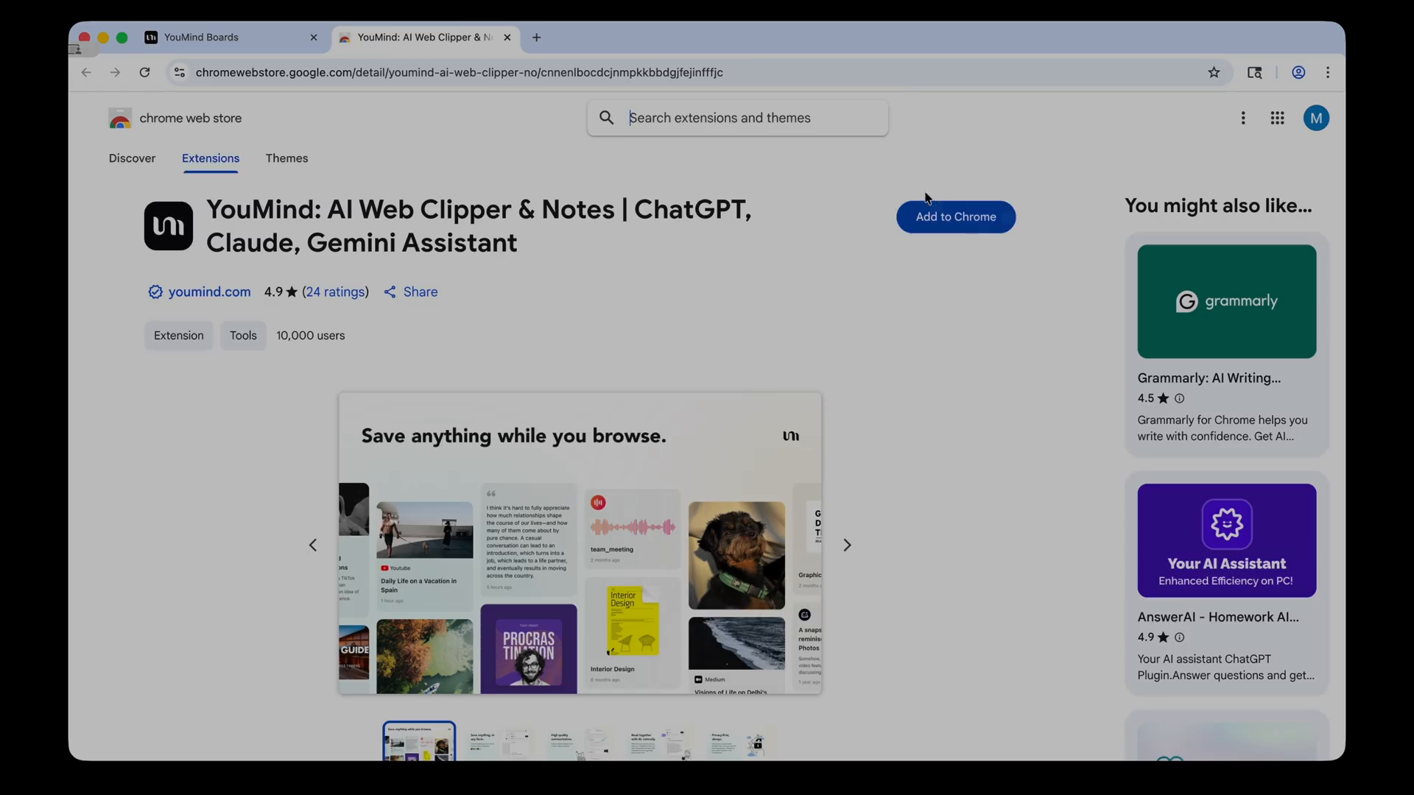
{"action": "left_click", "coordinate": [954, 217]}
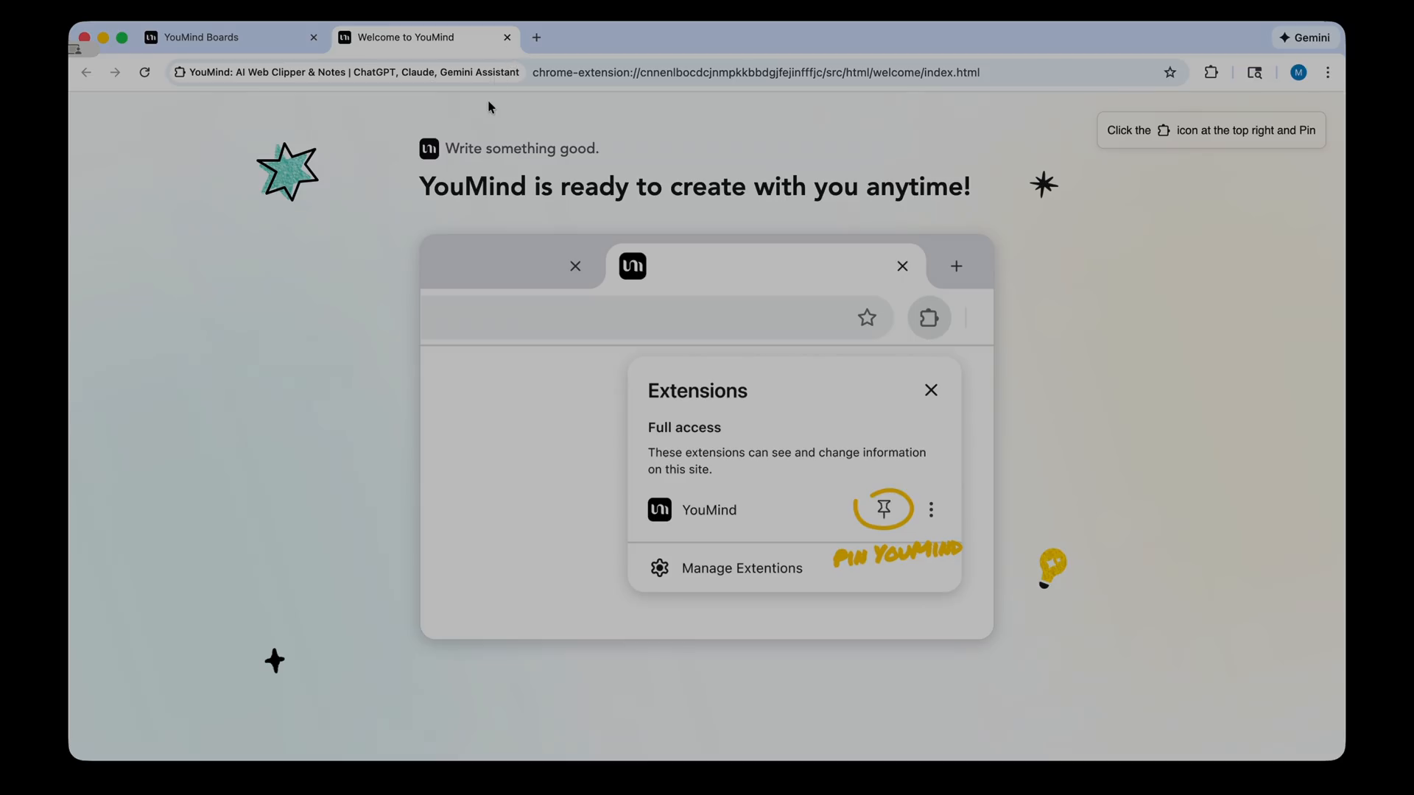
{"action": "mouse_move", "coordinate": [1227, 126]}
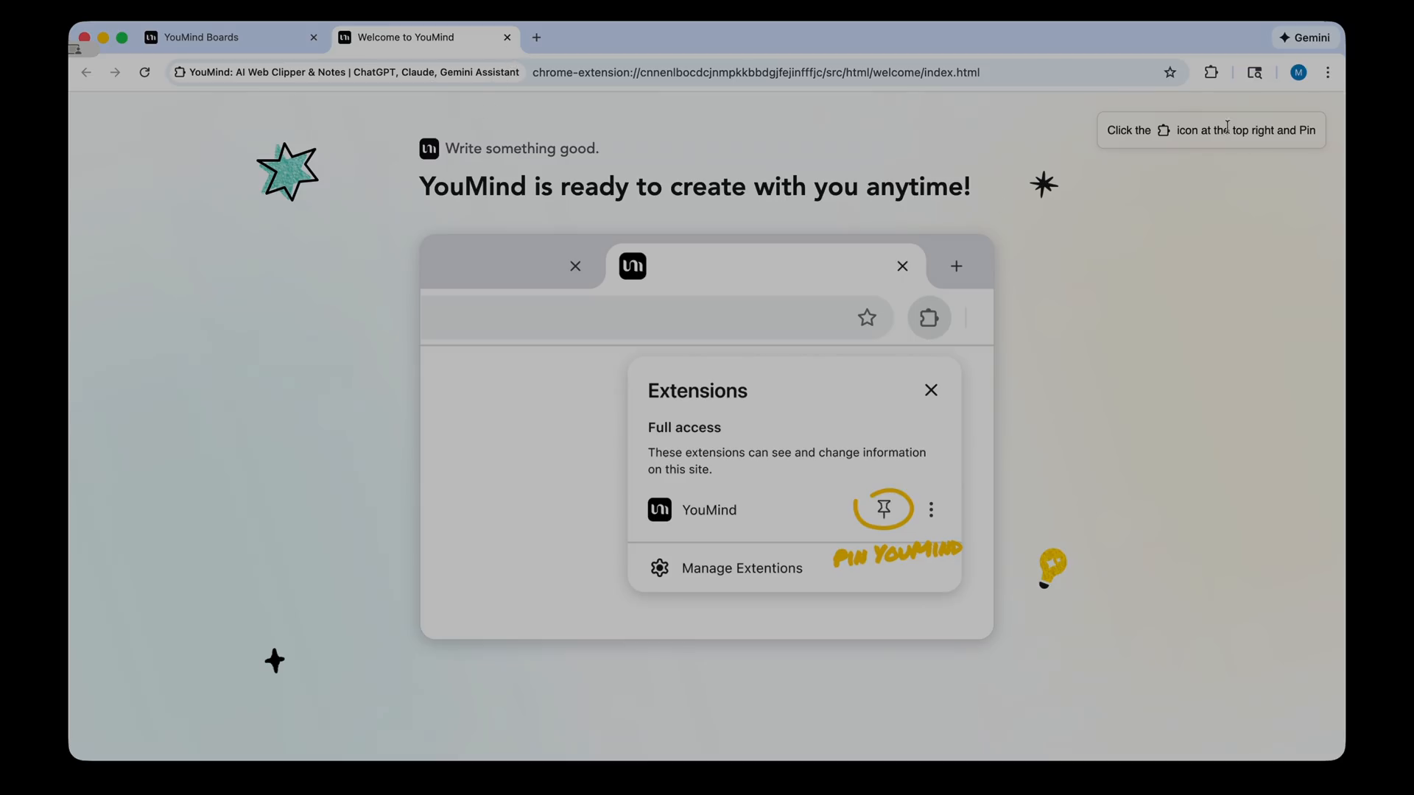
{"action": "left_click", "coordinate": [1210, 72]}
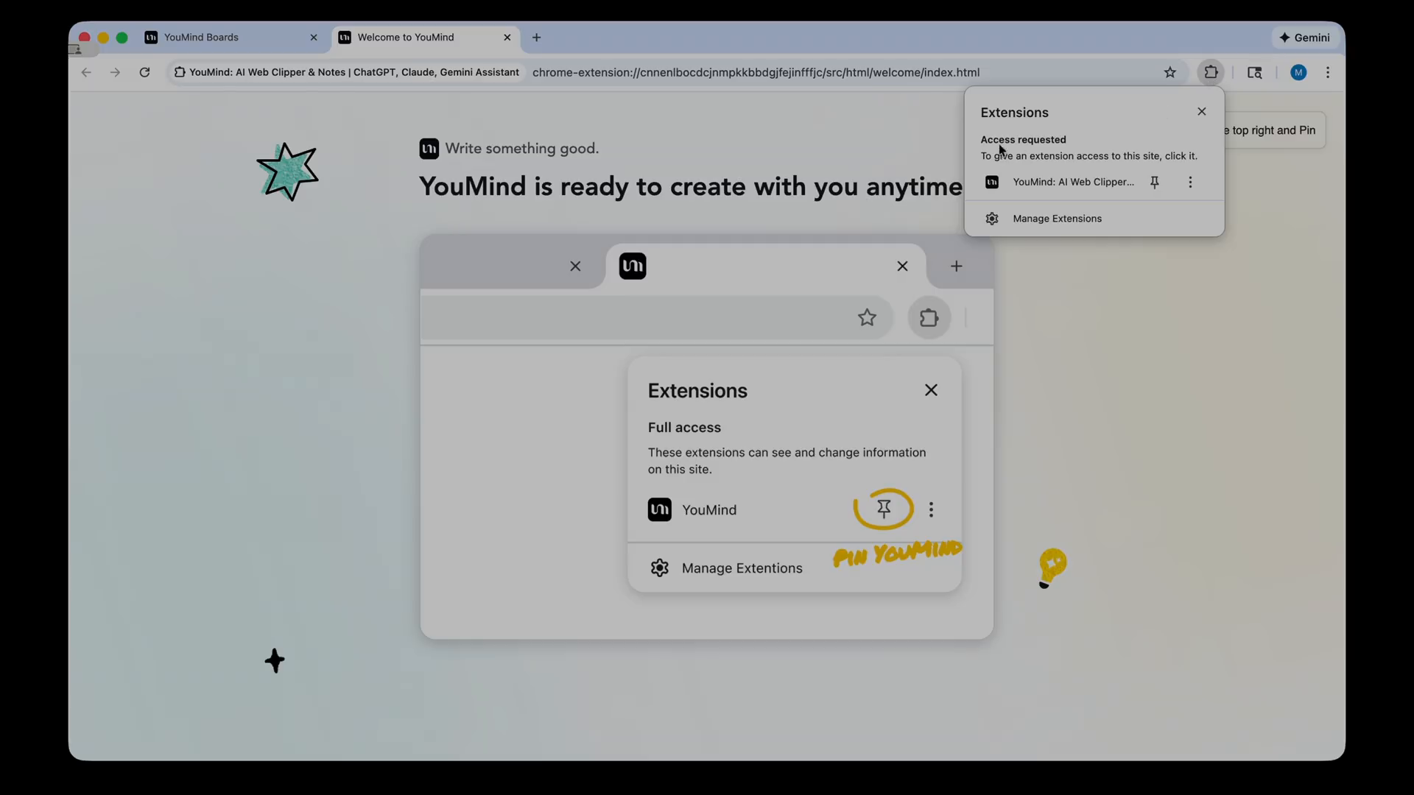
{"action": "mouse_move", "coordinate": [1061, 187]}
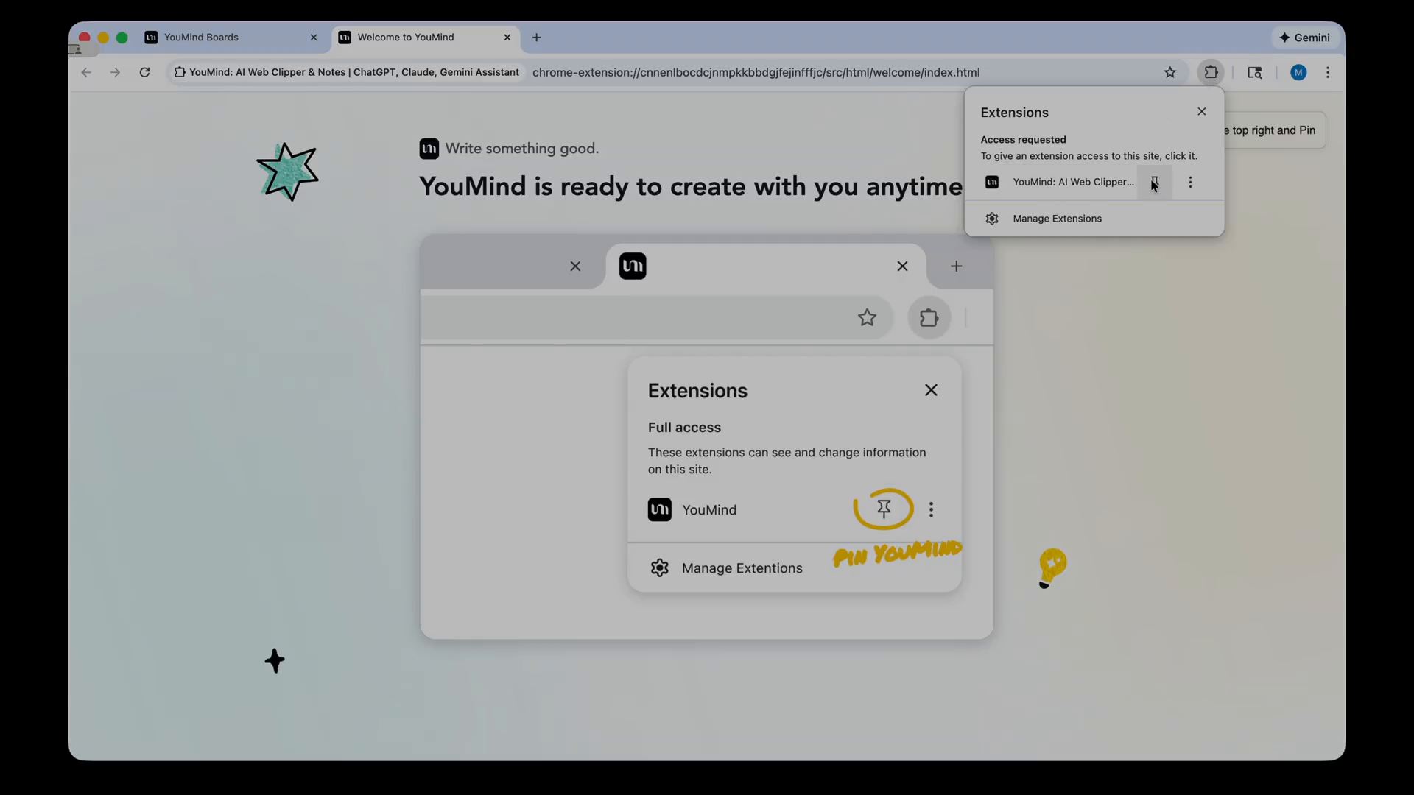
{"action": "left_click", "coordinate": [1153, 182]}
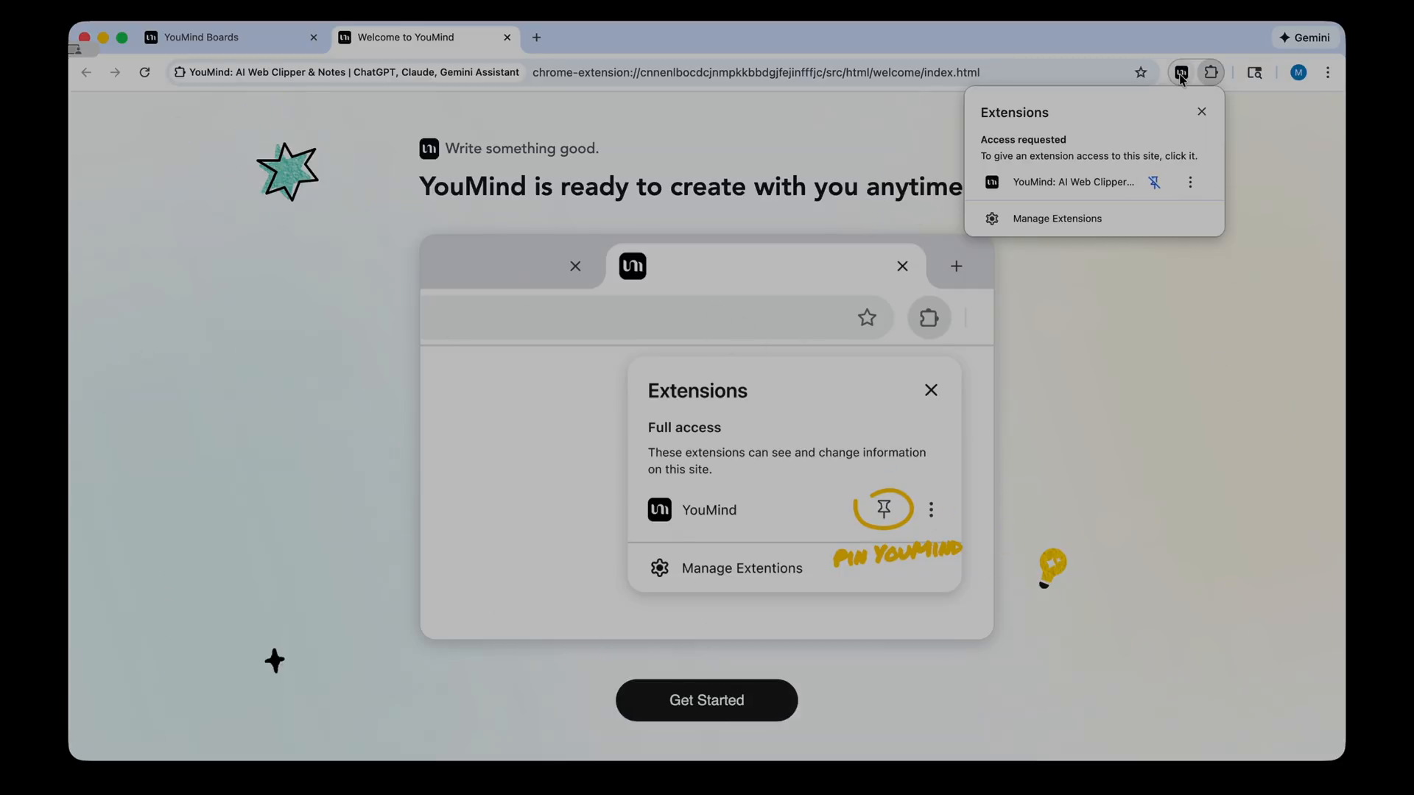
{"action": "mouse_move", "coordinate": [1197, 303]}
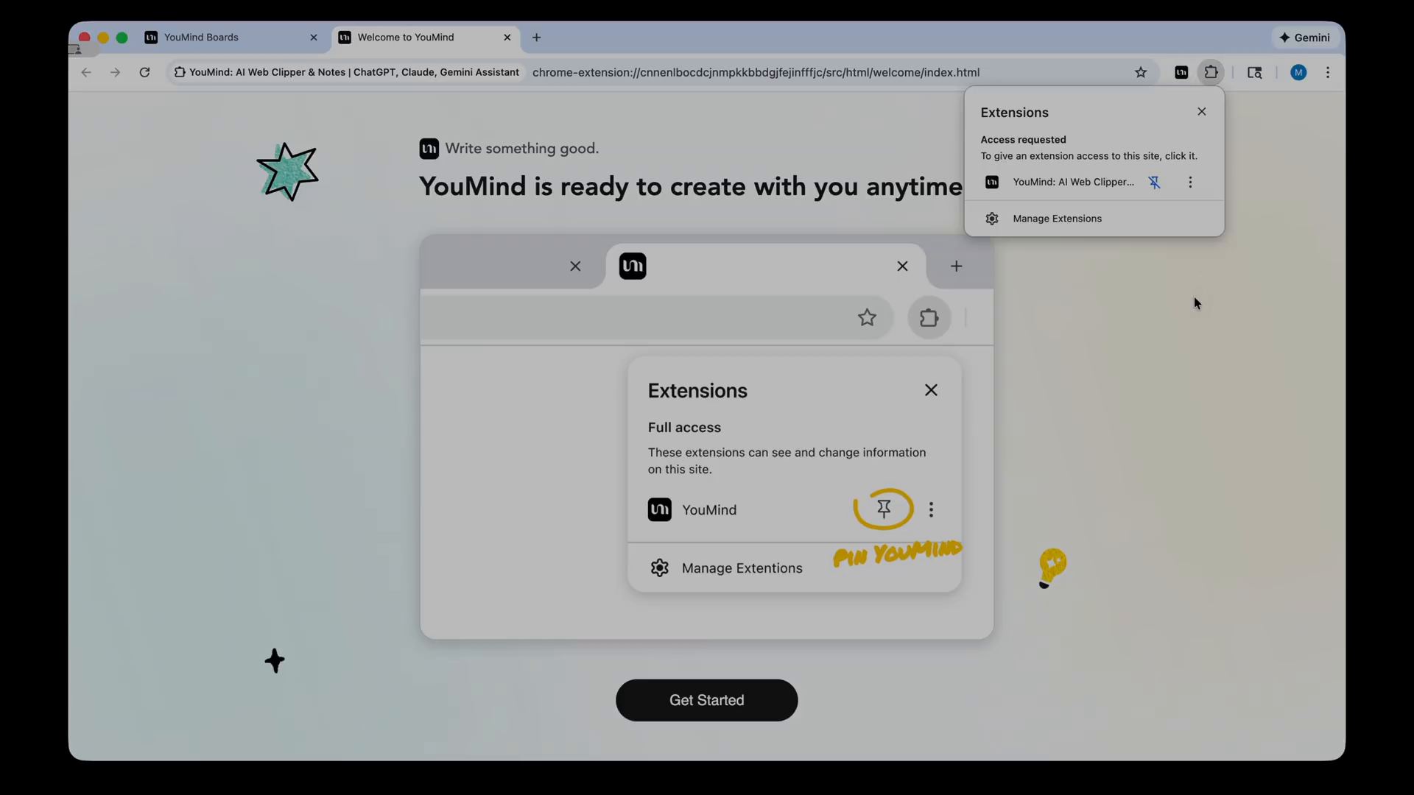
{"action": "left_click", "coordinate": [230, 37]}
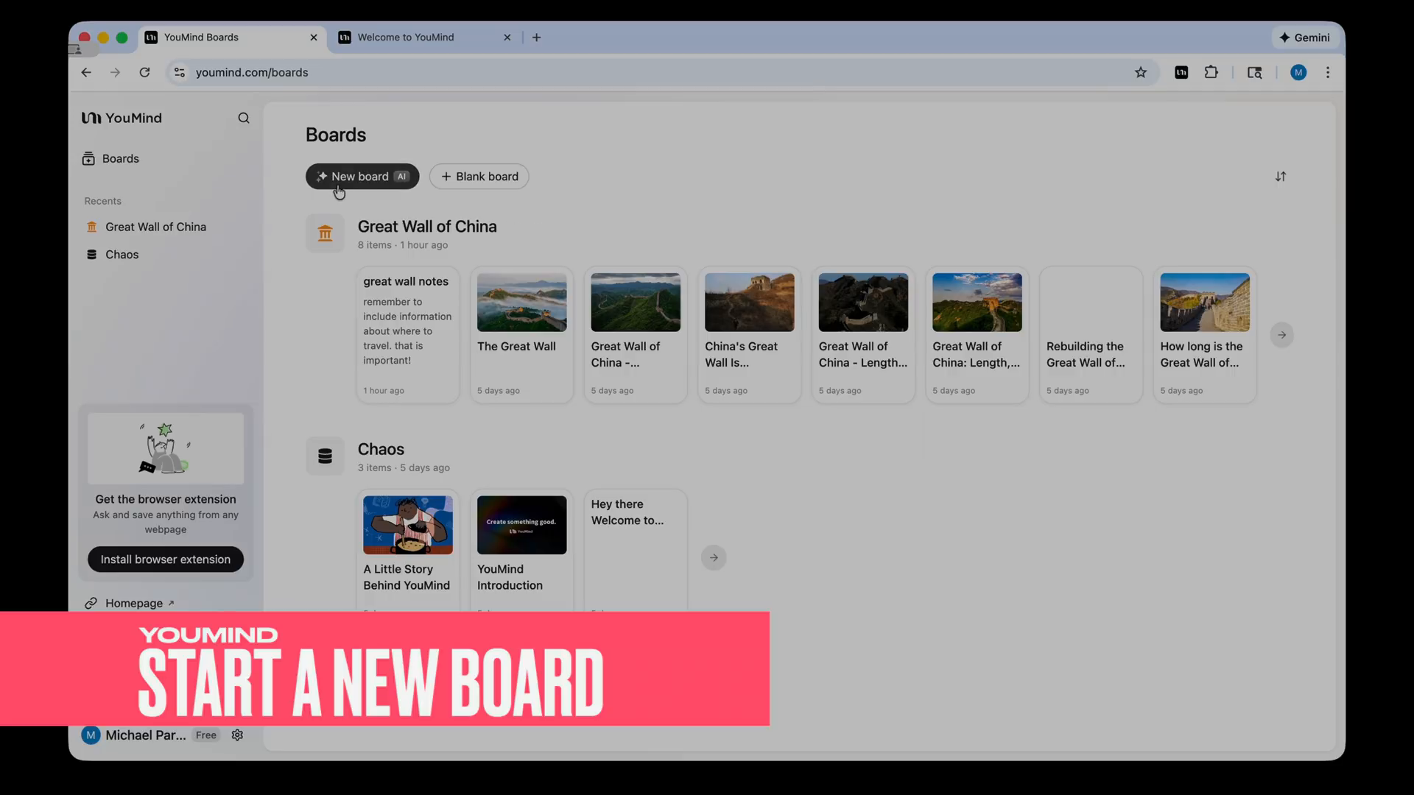
- Create a new AI board and begin the topic prompt with 'Tell me'
{"action": "left_click", "coordinate": [362, 176]}
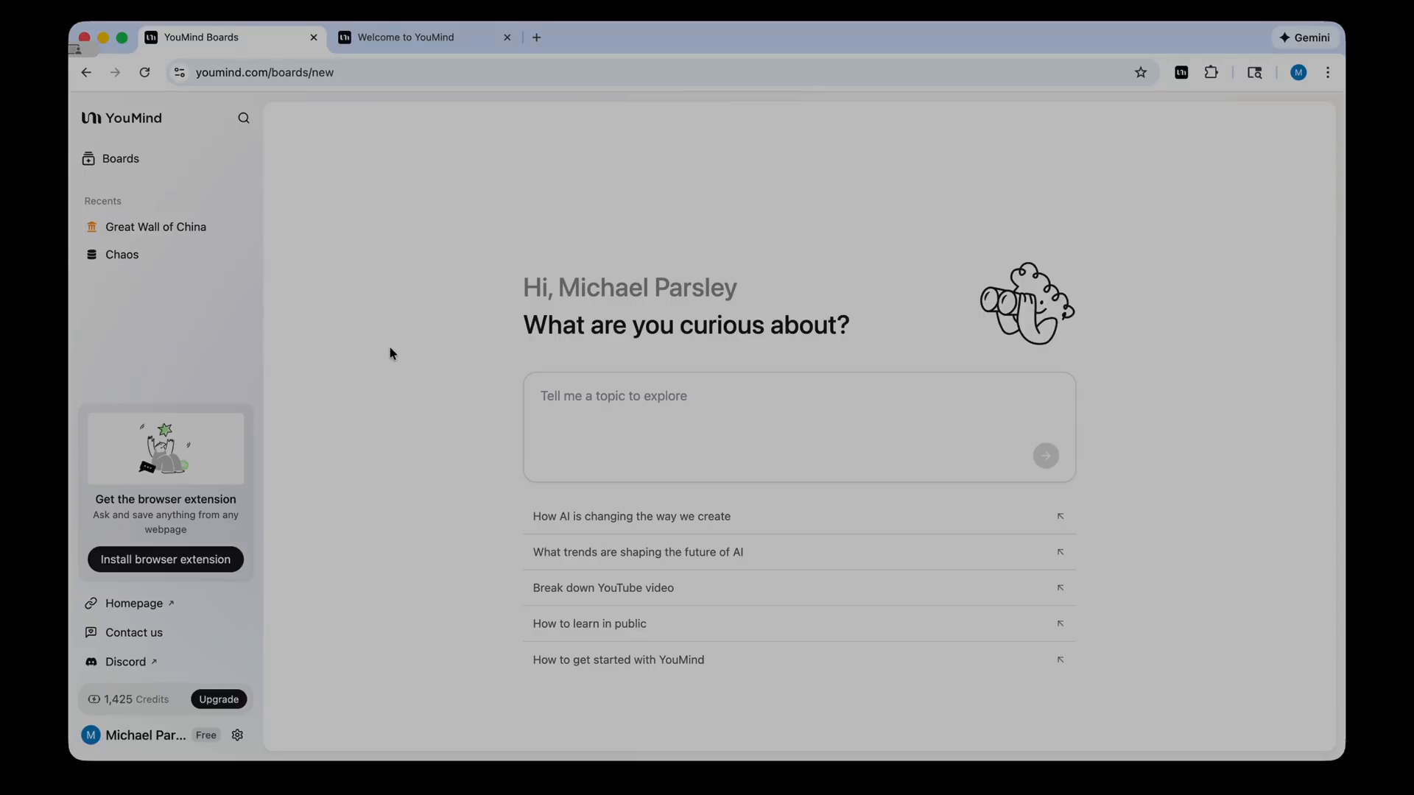
{"action": "mouse_move", "coordinate": [405, 352]}
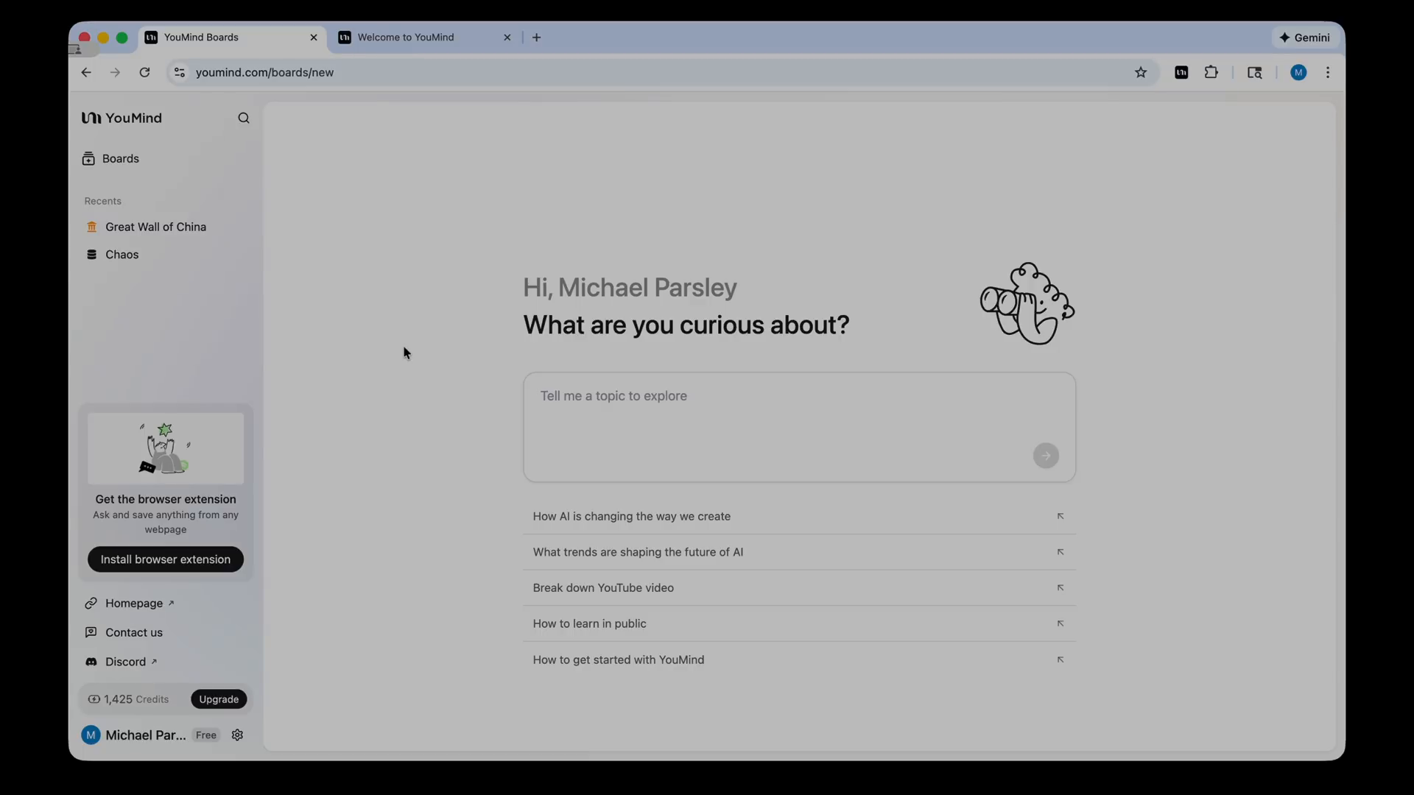
{"action": "type", "text": "Tell me"}
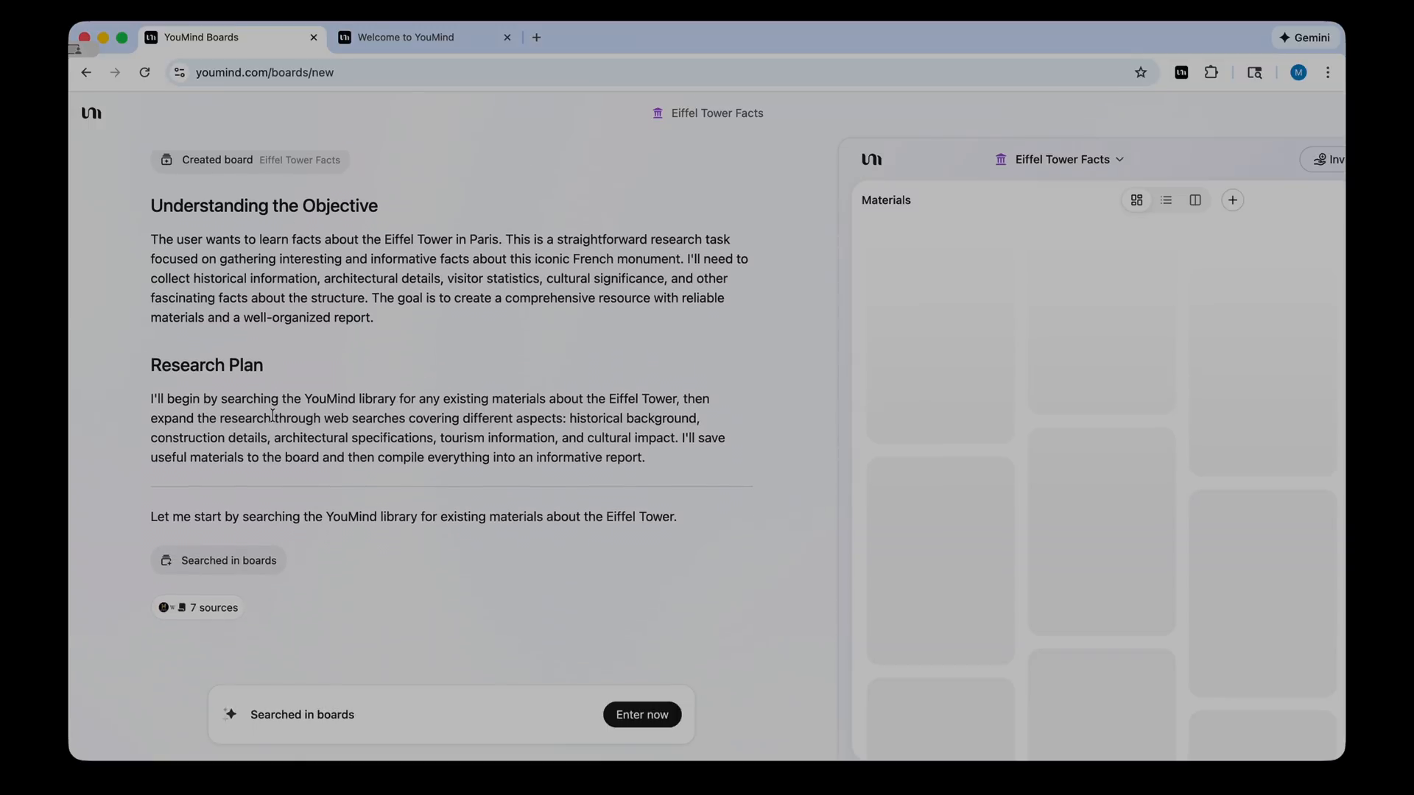
- Read through and select the AI's Eiffel Tower board summary, then return to Boards
{"action": "scroll", "scroll_direction": "down", "scroll_amount": 3}
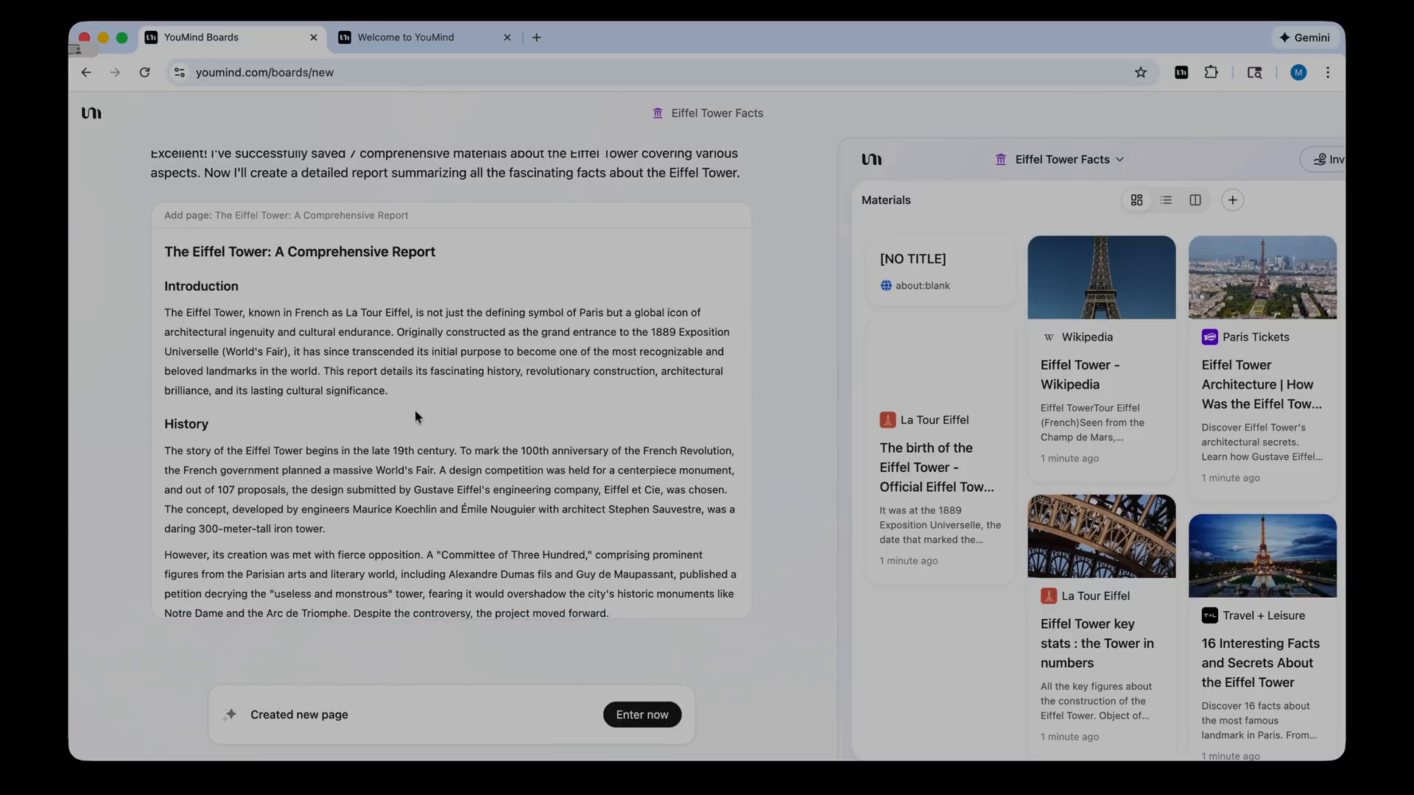
{"action": "scroll", "scroll_direction": "down", "scroll_amount": 3}
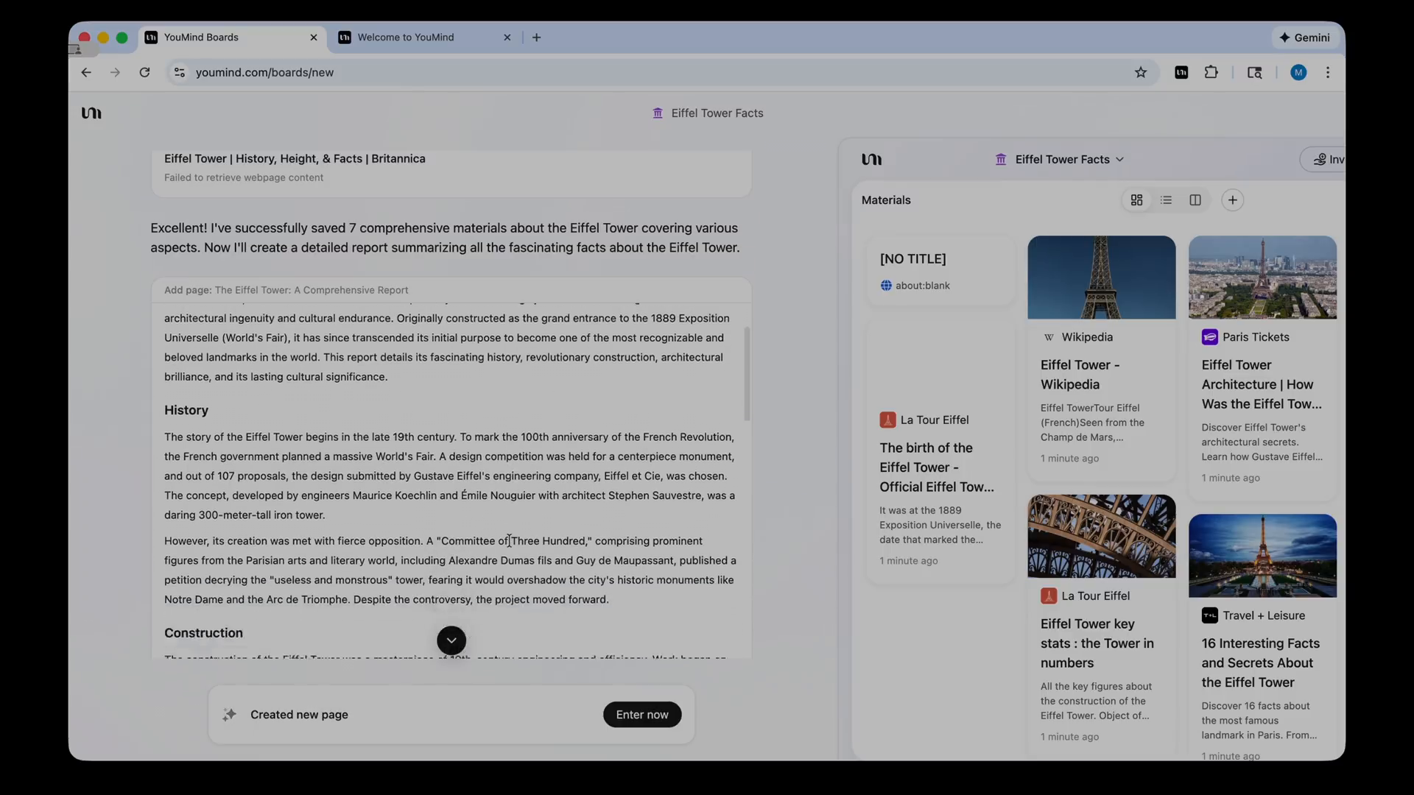
{"action": "scroll", "scroll_direction": "down", "scroll_amount": 3}
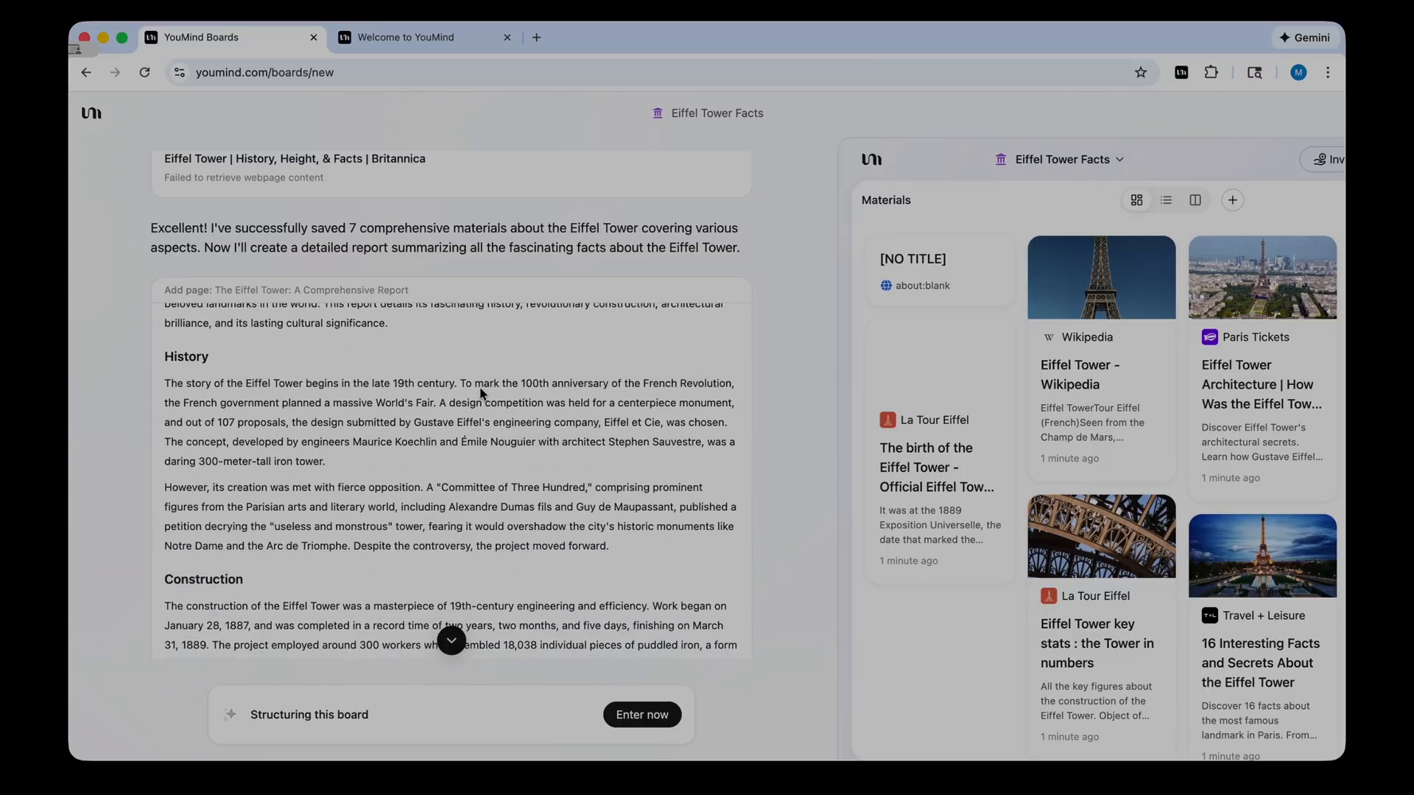
{"action": "scroll", "scroll_direction": "down", "scroll_amount": 3}
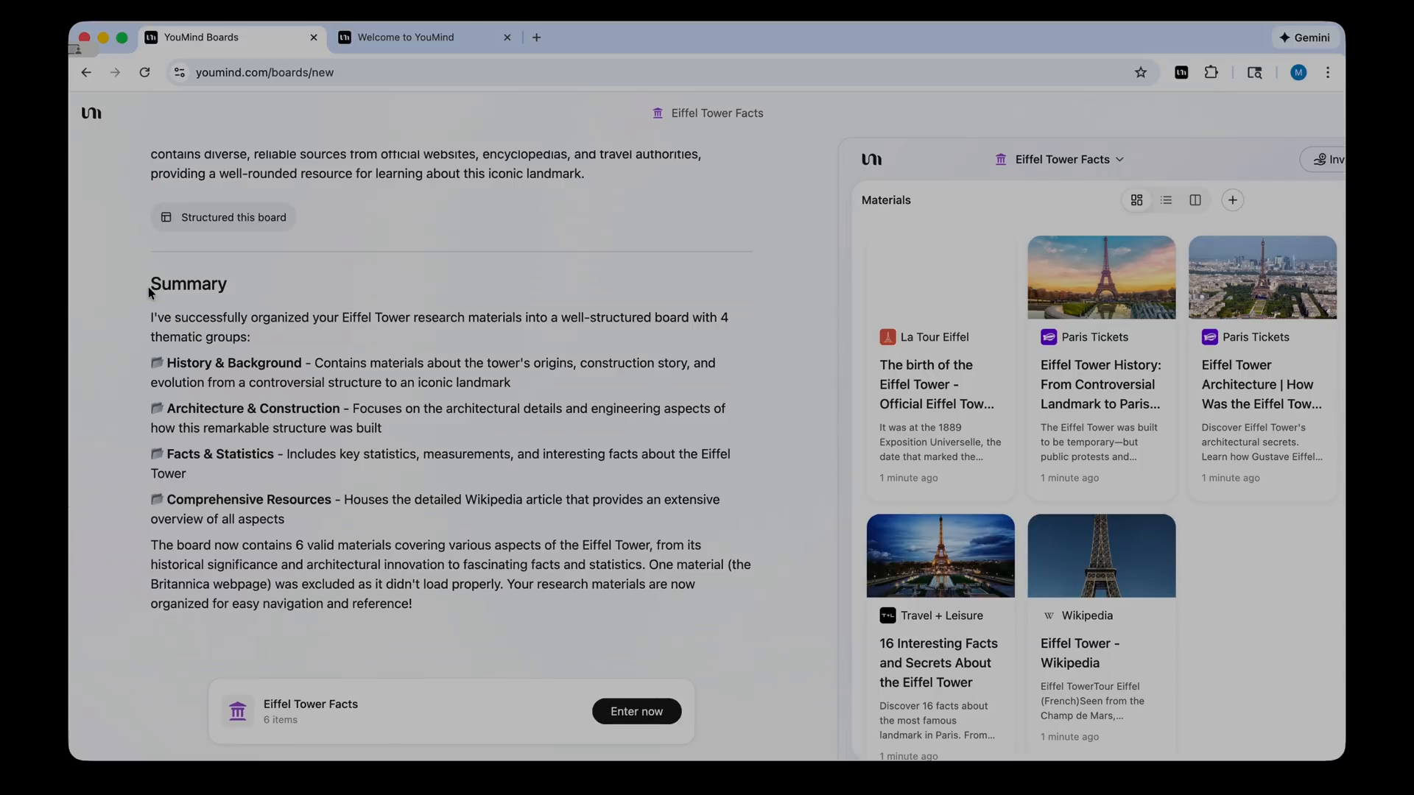
{"action": "left_click_drag", "start_coordinate": [150, 283], "coordinate": [467, 546]}
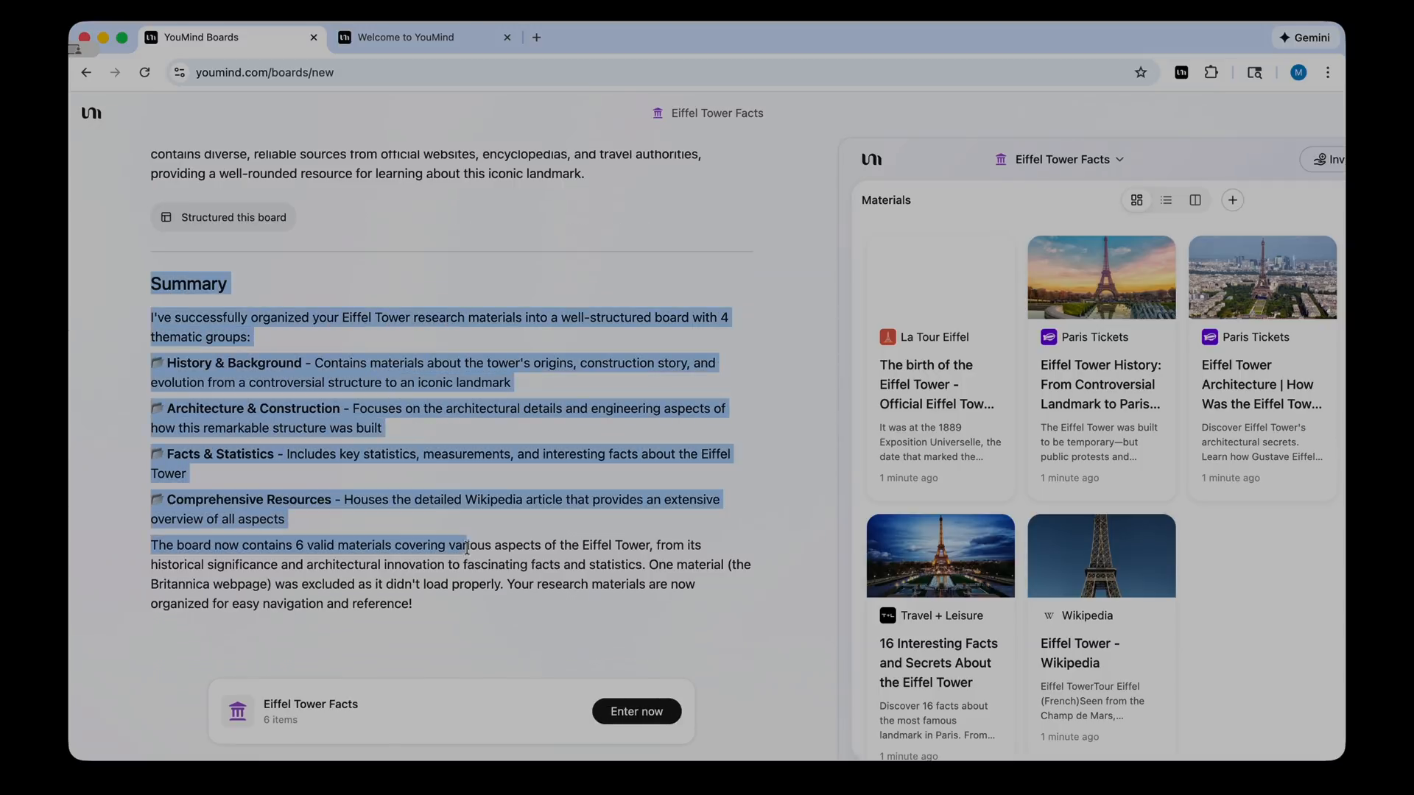
{"action": "left_click_drag", "start_coordinate": [464, 547], "coordinate": [411, 603]}
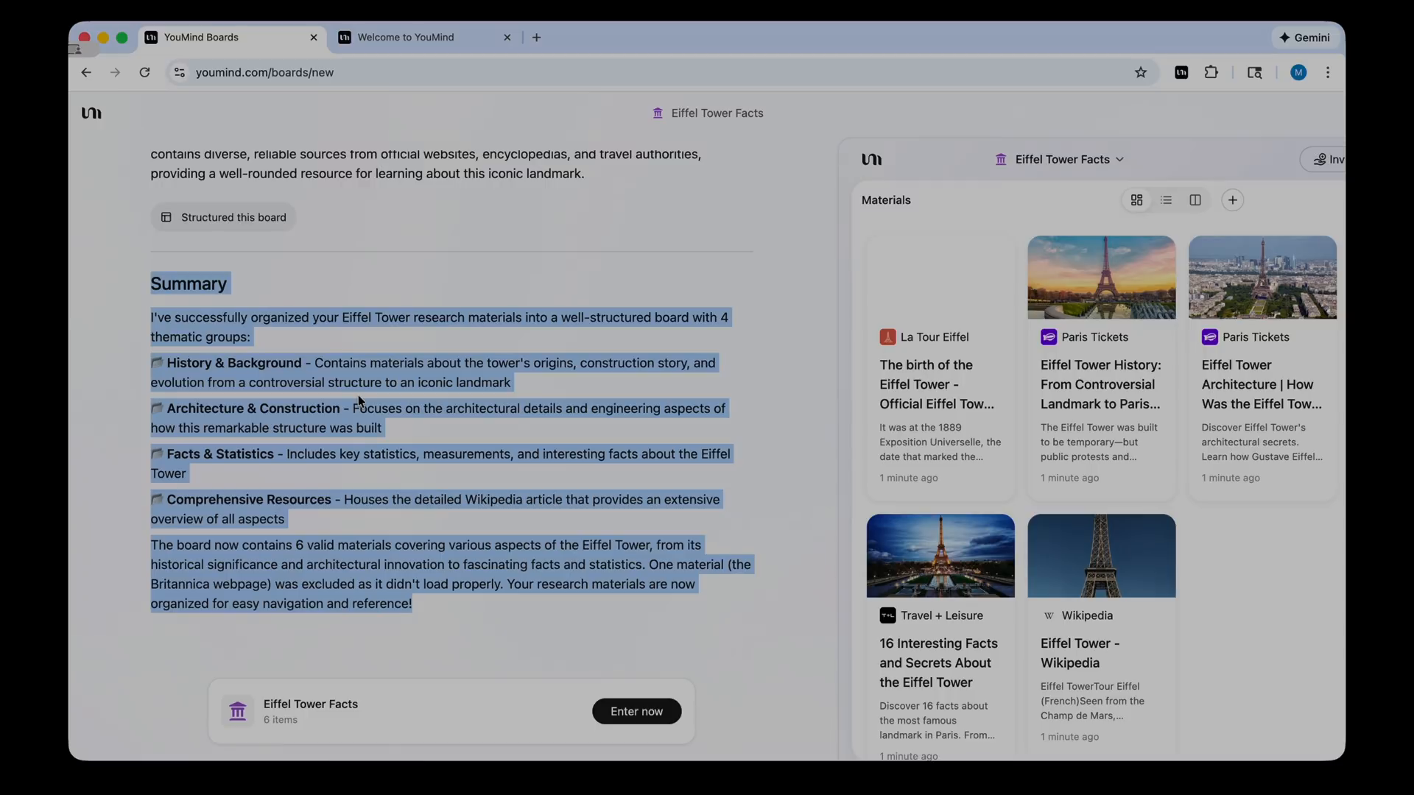
{"action": "left_click", "coordinate": [351, 249]}
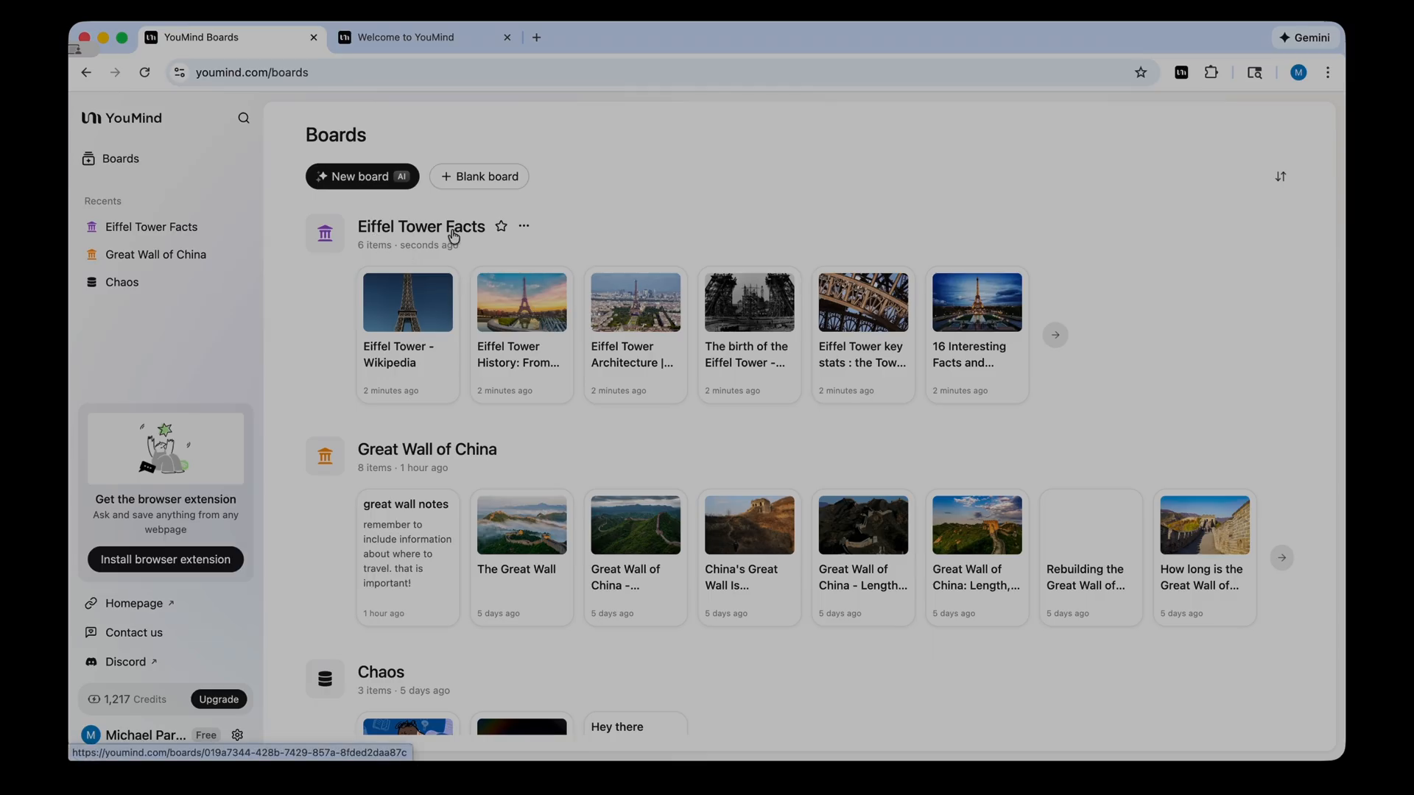
- Open Eiffel Tower Facts and switch Materials to the grouped split view
{"action": "left_click", "coordinate": [421, 226]}
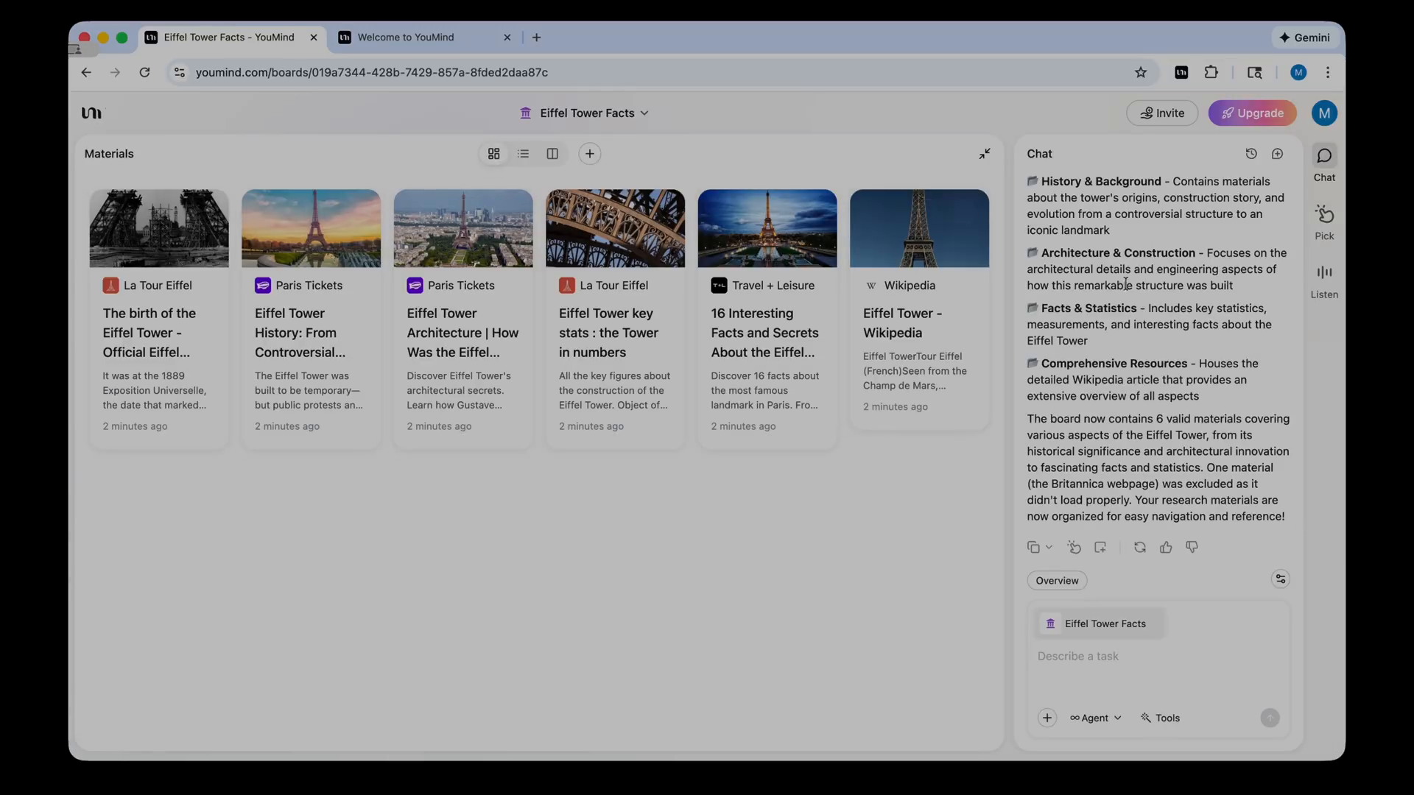
{"action": "mouse_move", "coordinate": [1157, 535]}
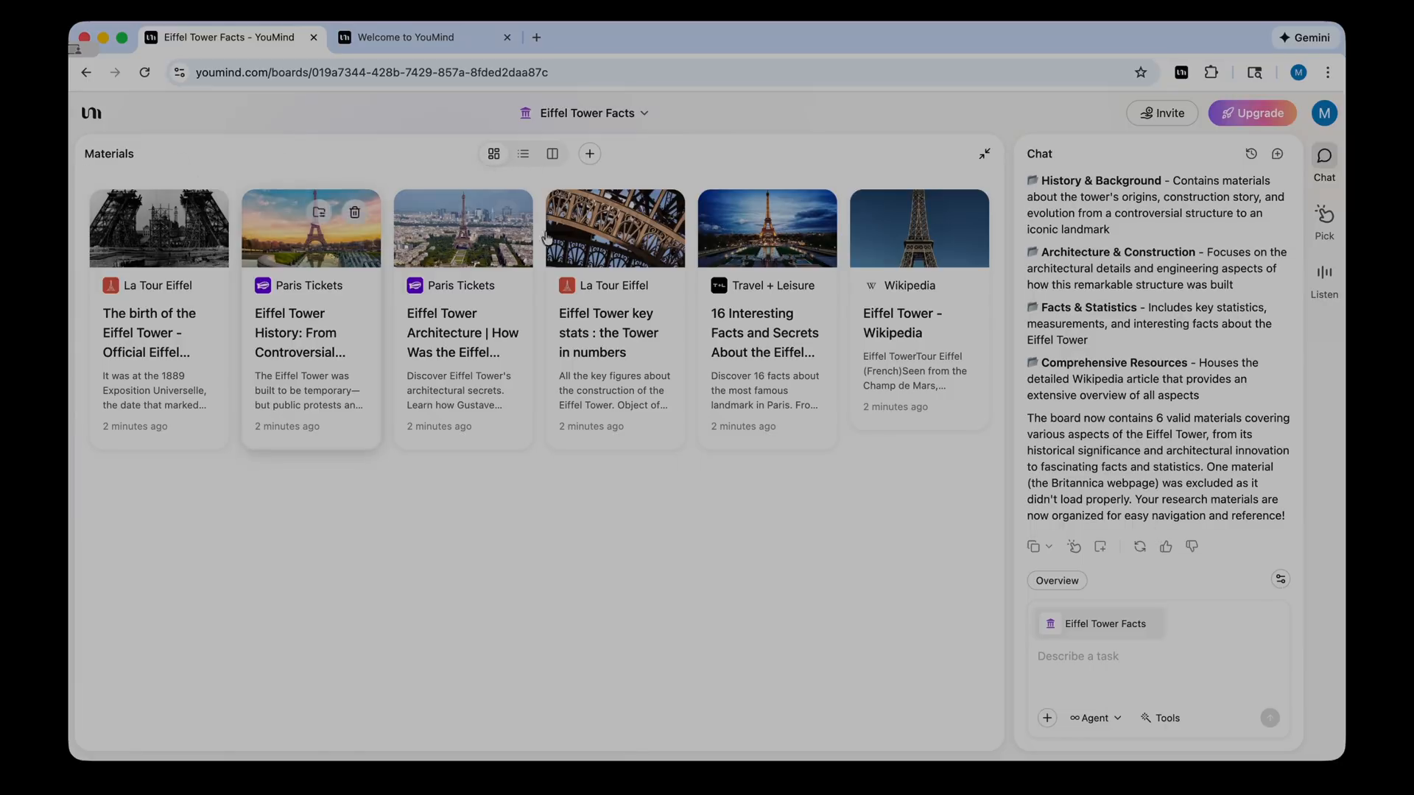
{"action": "left_click", "coordinate": [522, 153]}
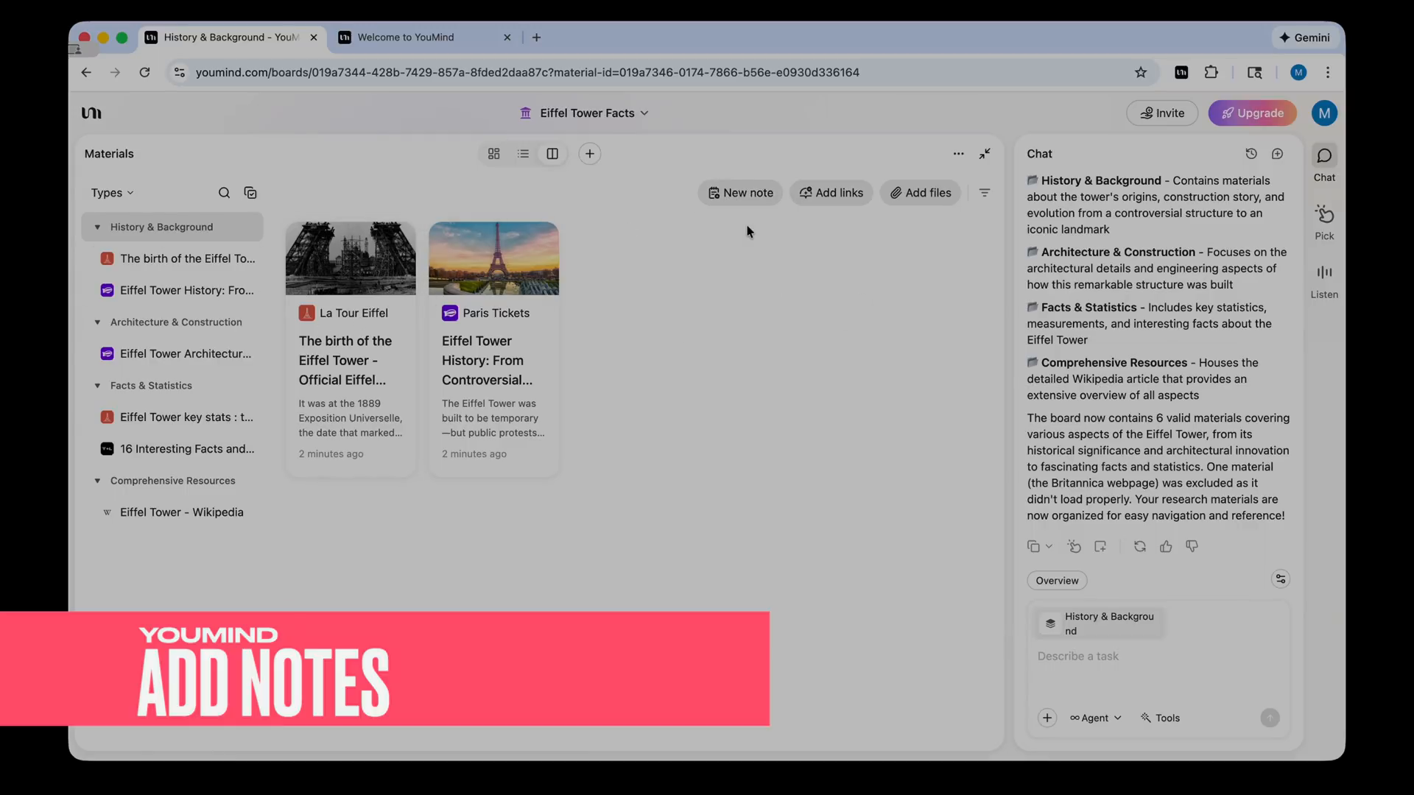
- Add note 'Notes to mention to students' reminding to teach the Eiffel Tower's specific history
{"action": "left_click", "coordinate": [739, 192]}
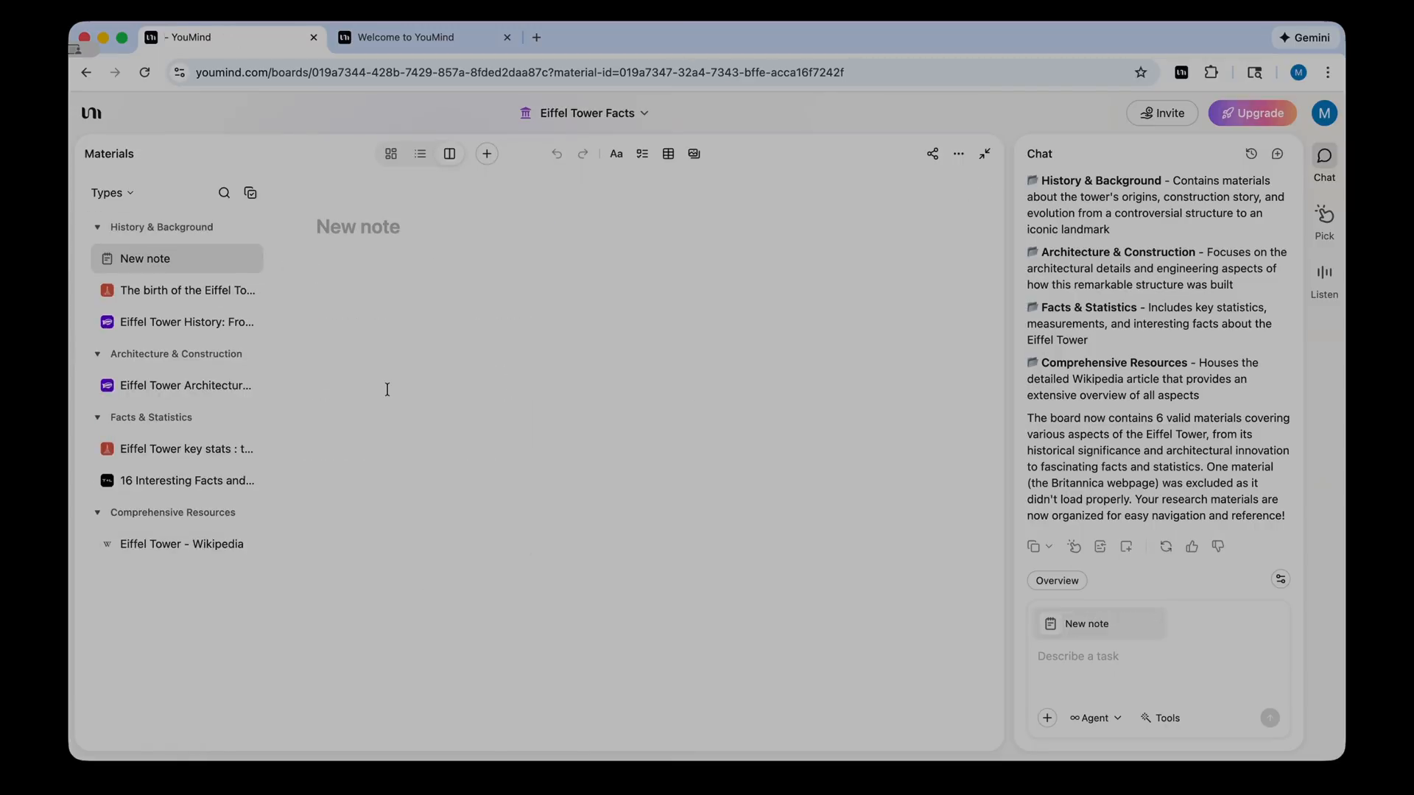
{"action": "type", "text": "Remember to tell the students about the specific history behind the Eiffel Tower."}
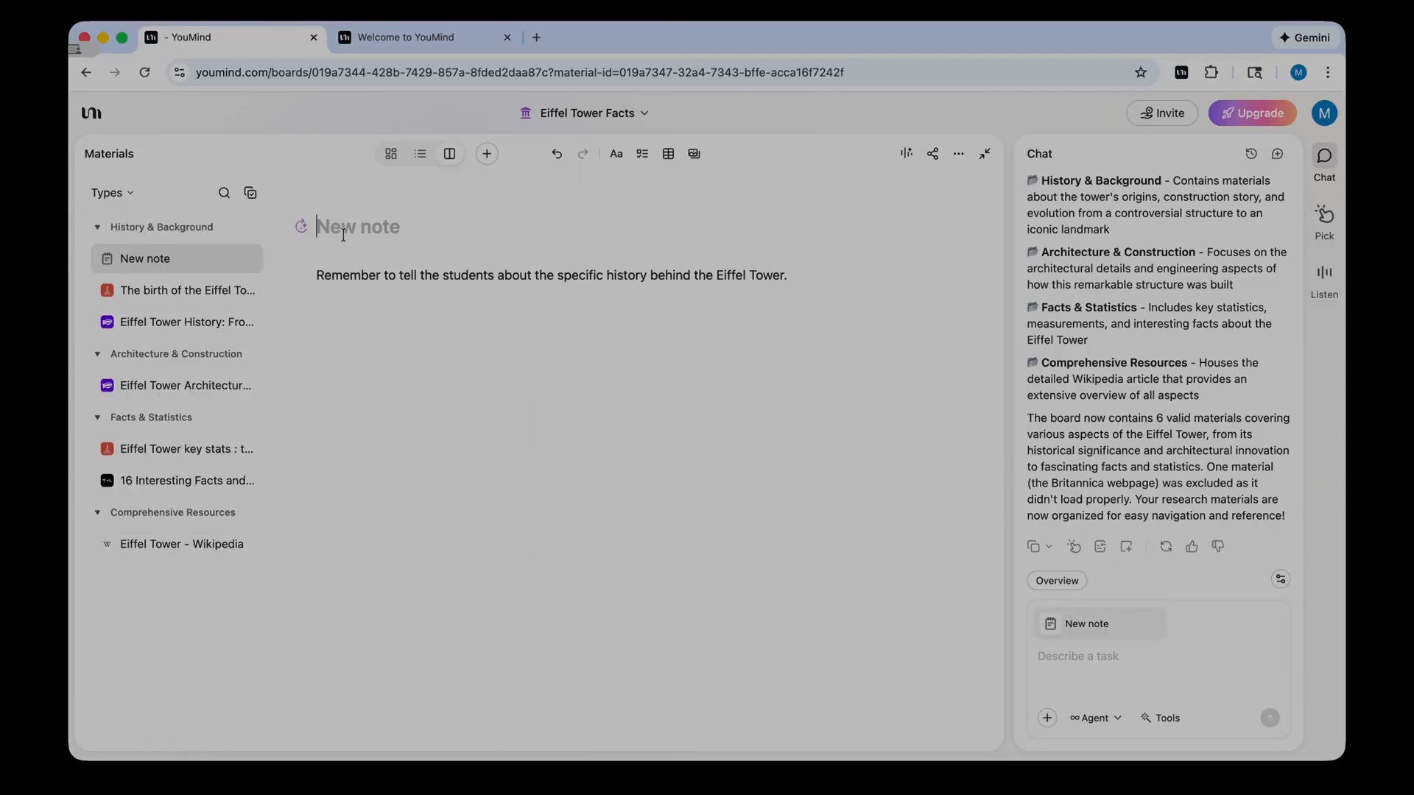
{"action": "type", "text": "Notes to mention to students"}
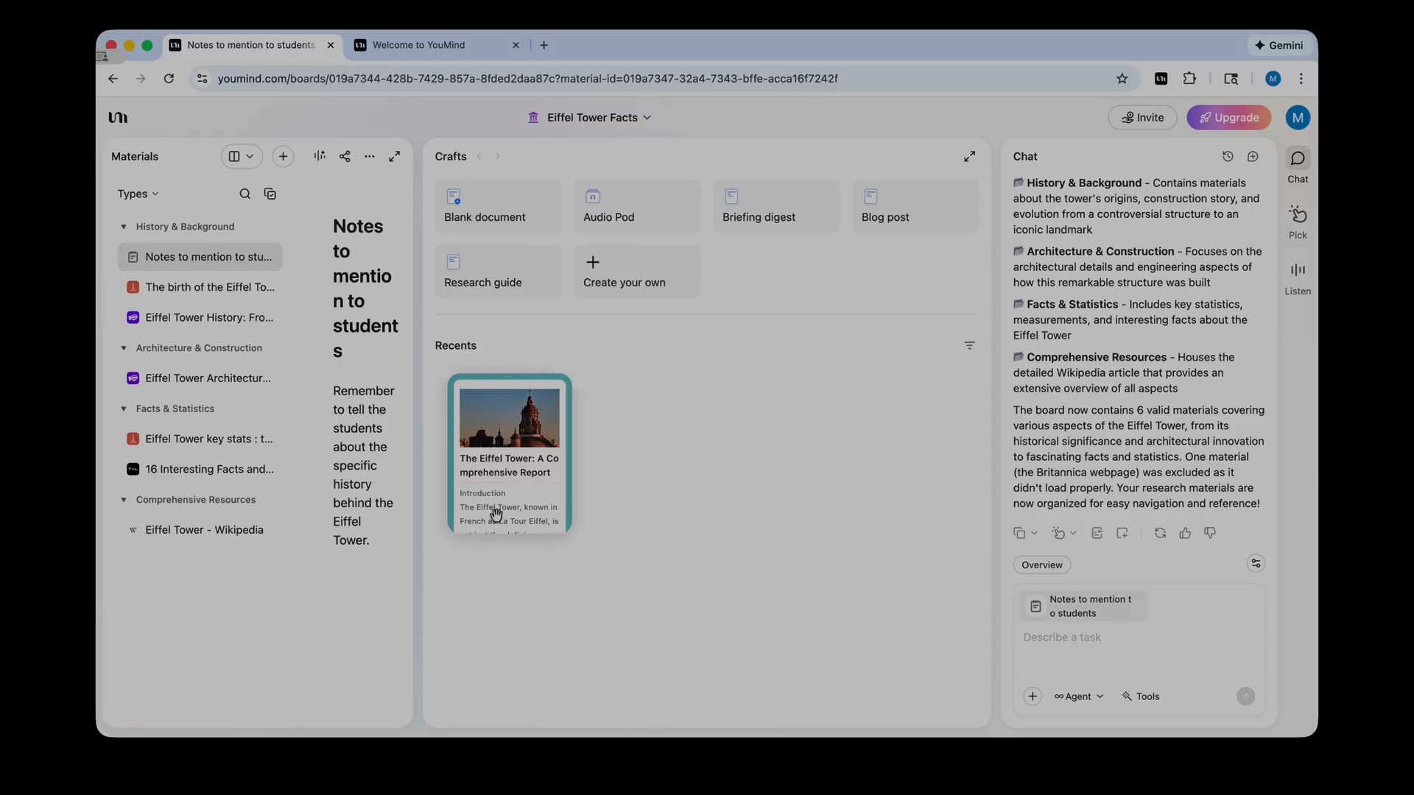
{"action": "mouse_move", "coordinate": [536, 173]}
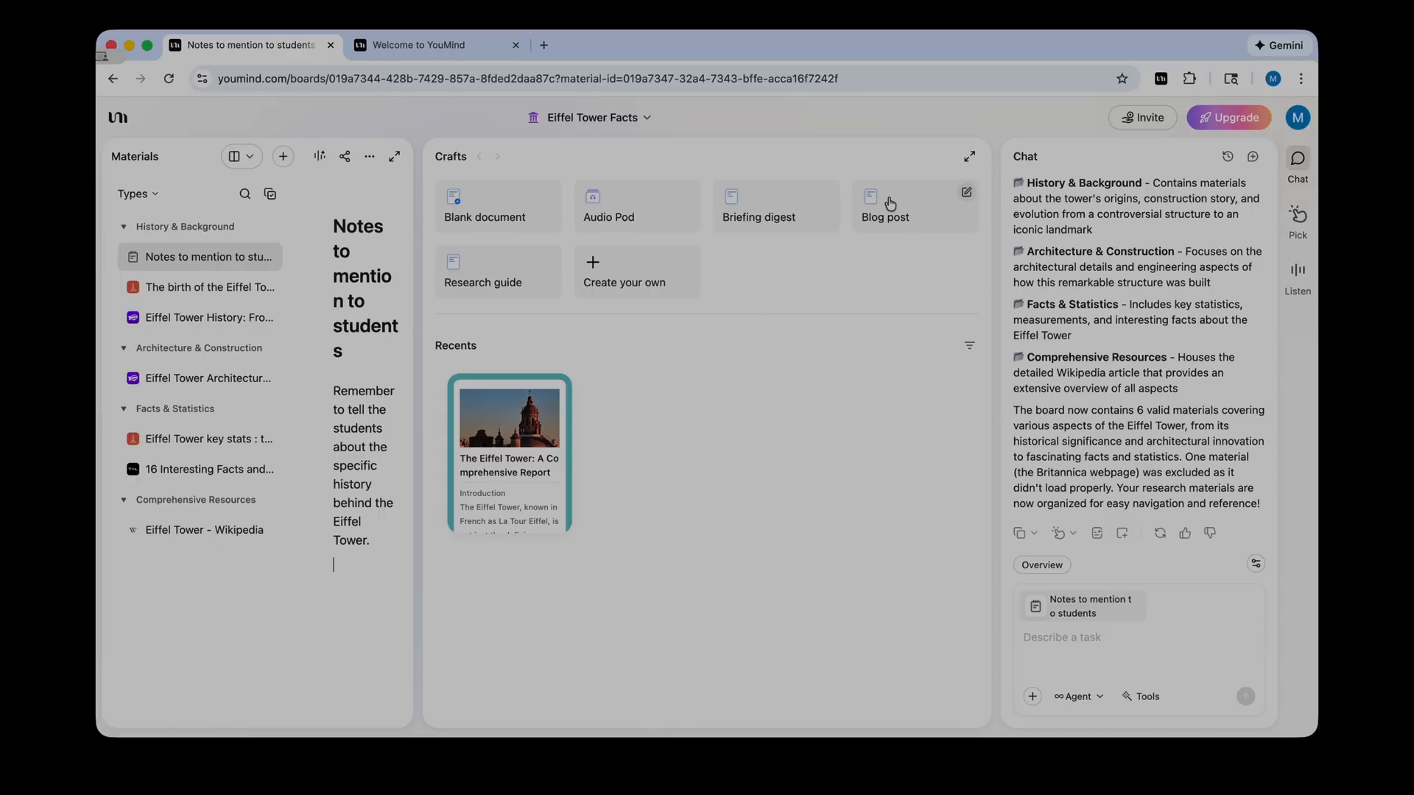
- Generate a blog post craft using all 7 board materials
{"action": "left_click", "coordinate": [913, 204]}
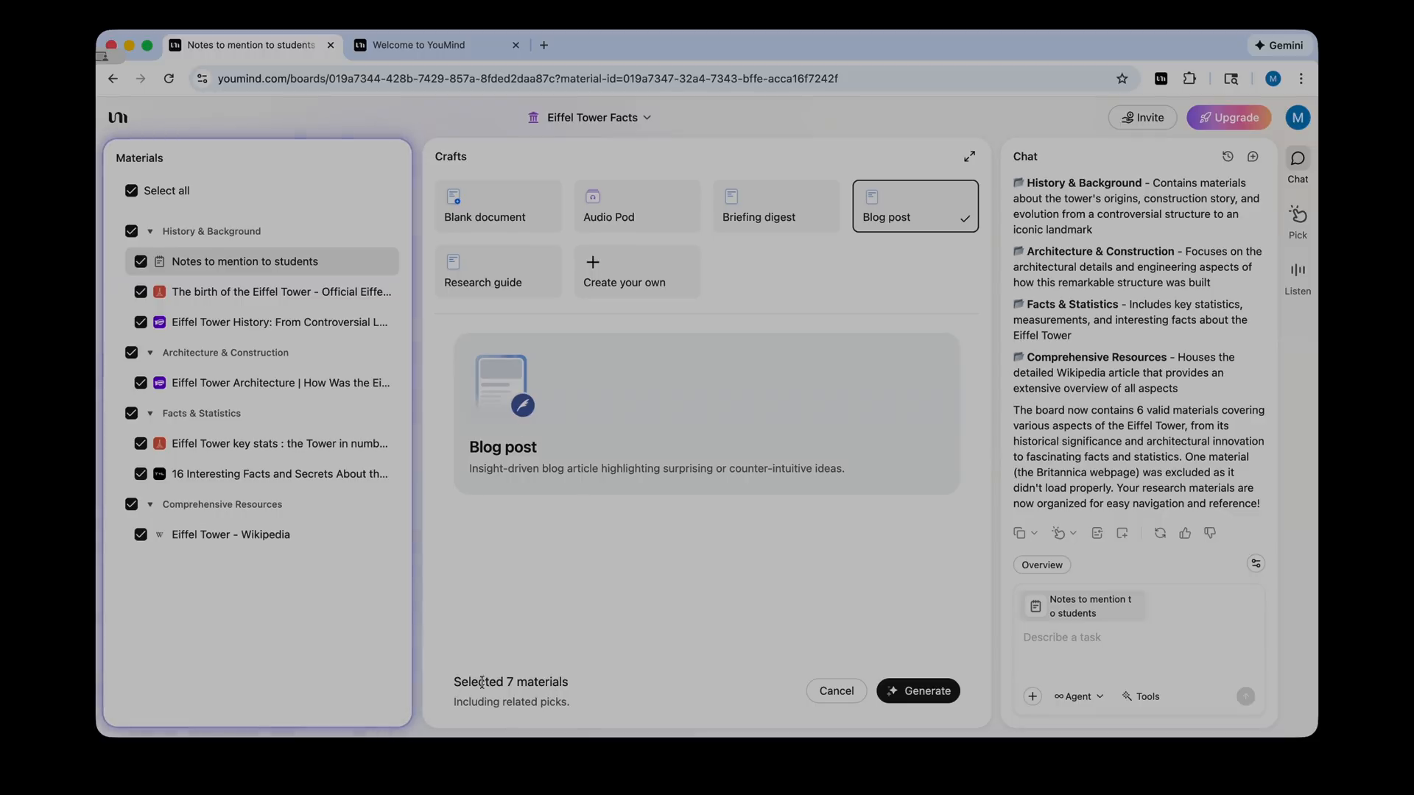
{"action": "mouse_move", "coordinate": [505, 402]}
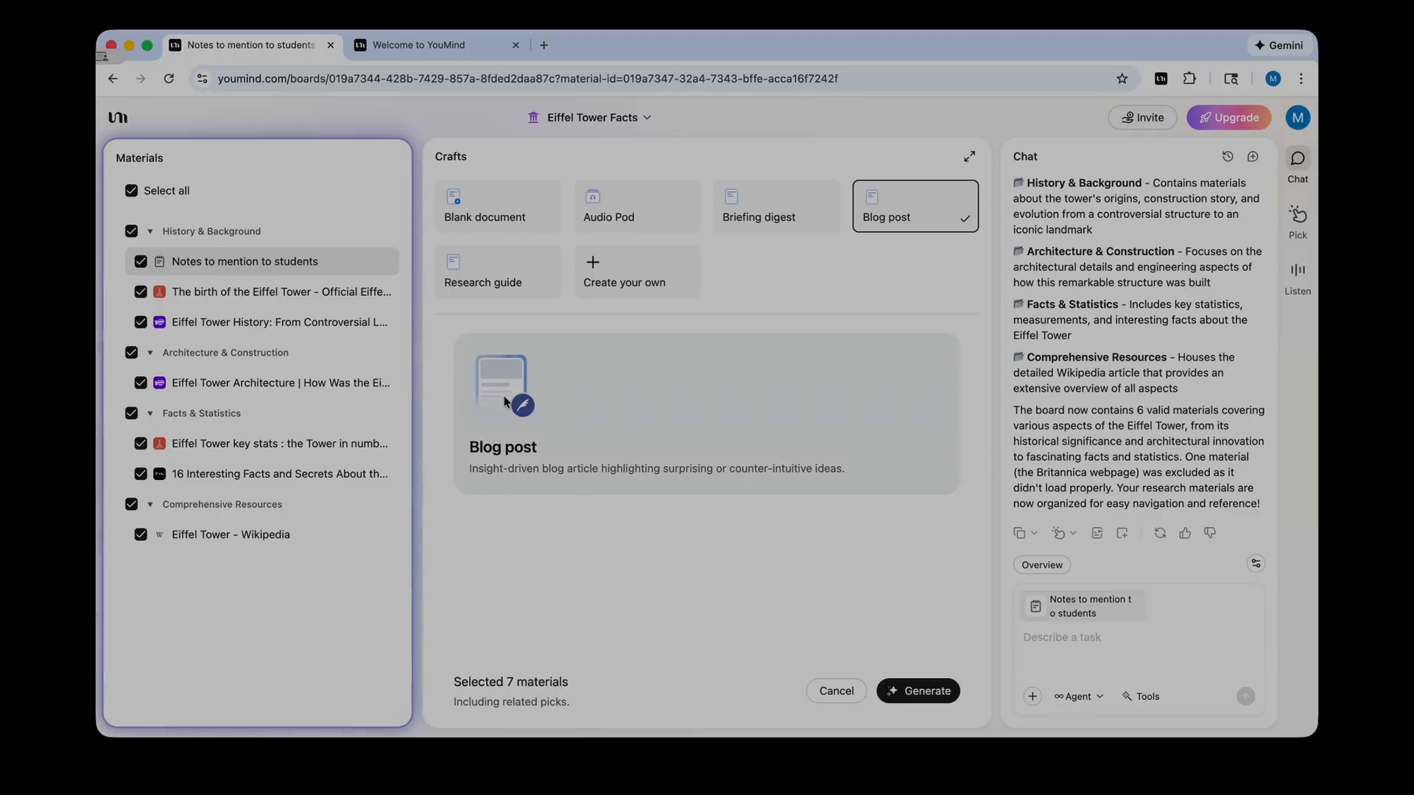
{"action": "left_click", "coordinate": [917, 691]}
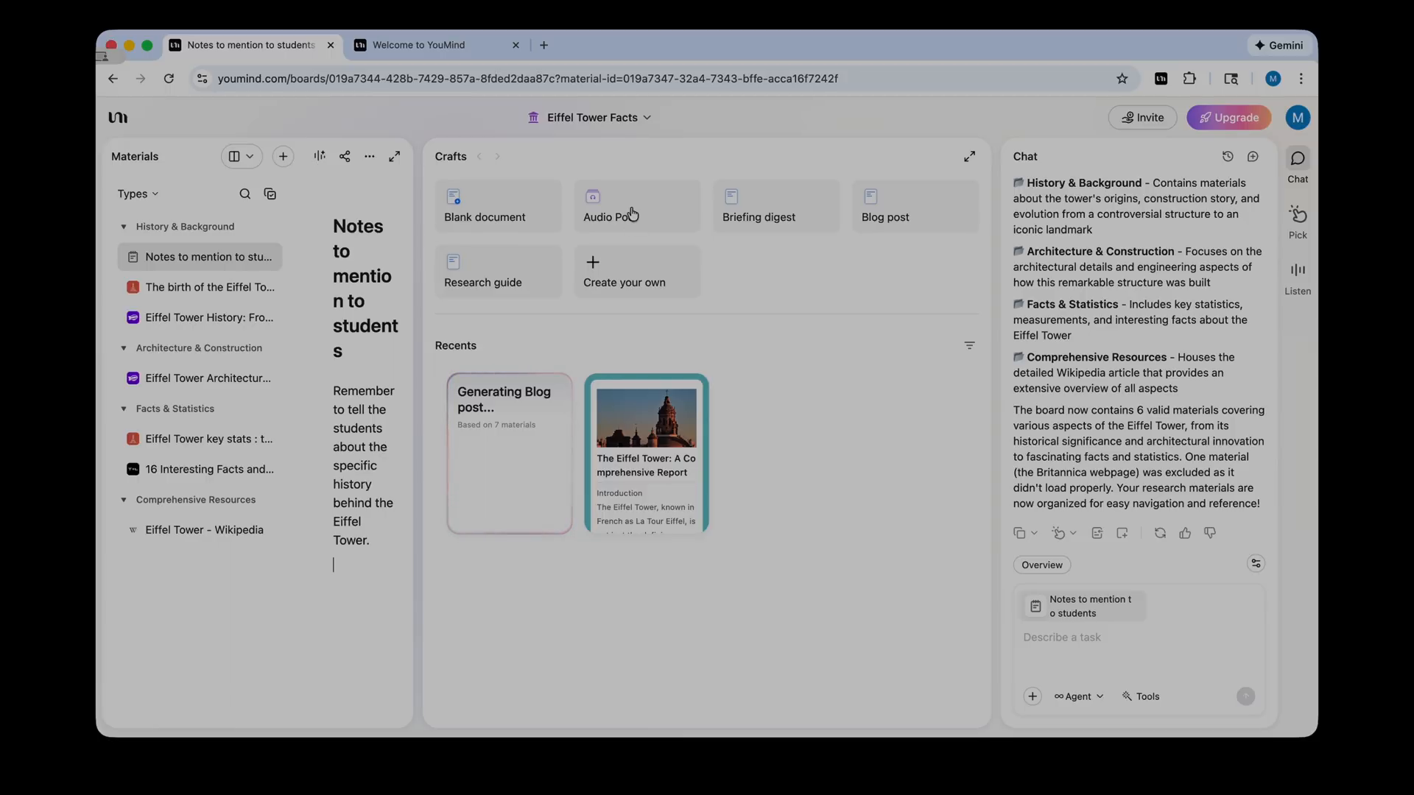
- Generate a quick-listen English audio pod, voice James, focused on the Eiffel Tower's history
{"action": "left_click", "coordinate": [636, 205]}
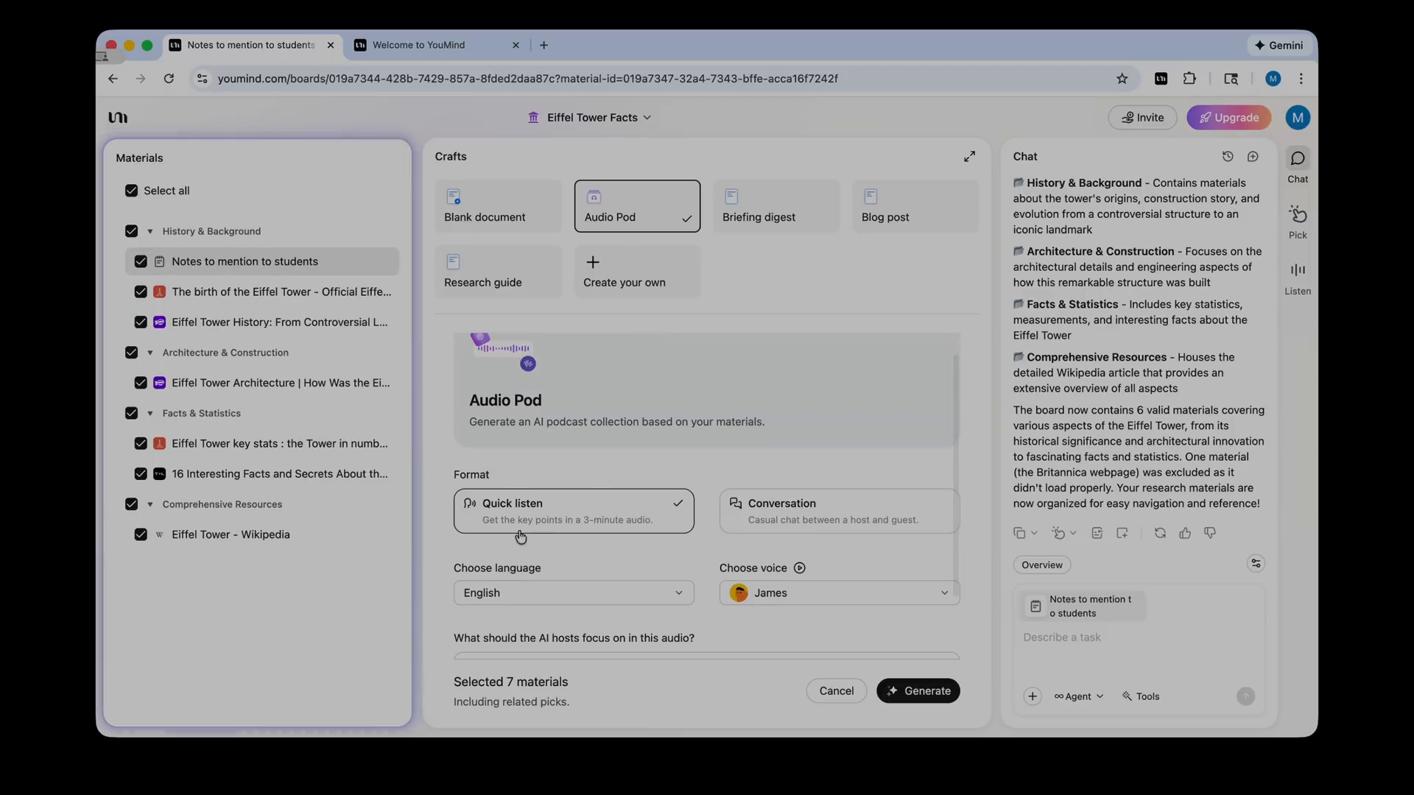
{"action": "mouse_move", "coordinate": [546, 534]}
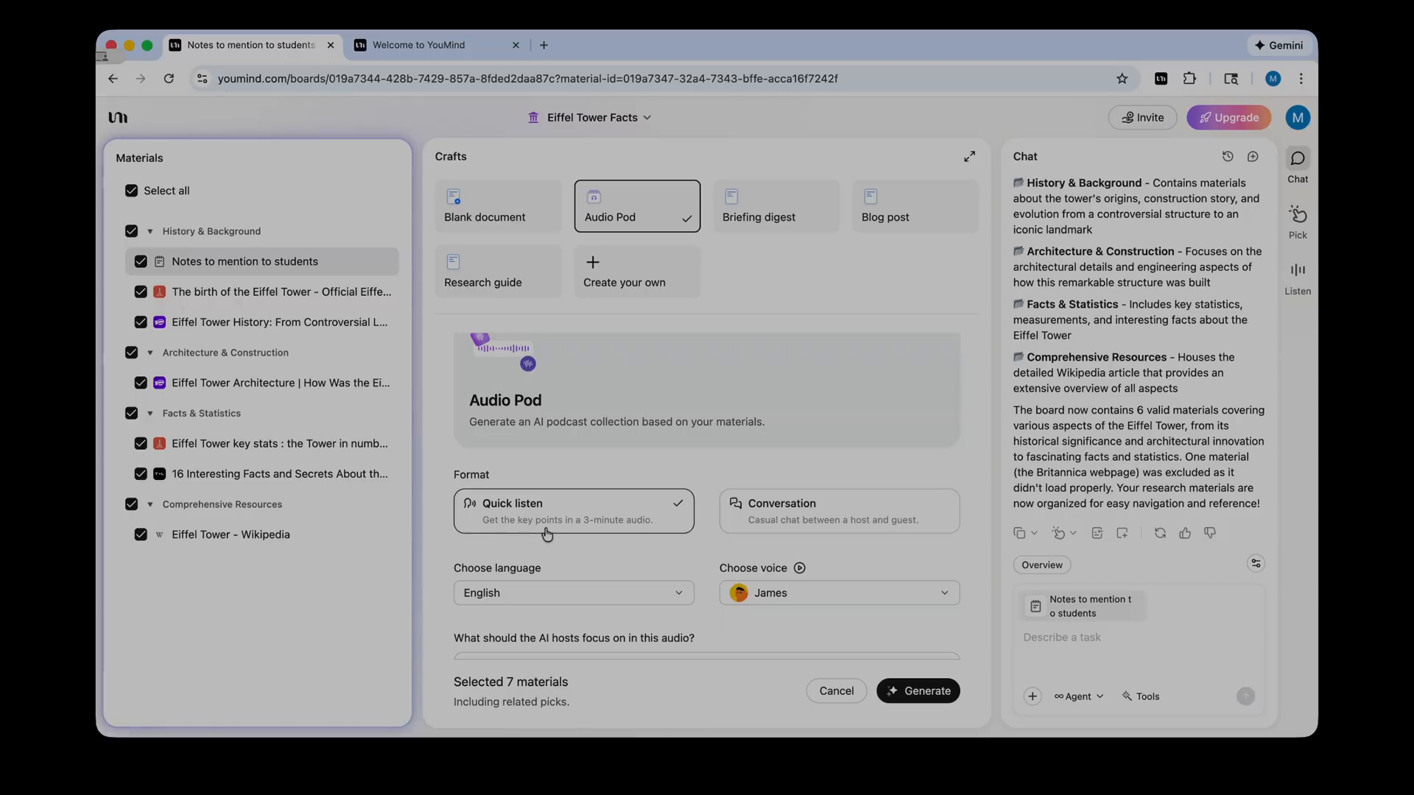
{"action": "mouse_move", "coordinate": [622, 532]}
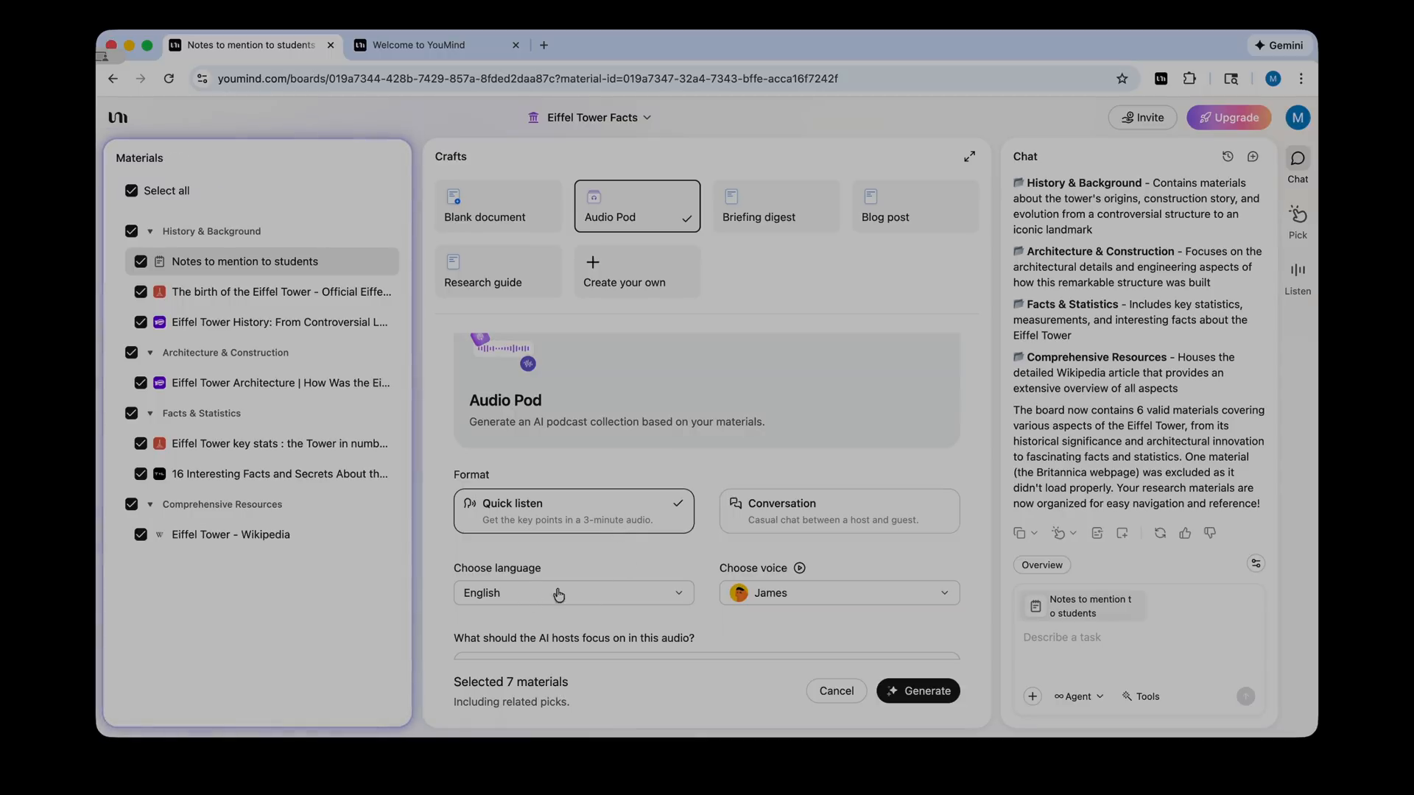
{"action": "mouse_move", "coordinate": [801, 533]}
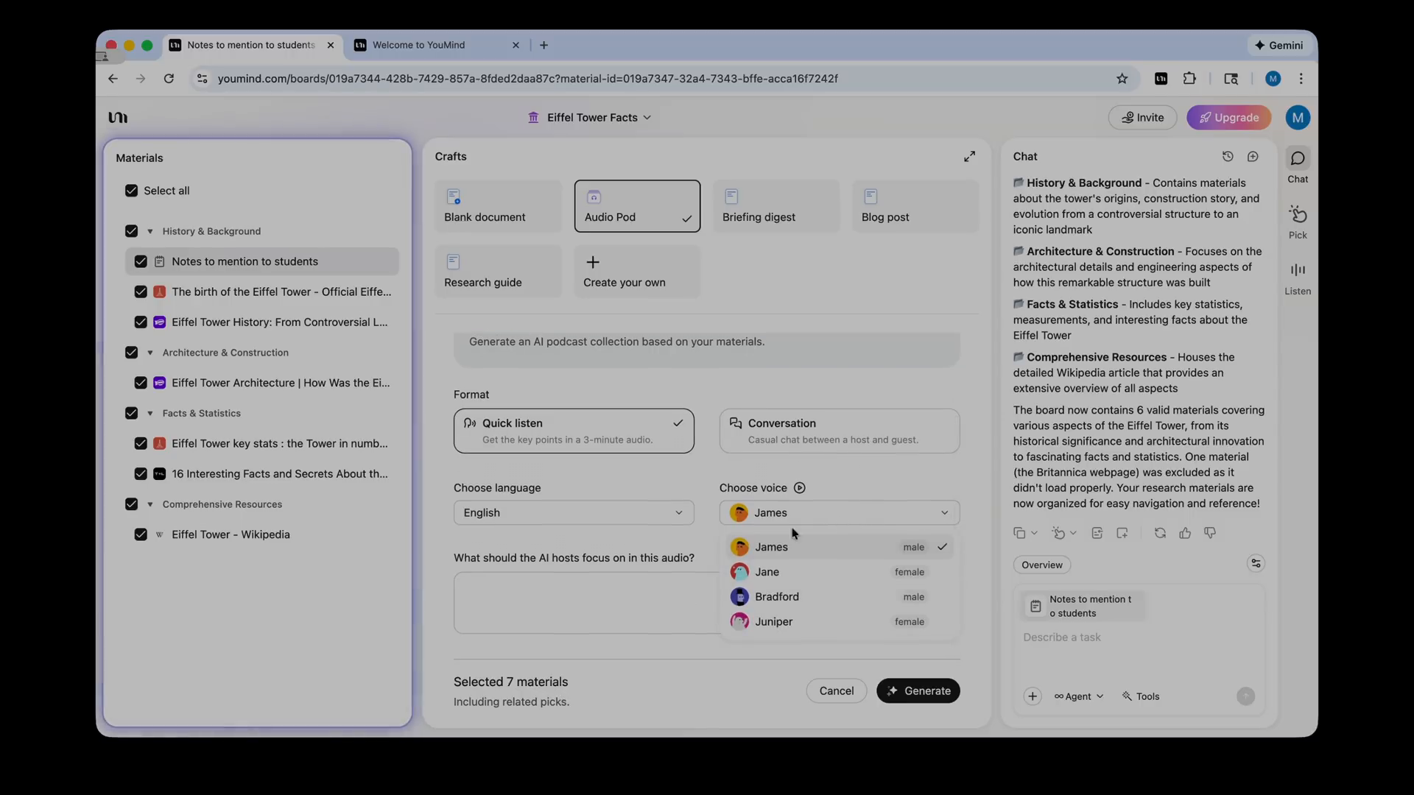
{"action": "mouse_move", "coordinate": [772, 541]}
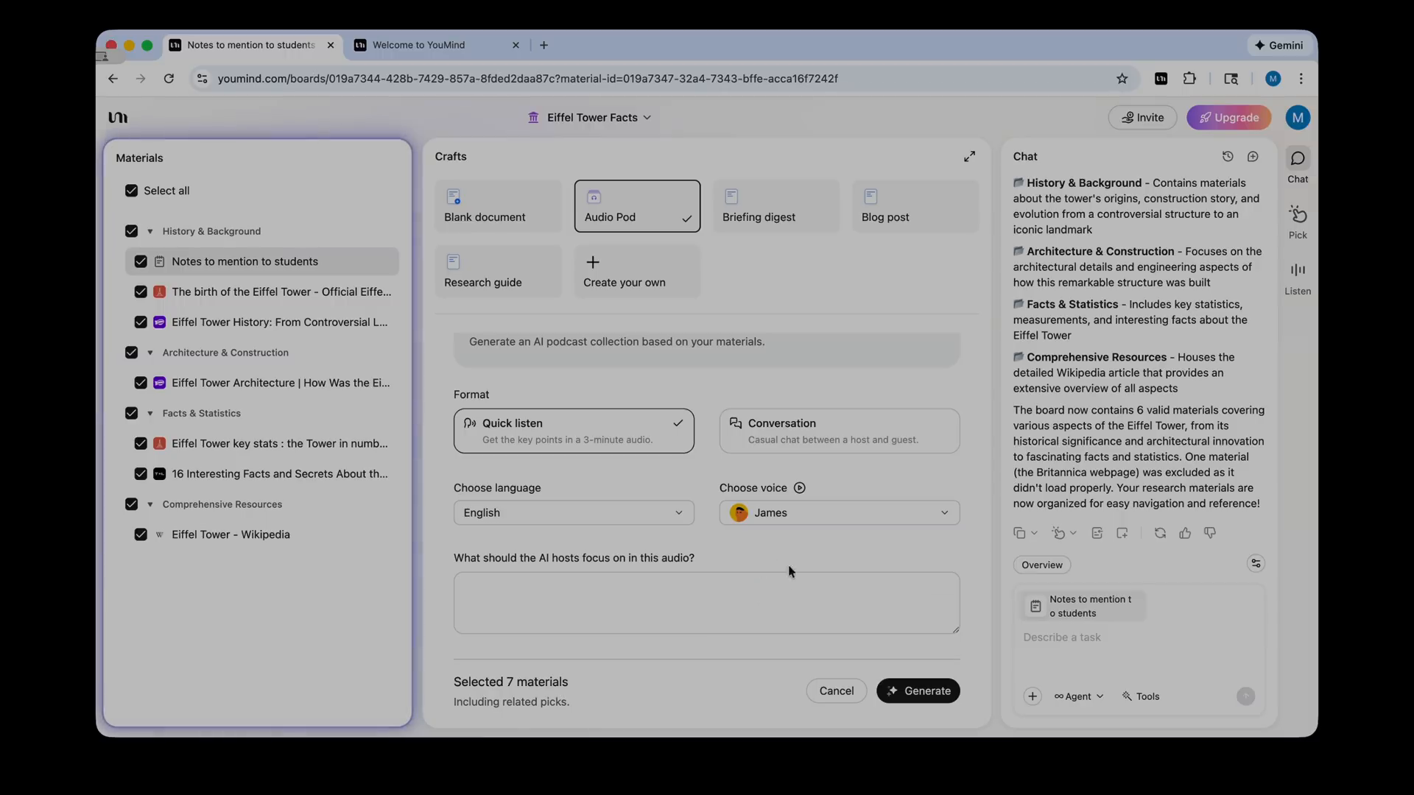
{"action": "type", "text": "focus on the history of the Eiffel Tower."}
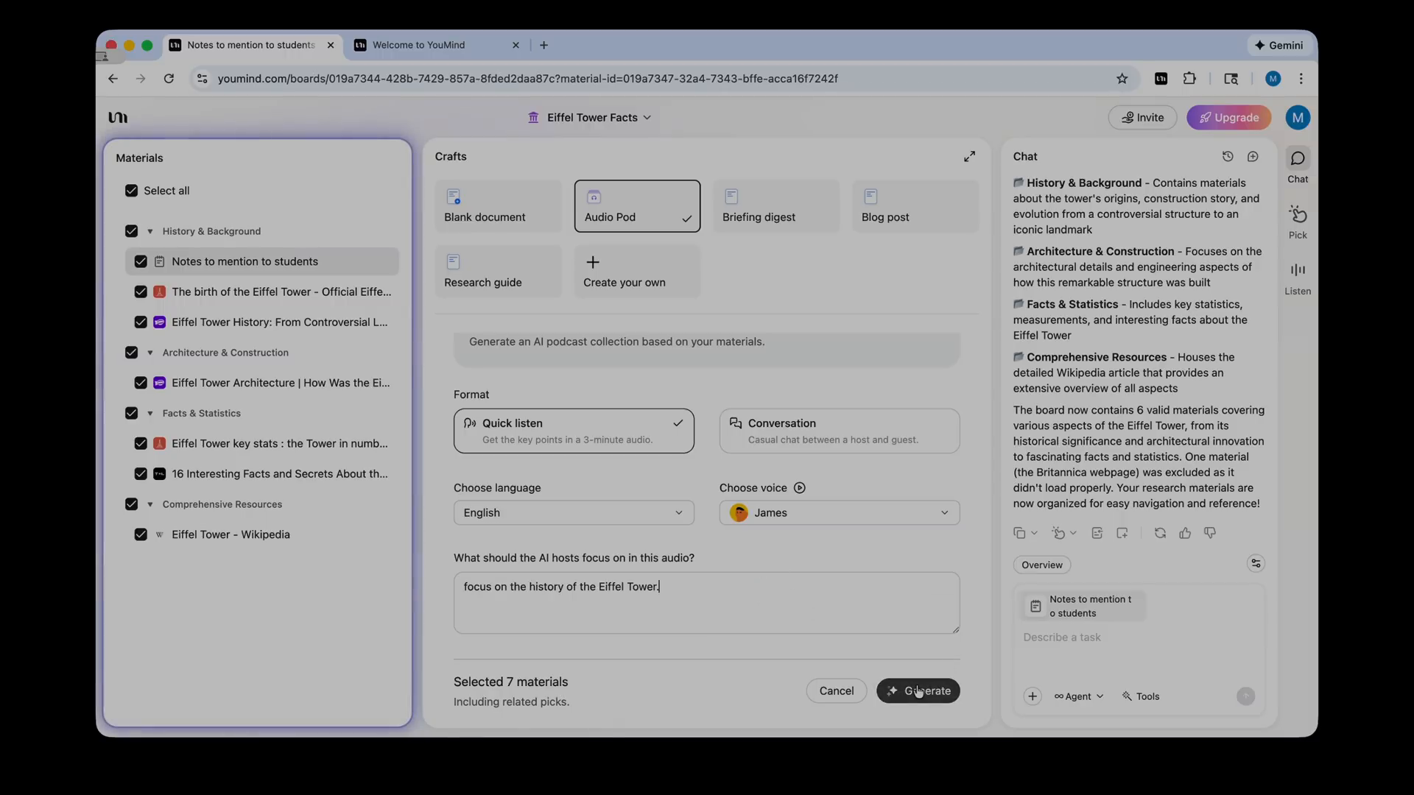
{"action": "left_click", "coordinate": [918, 691]}
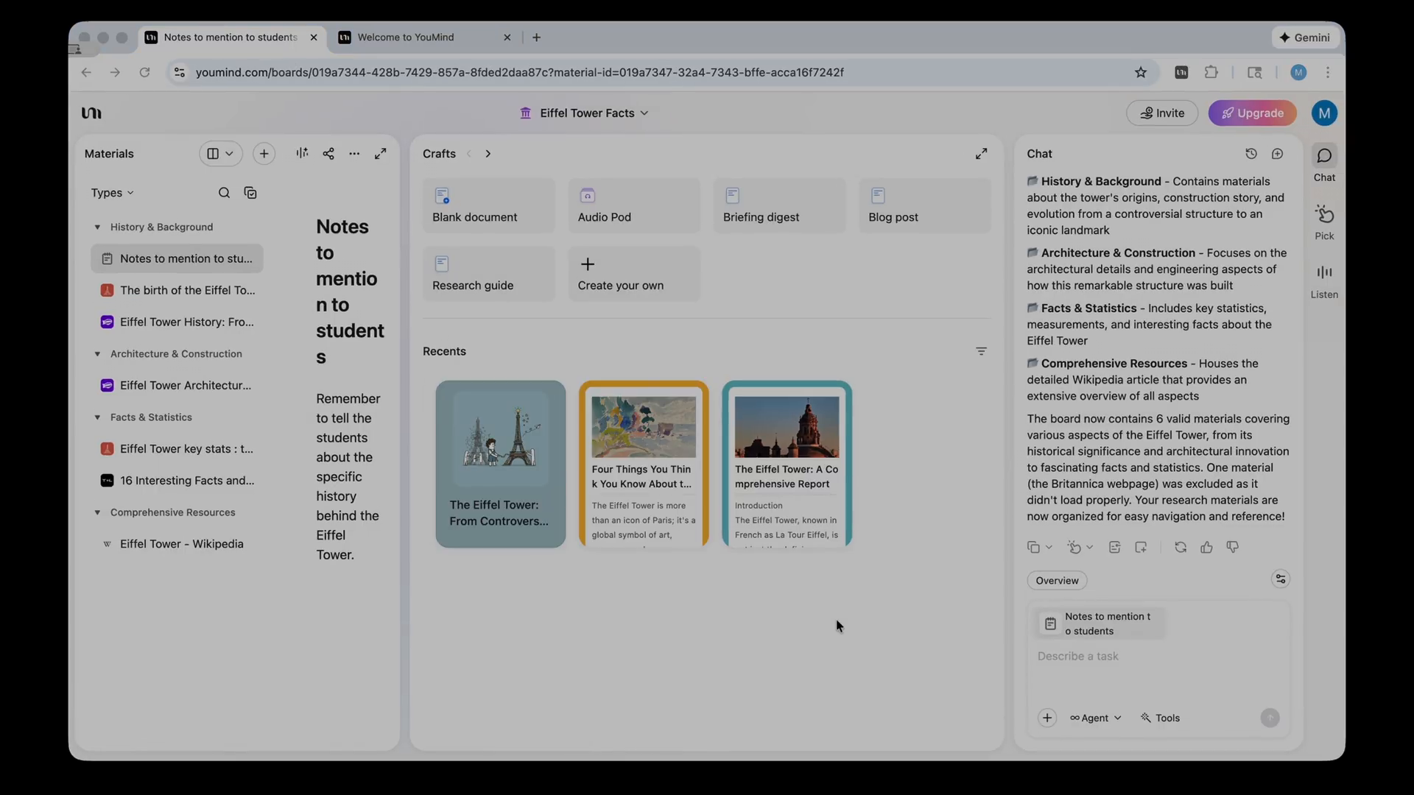
{"action": "mouse_move", "coordinate": [642, 435]}
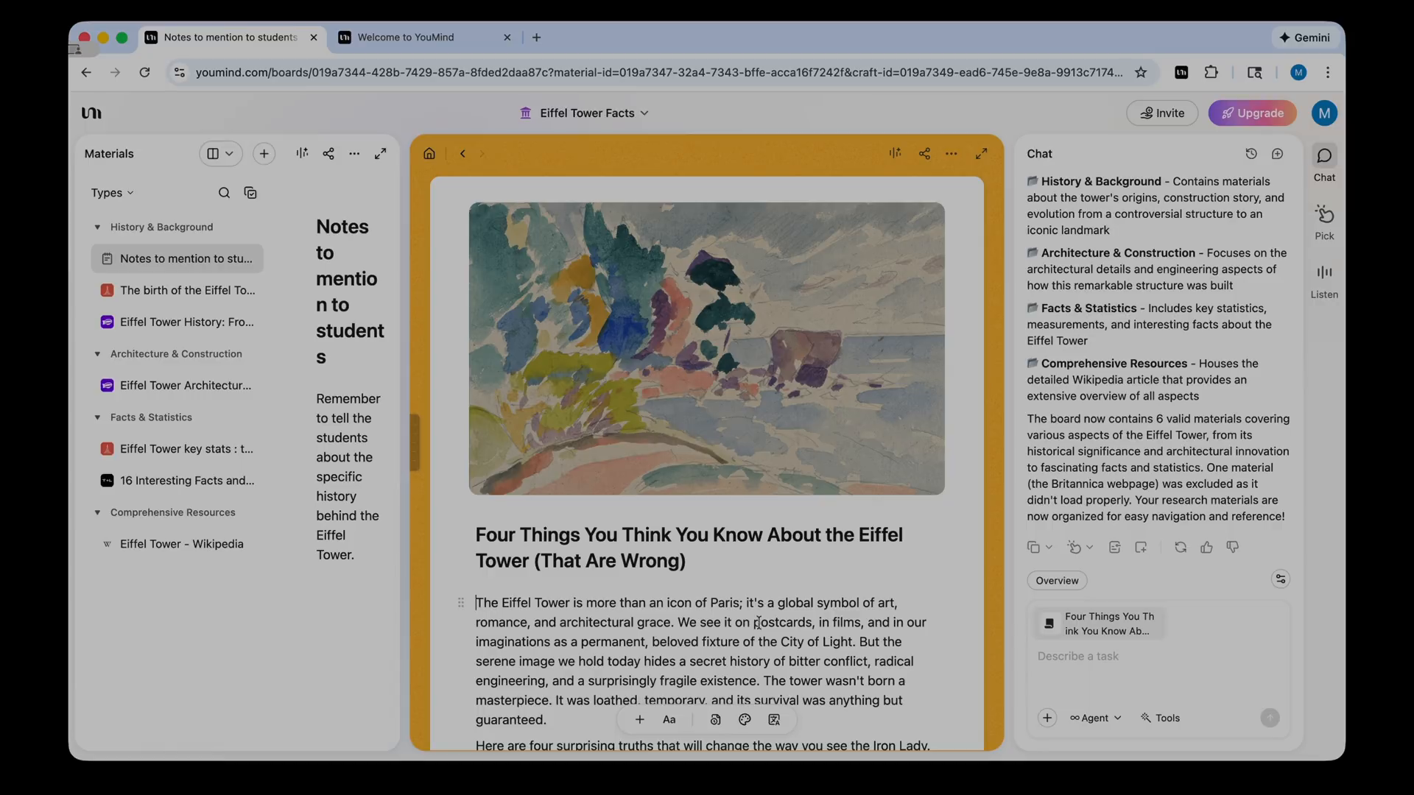
{"action": "mouse_move", "coordinate": [797, 514]}
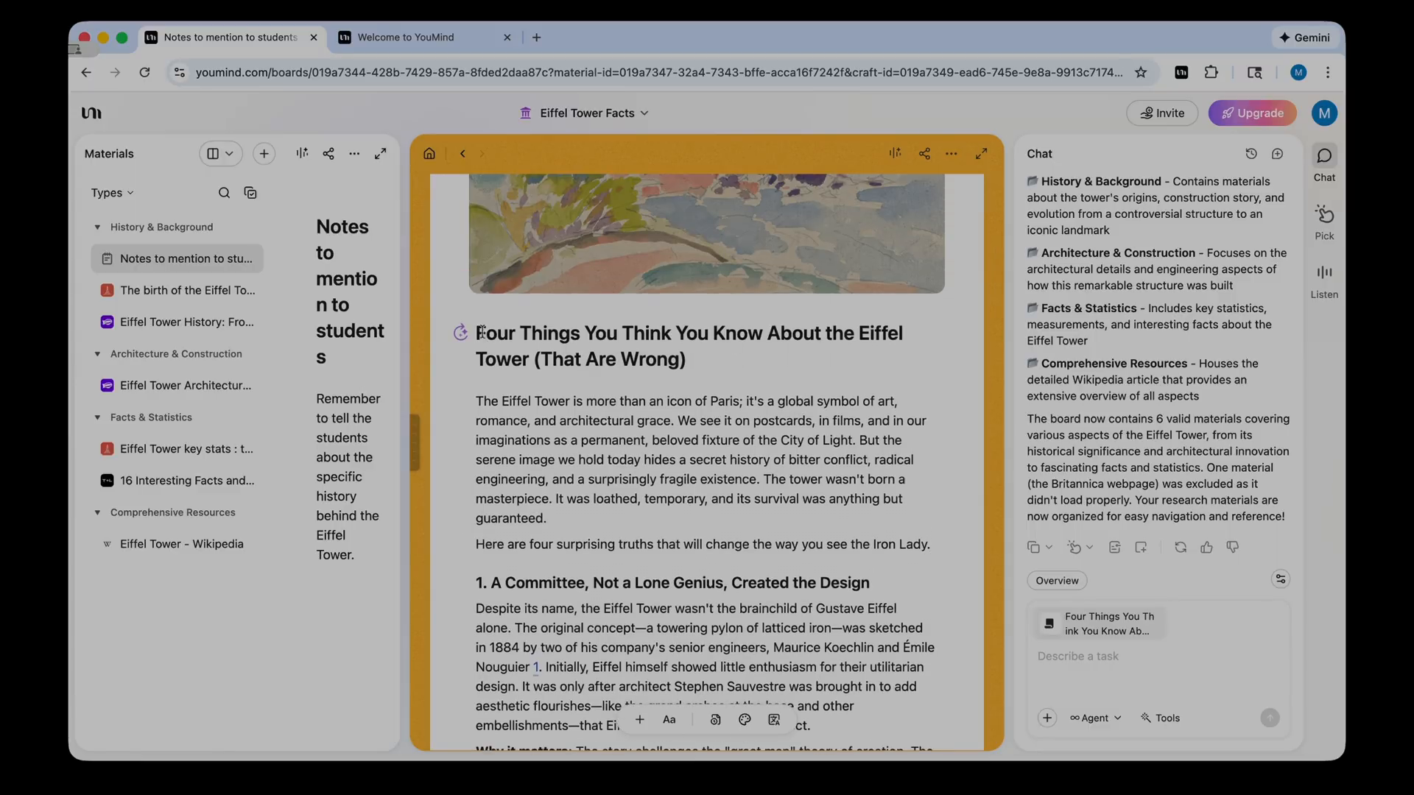
- Remove '(That Are Wrong)' from the blog post title and scroll through the article
{"action": "left_click", "coordinate": [724, 359]}
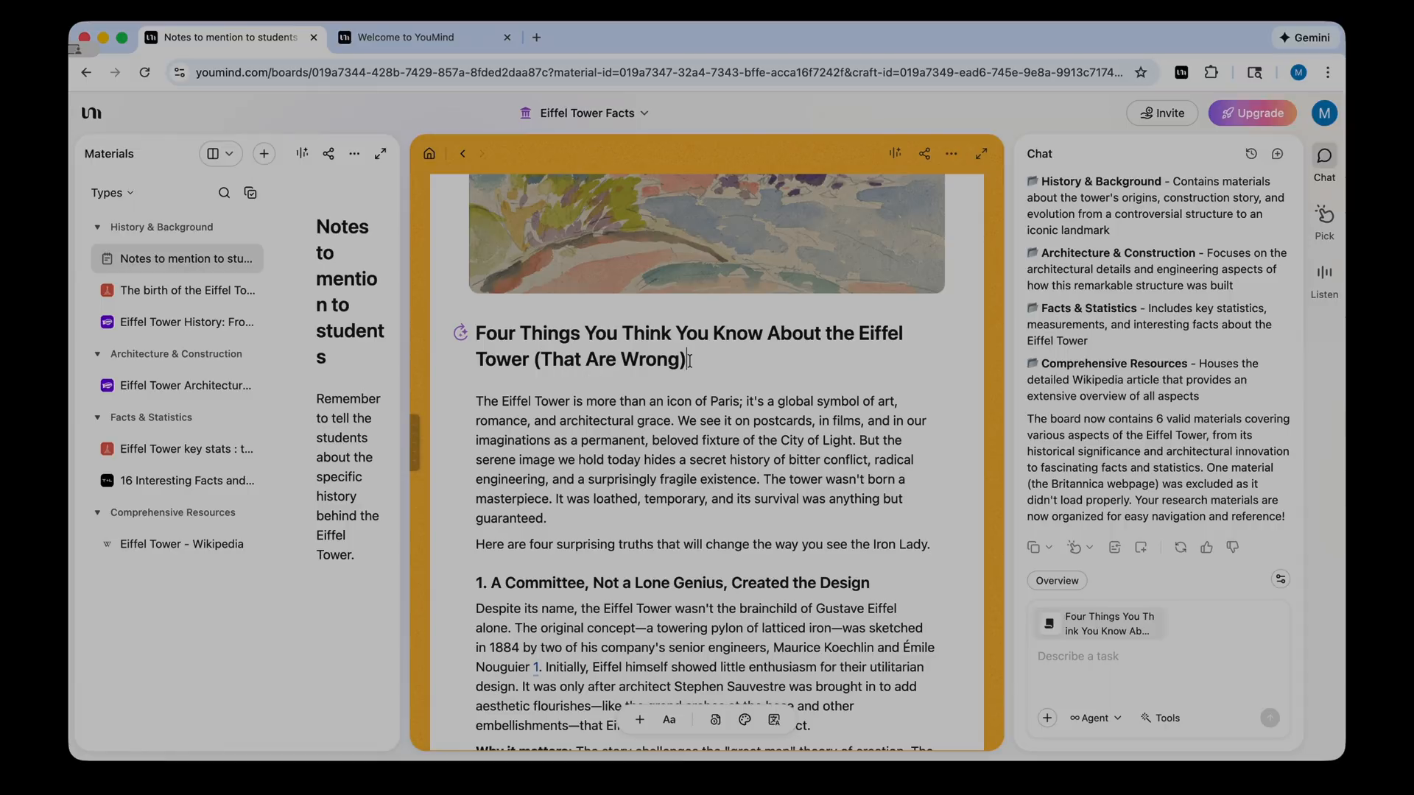
{"action": "left_click_drag", "start_coordinate": [550, 359], "coordinate": [685, 359]}
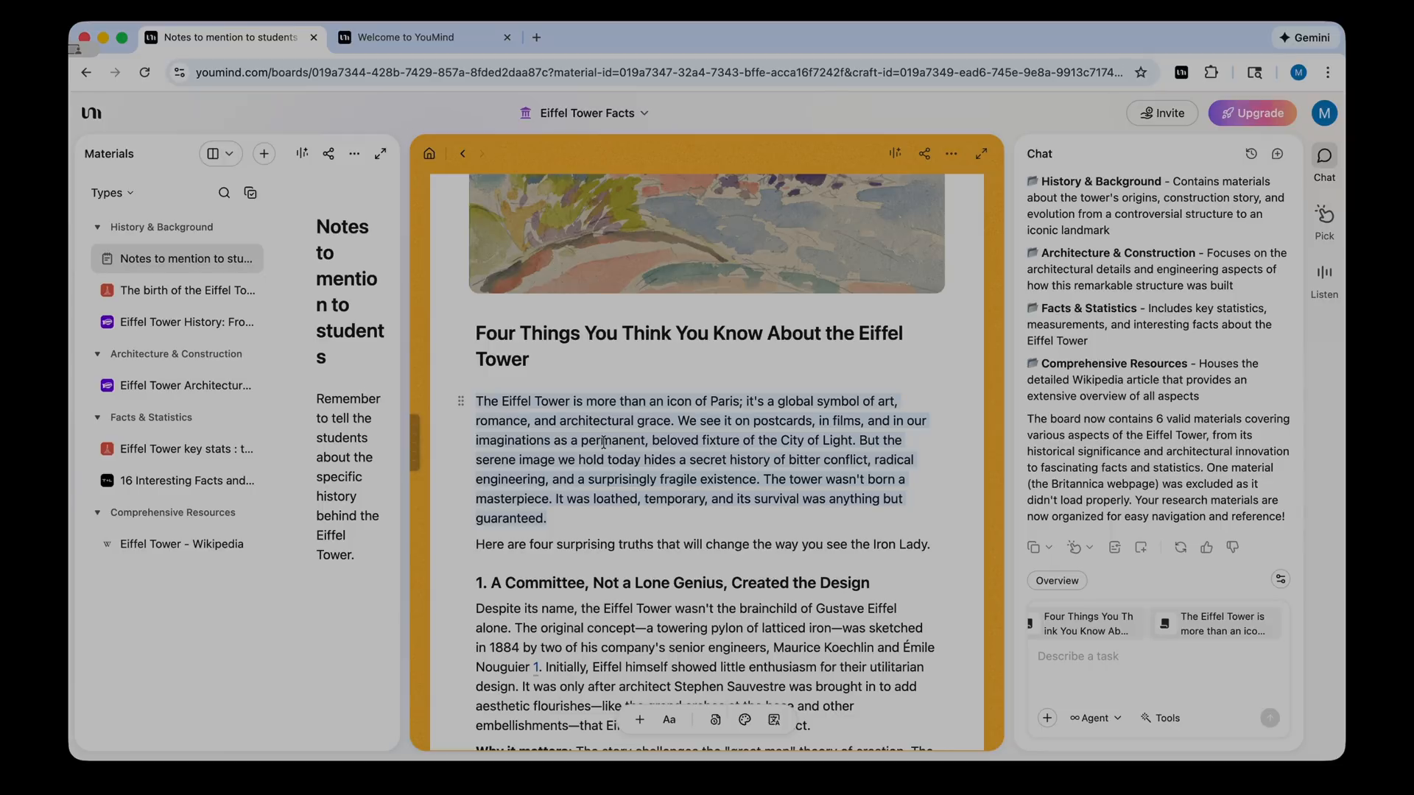
{"action": "scroll", "scroll_direction": "down", "scroll_amount": 3}
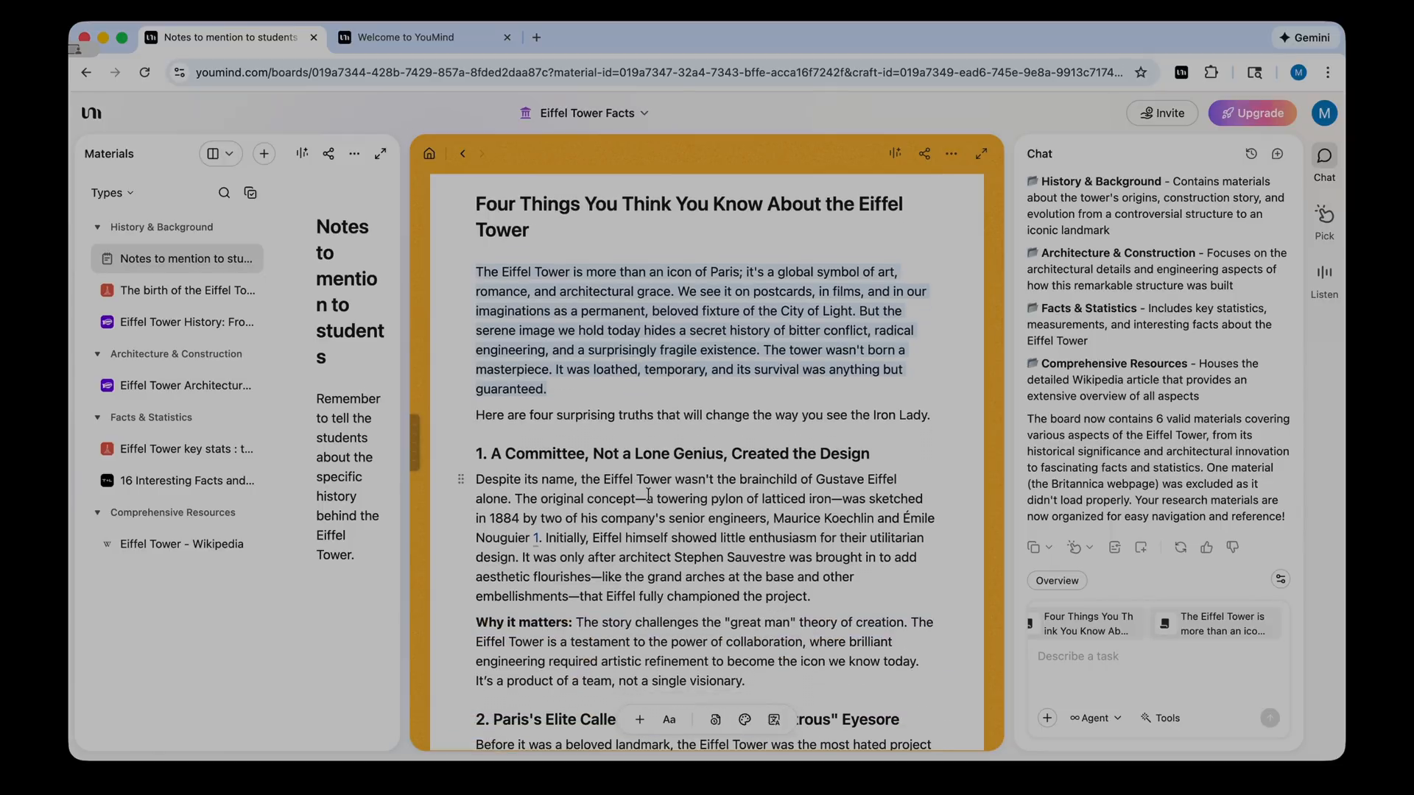
{"action": "scroll", "scroll_direction": "down", "scroll_amount": 3}
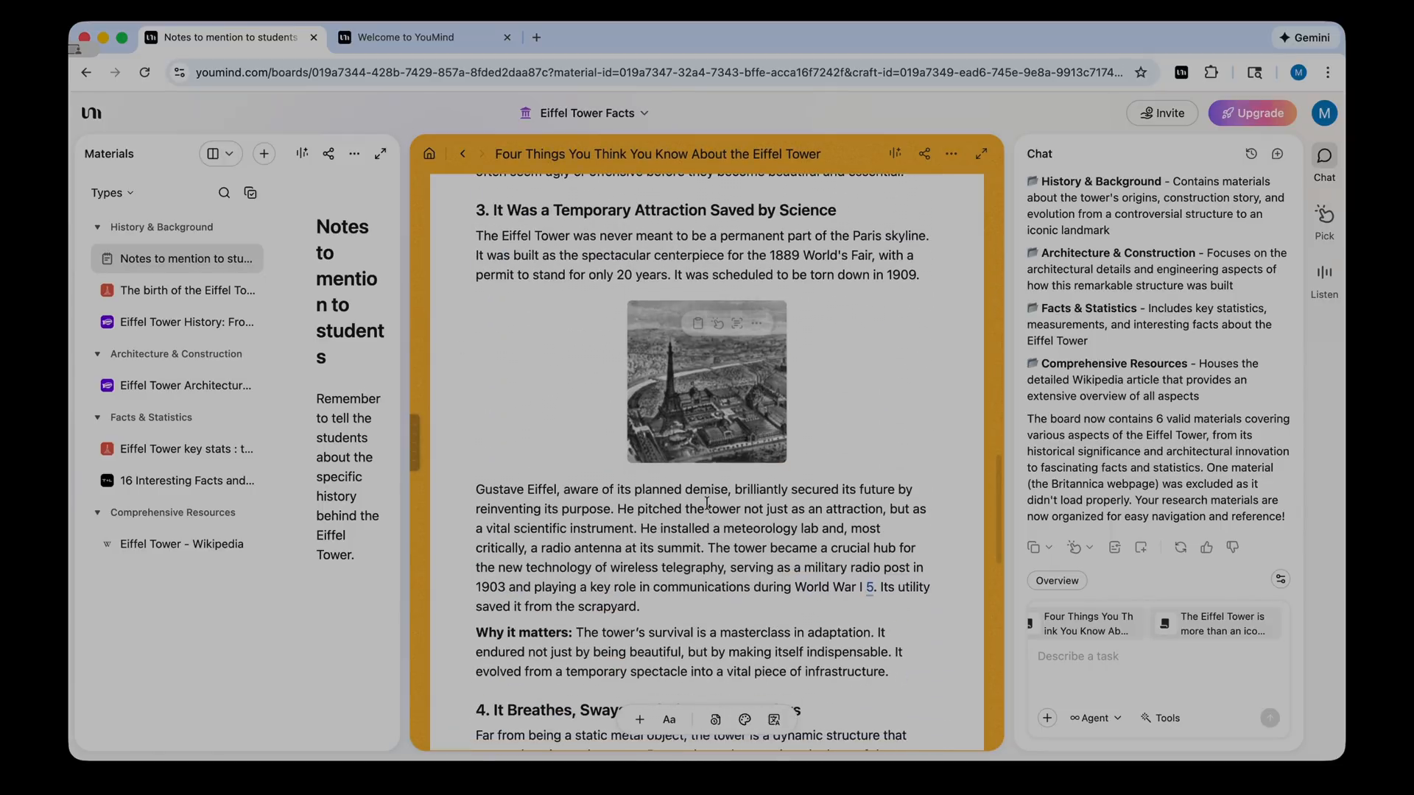
{"action": "scroll", "scroll_direction": "down", "scroll_amount": 3}
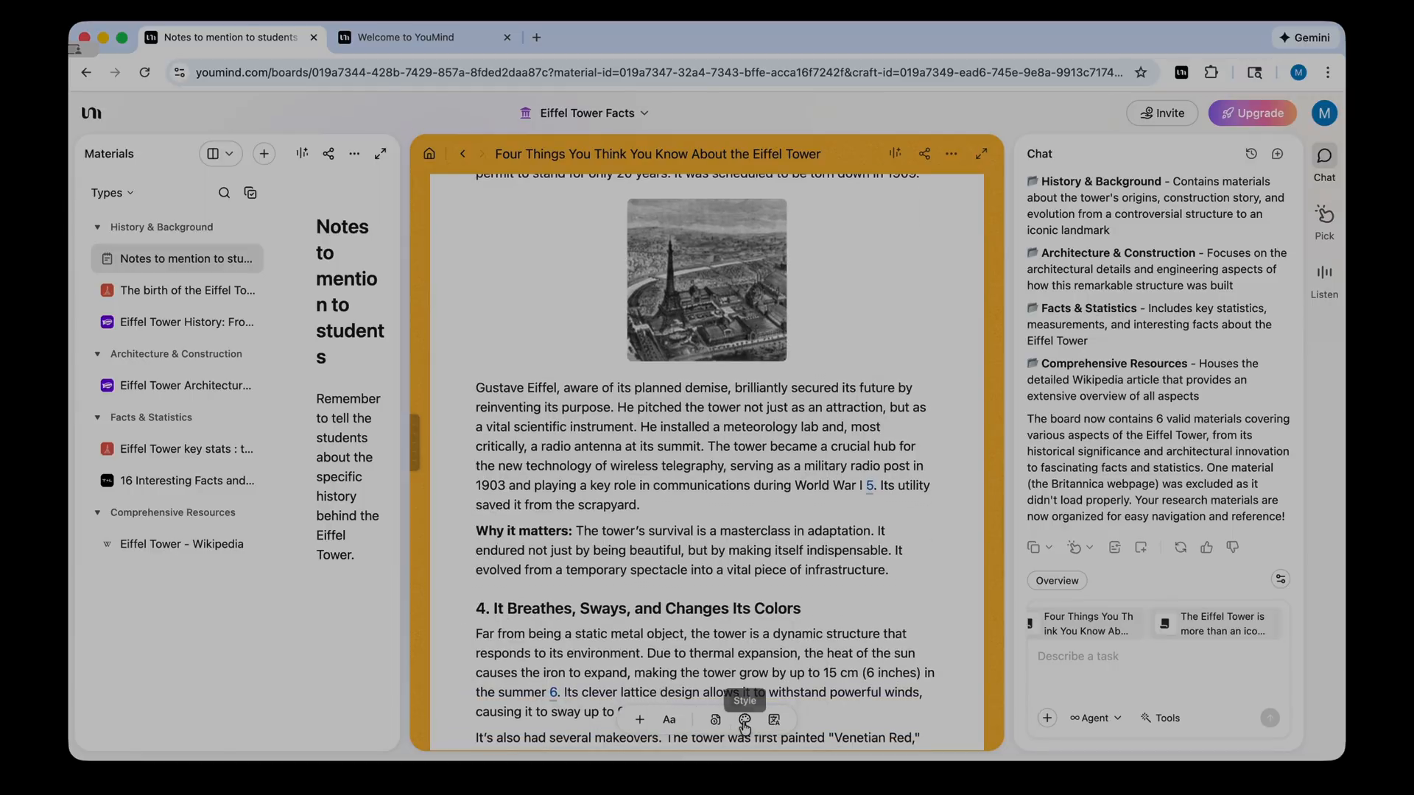
- Try orange, teal monospaced and beige serif styles, then apply the gradient watercolour-cover style
{"action": "left_click", "coordinate": [743, 720]}
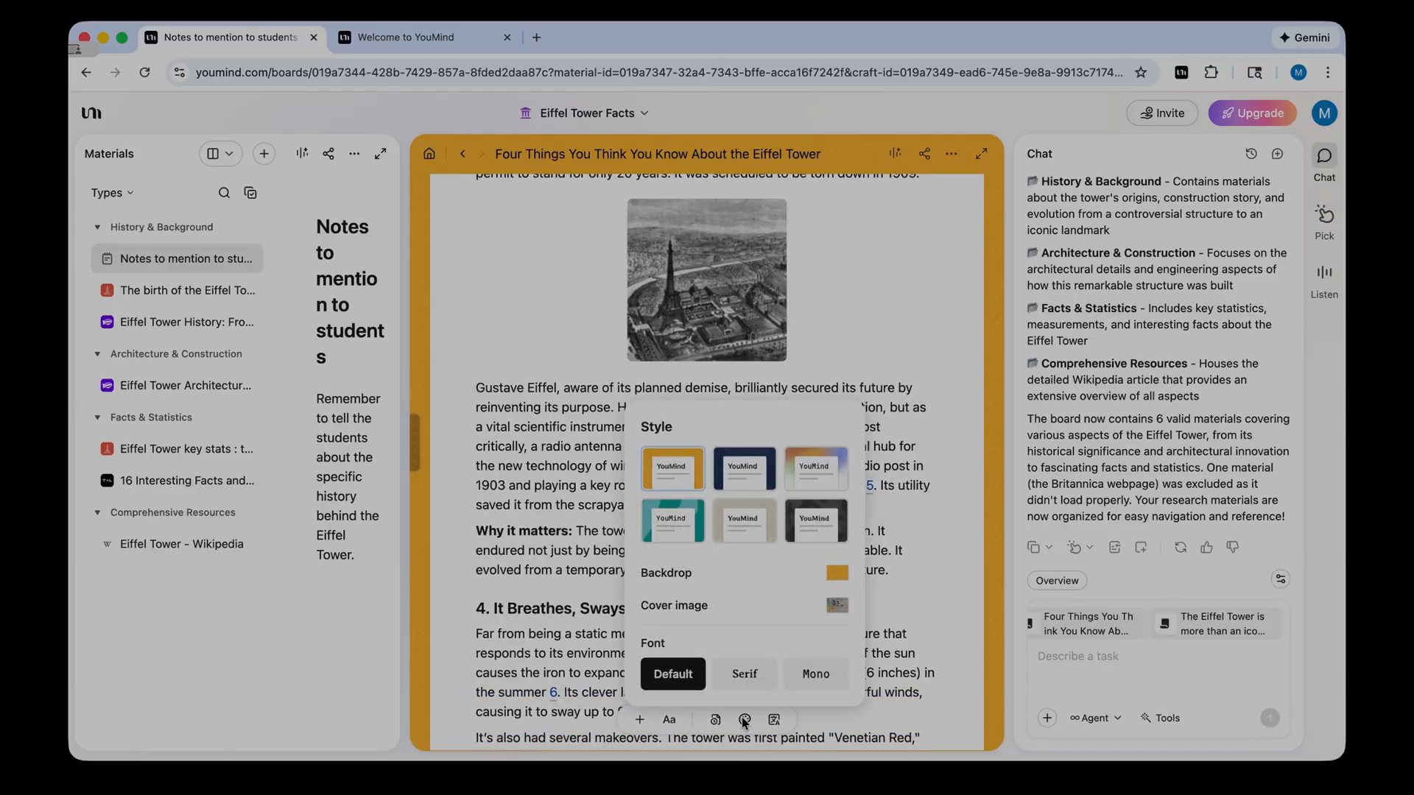
{"action": "left_click", "coordinate": [814, 673]}
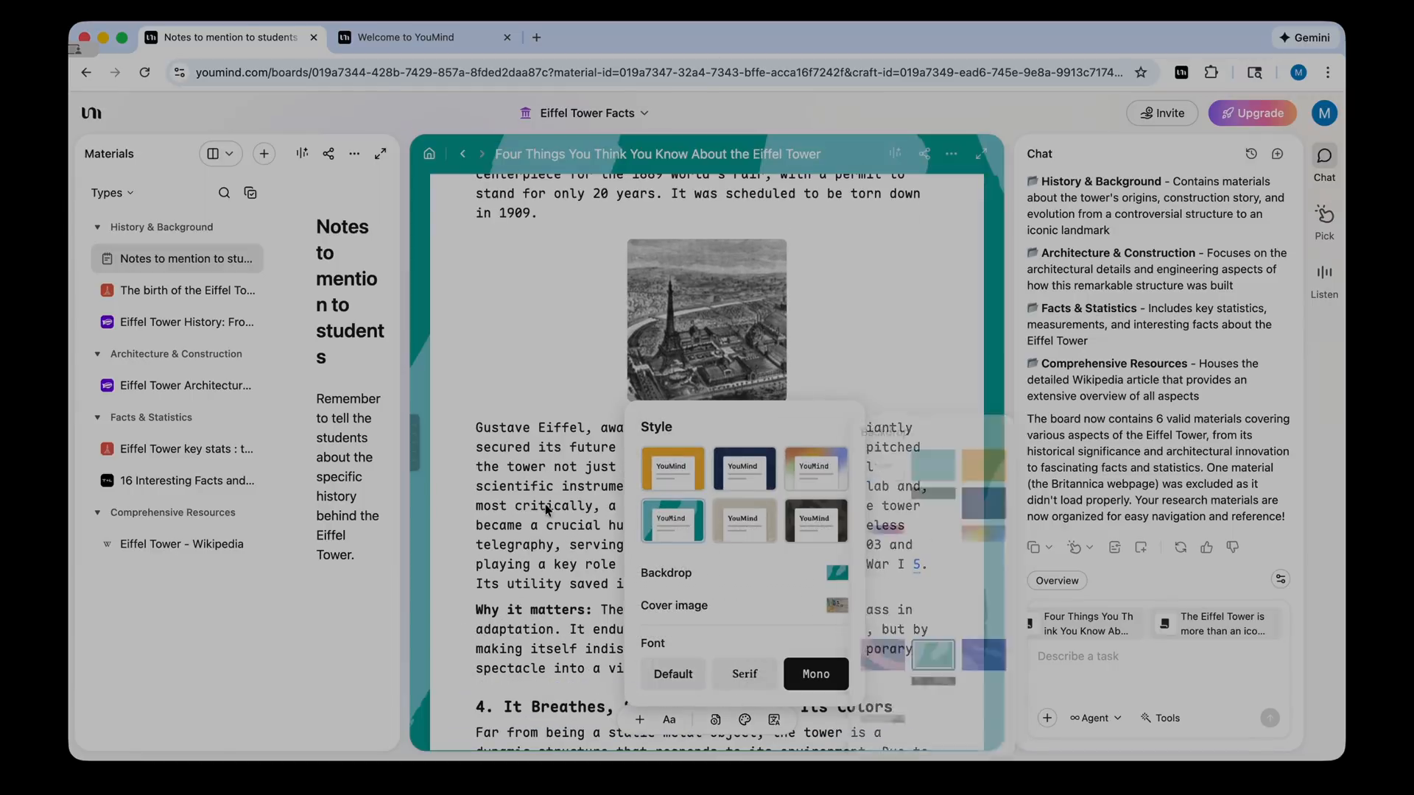
{"action": "left_click", "coordinate": [744, 674]}
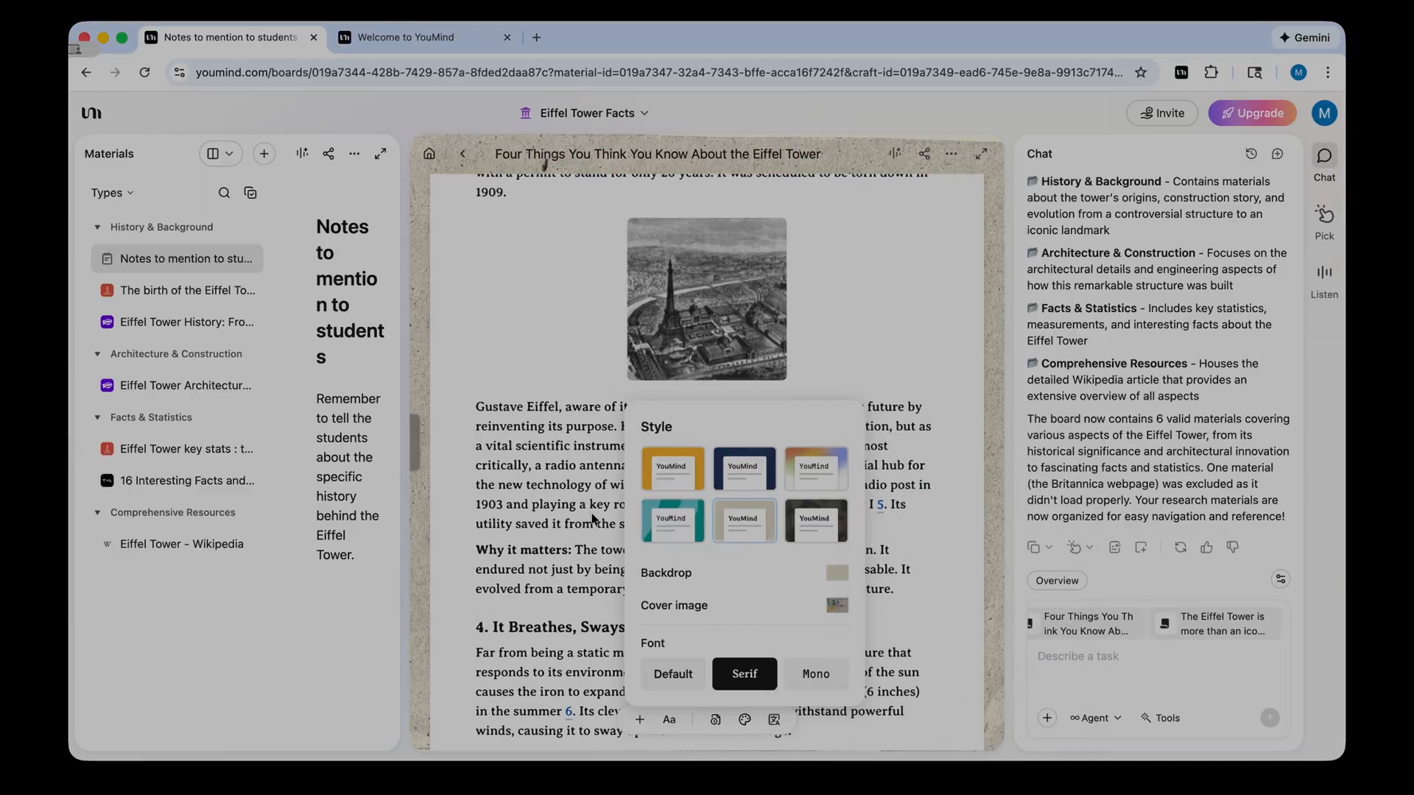
{"action": "left_click", "coordinate": [815, 674]}
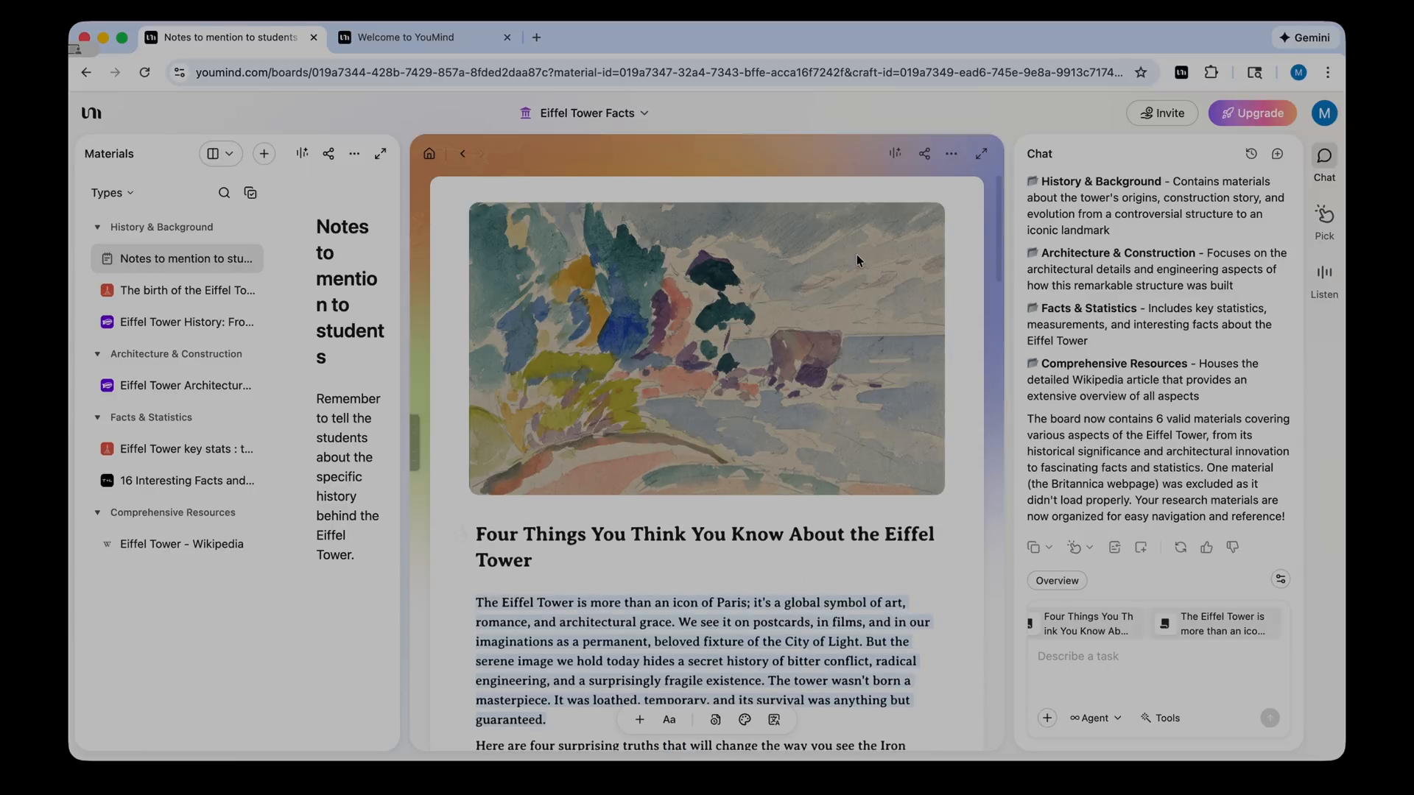
{"action": "mouse_move", "coordinate": [923, 154]}
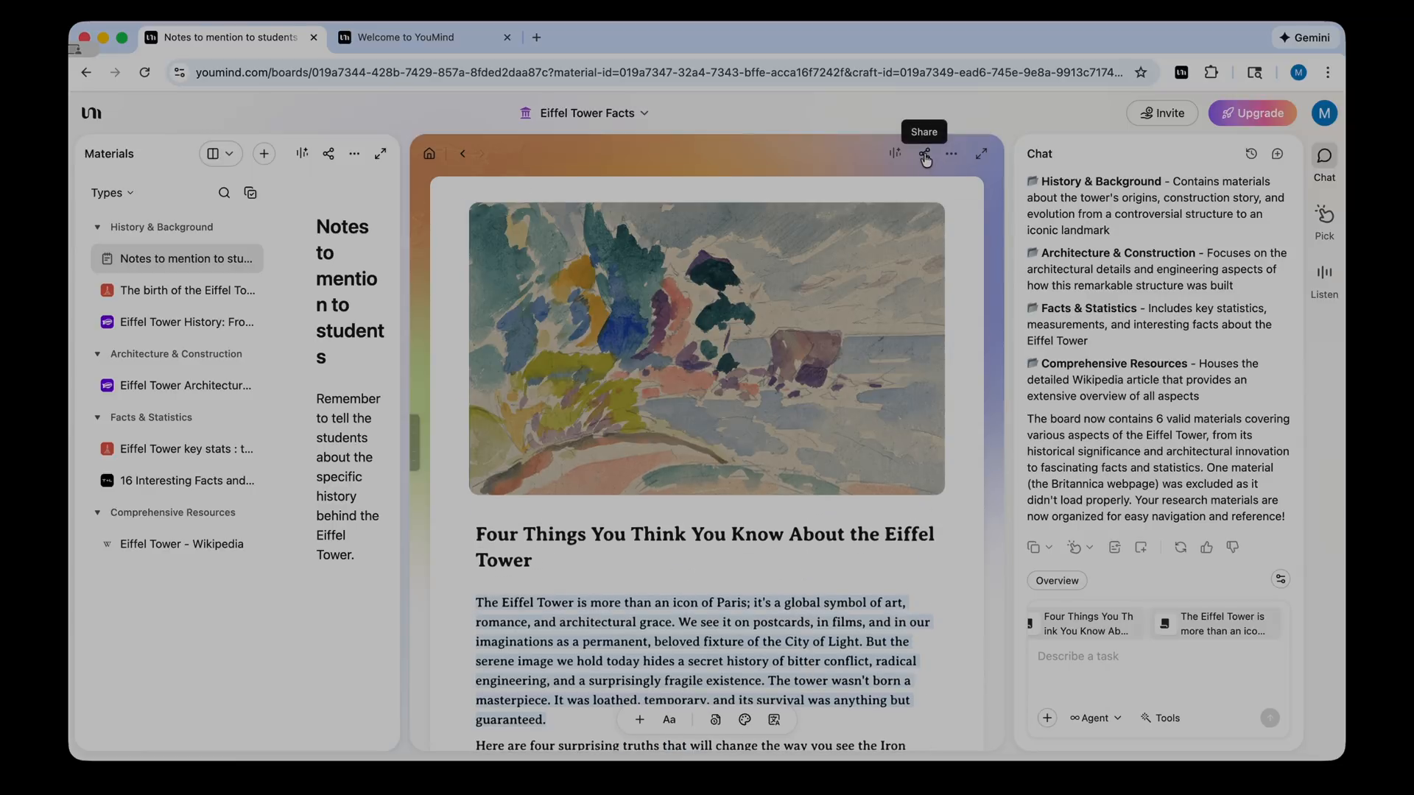
- Publish the Four Things article publicly with its link copied, then open a new tab
{"action": "left_click", "coordinate": [923, 153]}
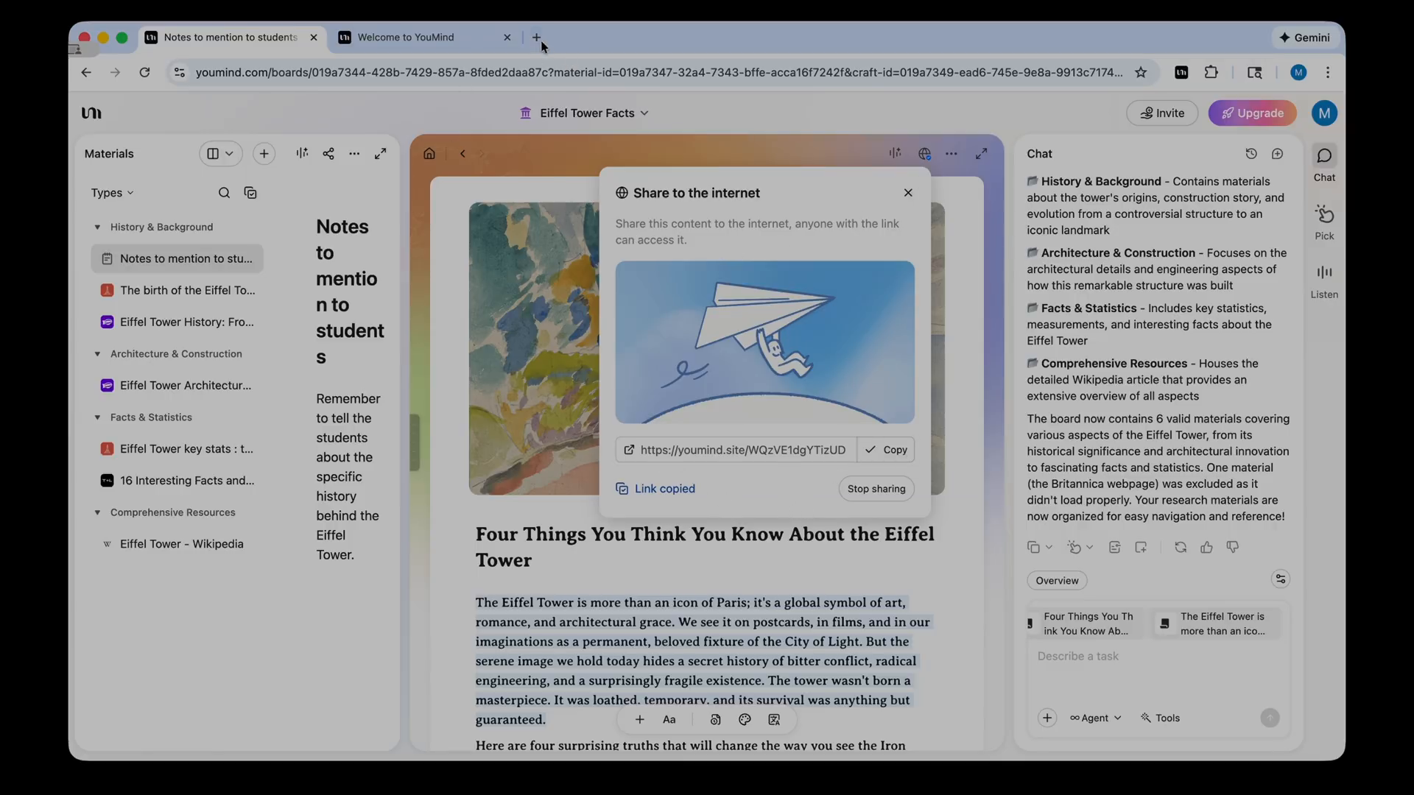
{"action": "left_click", "coordinate": [537, 37]}
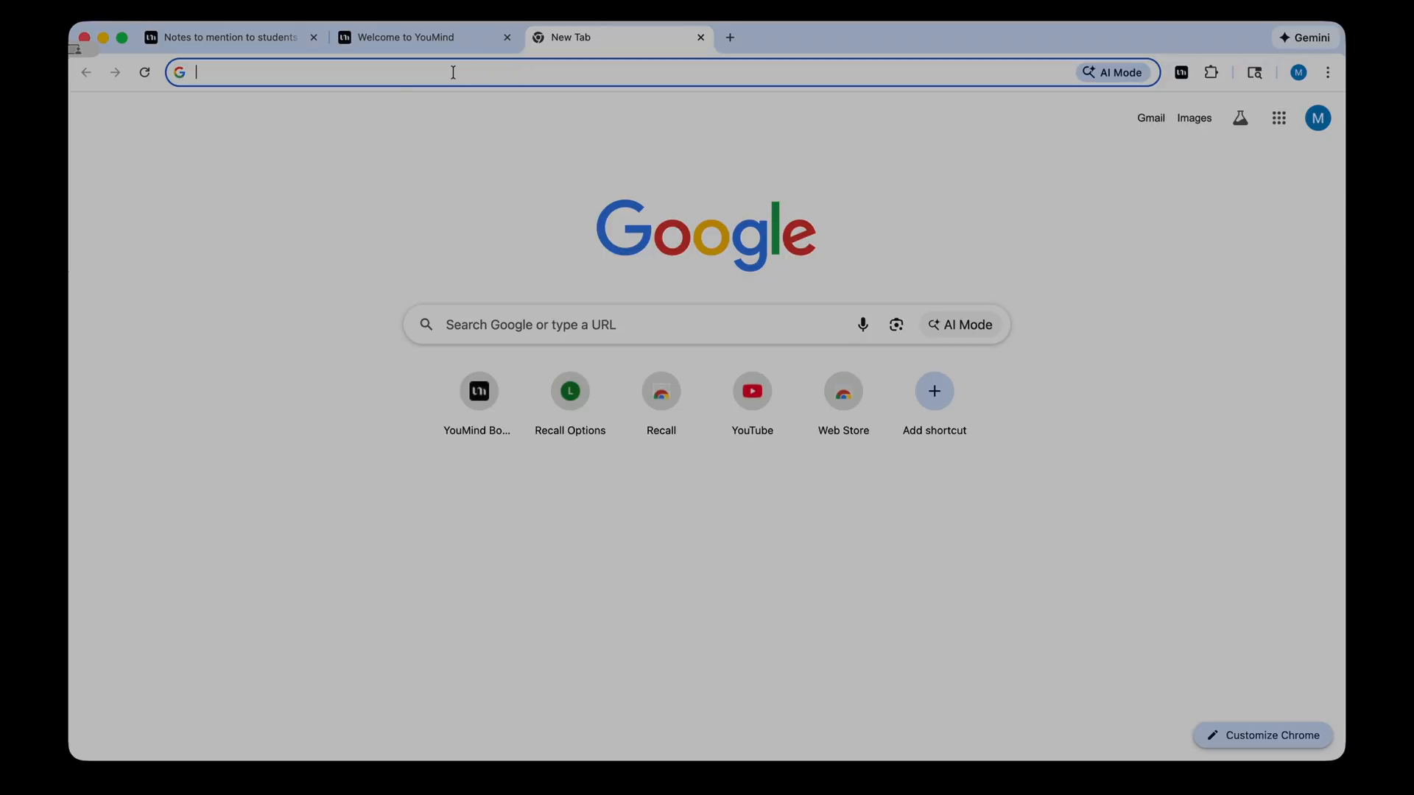
- Load youmind.site/WQzVE1dgYTizUD and scroll through the published Four Things article
{"action": "type", "text": "youmind.site/WQzVE1dgYTizUD"}
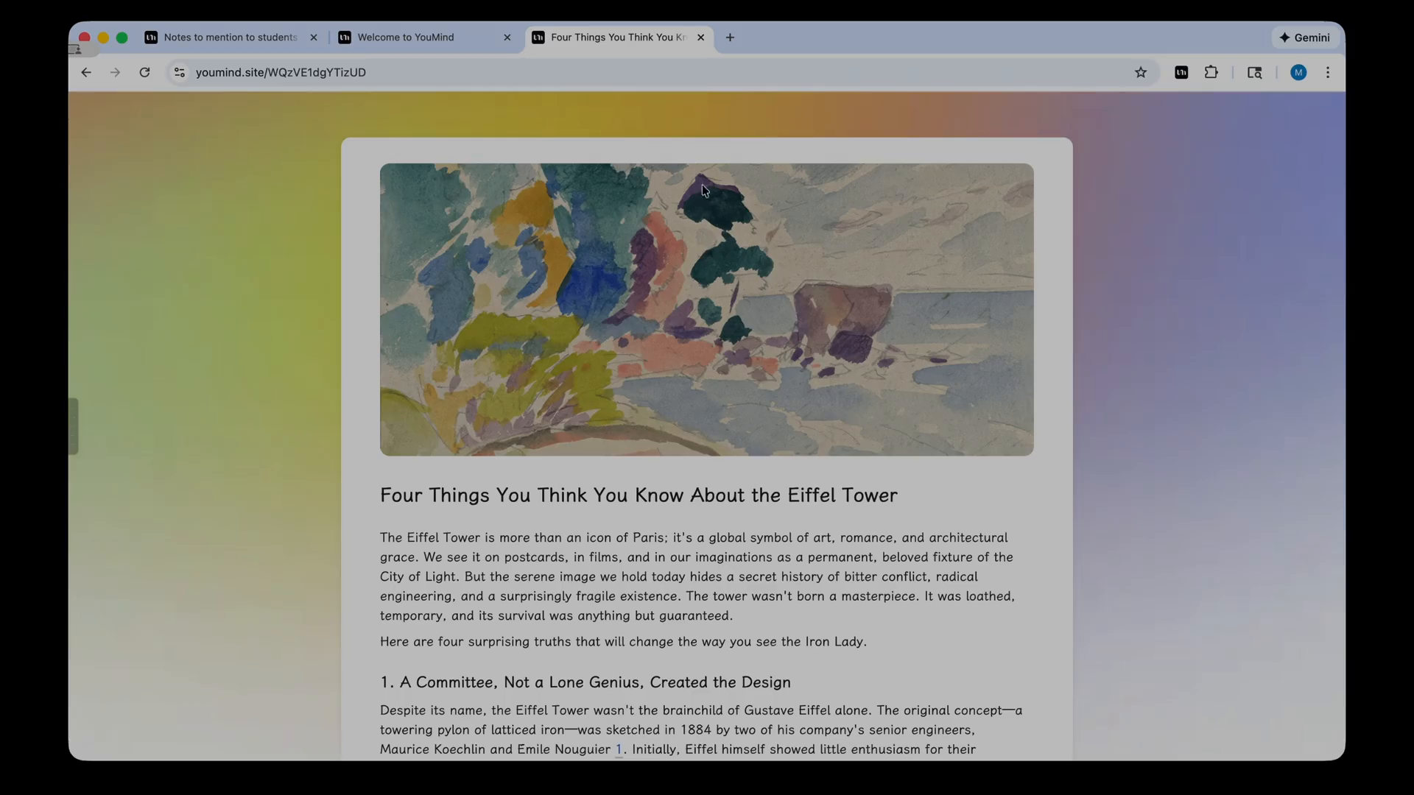
{"action": "mouse_move", "coordinate": [880, 591]}
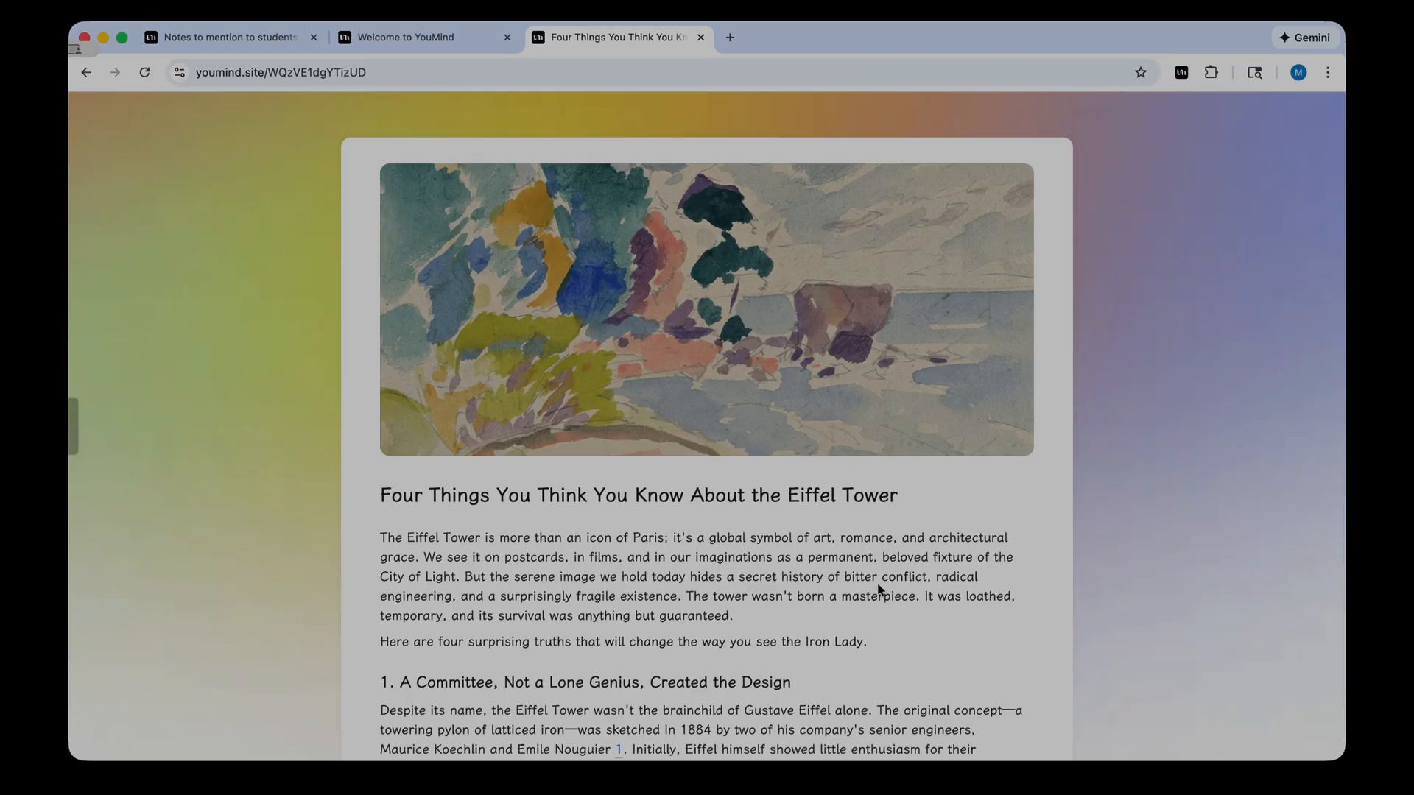
{"action": "scroll", "scroll_direction": "down", "scroll_amount": 3}
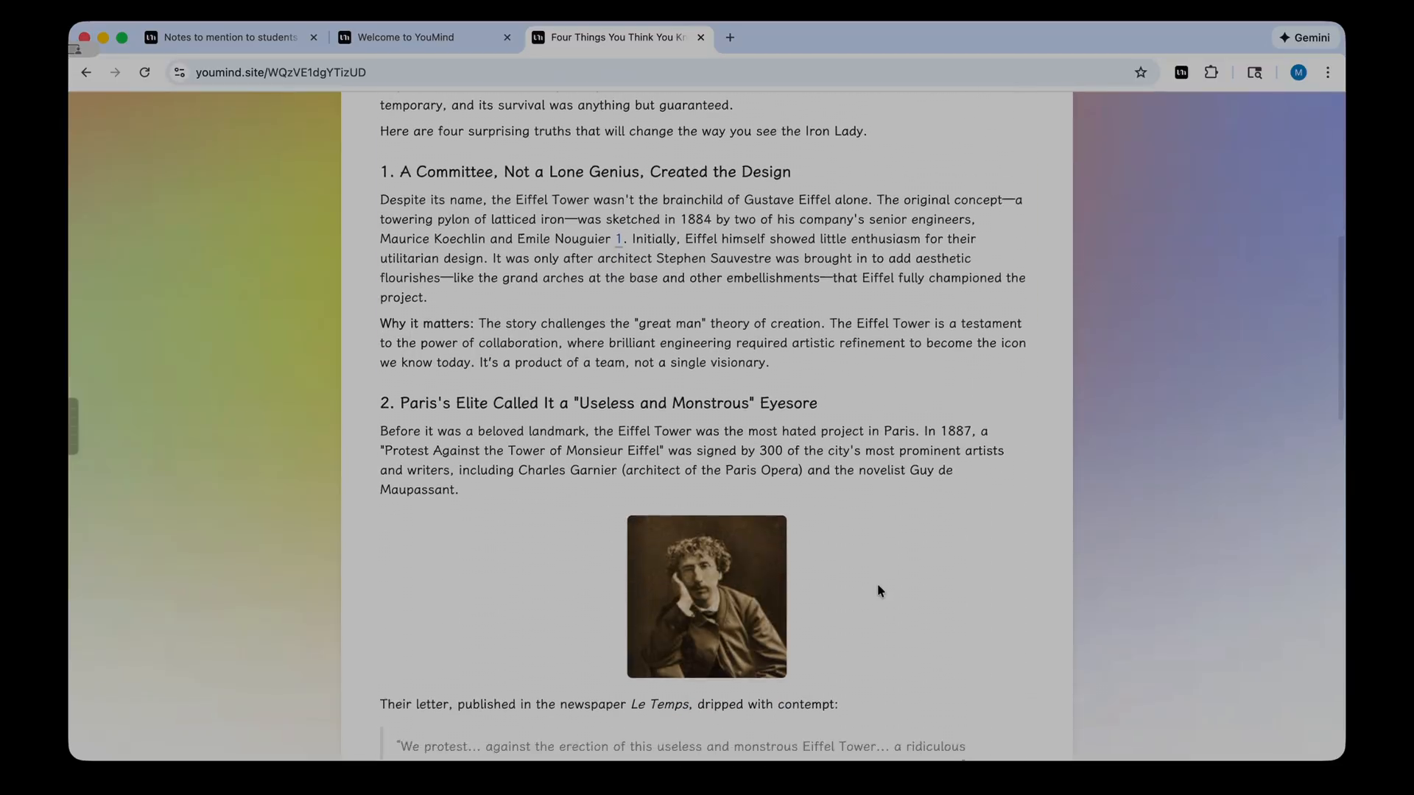
{"action": "scroll", "scroll_direction": "down", "scroll_amount": 3}
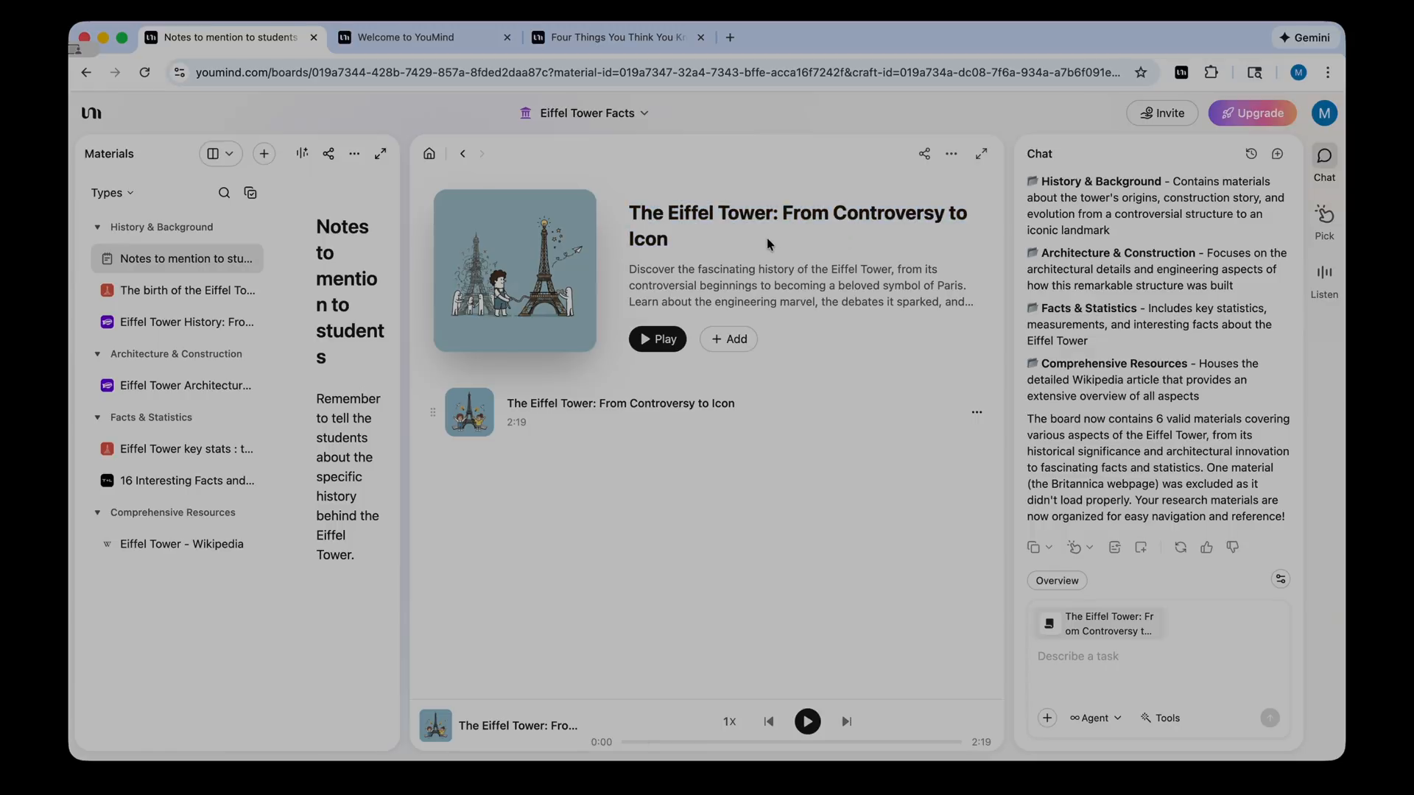
- Play the 'The Eiffel Tower: From Controversy to Icon' audio pod, then pause it
{"action": "left_click", "coordinate": [657, 338]}
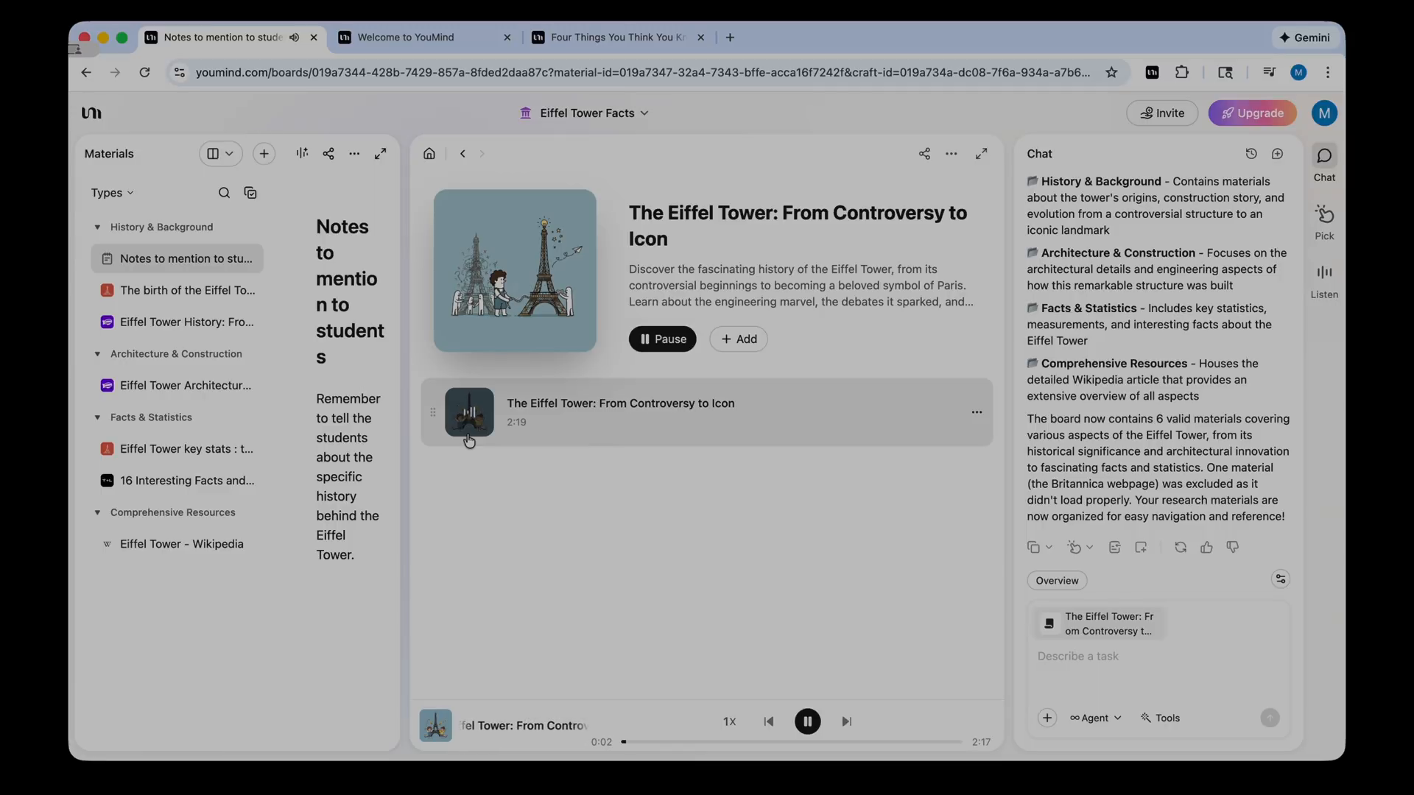
{"action": "mouse_move", "coordinate": [564, 442]}
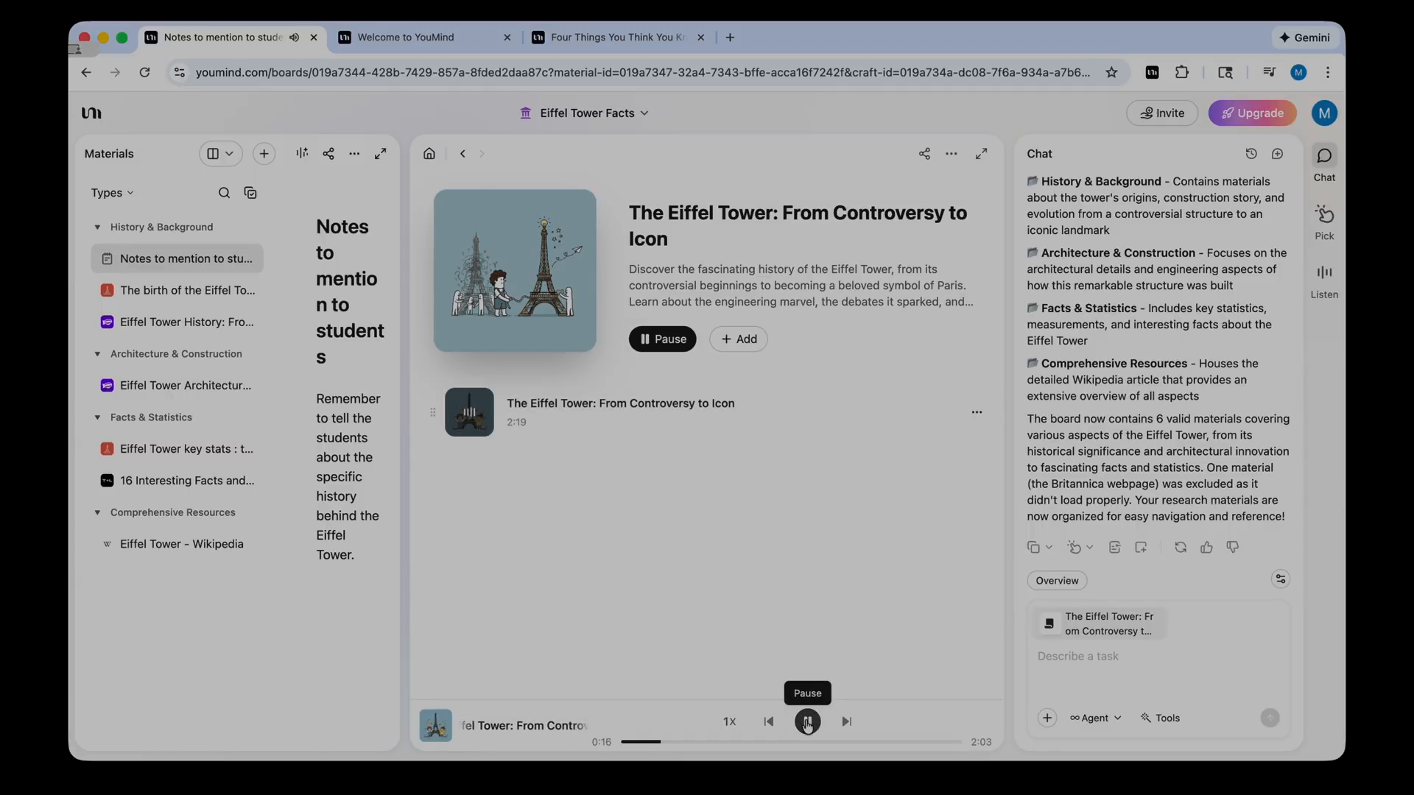
{"action": "left_click", "coordinate": [807, 720]}
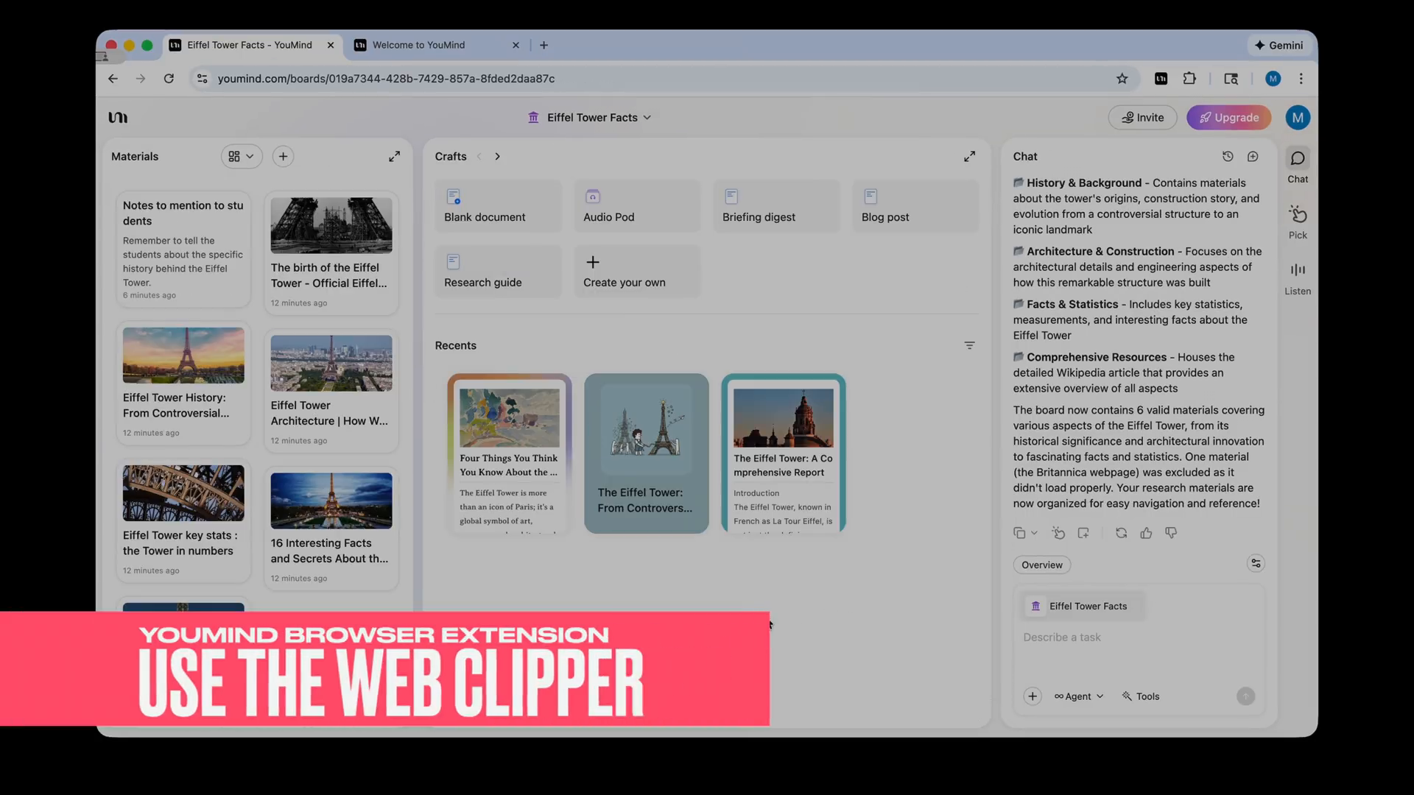
{"action": "mouse_move", "coordinate": [567, 424]}
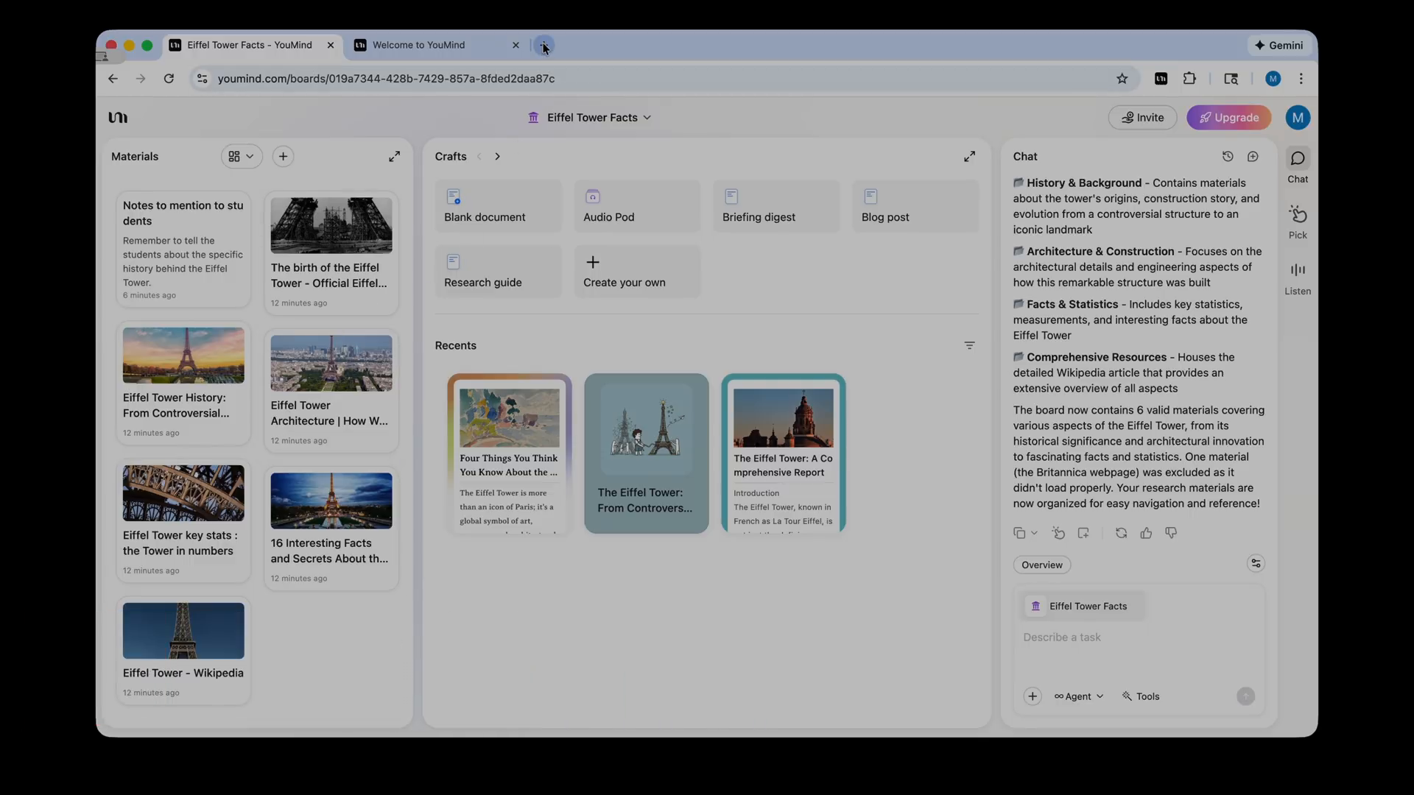
- Open a new Chrome tab alongside the Eiffel Tower Facts board
{"action": "left_click", "coordinate": [543, 45]}
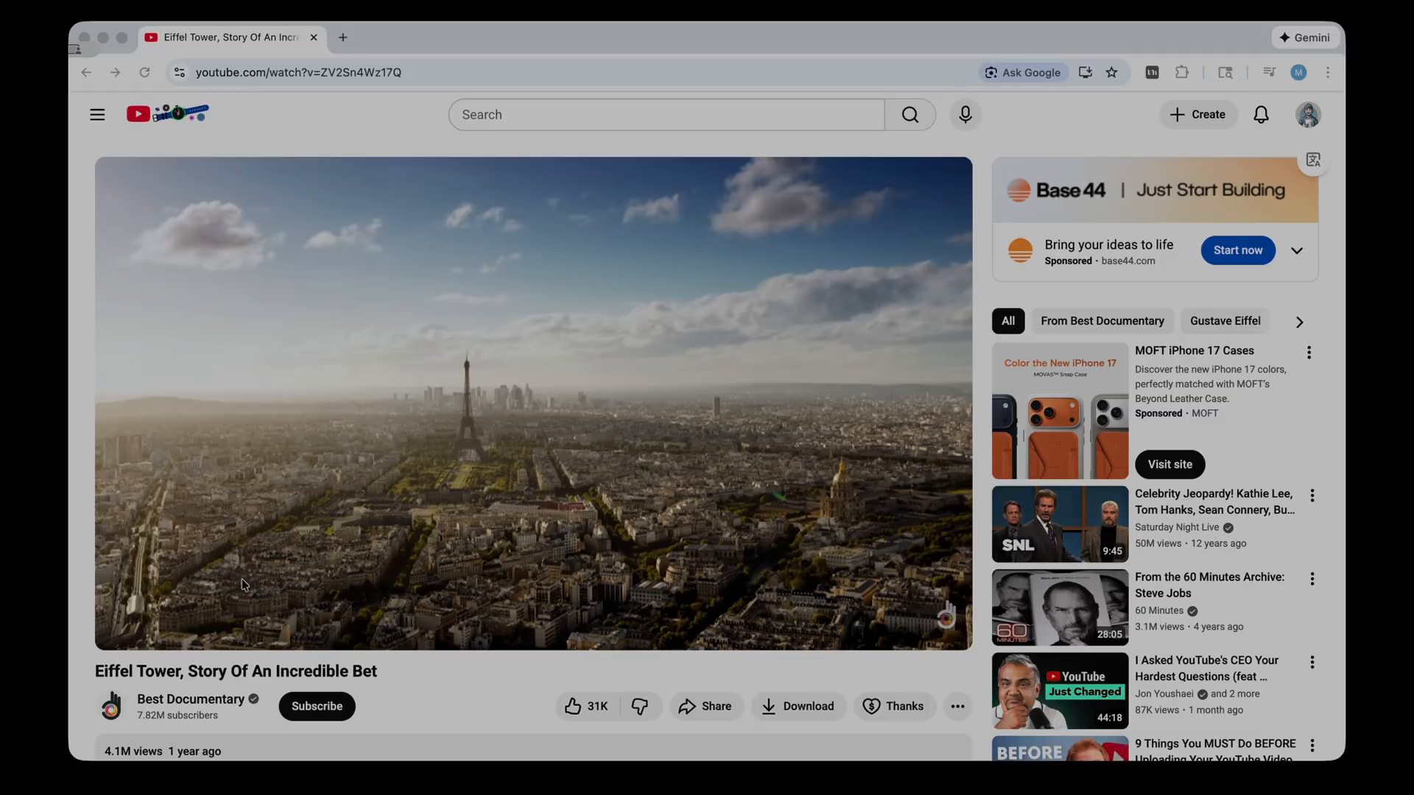
{"action": "mouse_move", "coordinate": [1113, 72]}
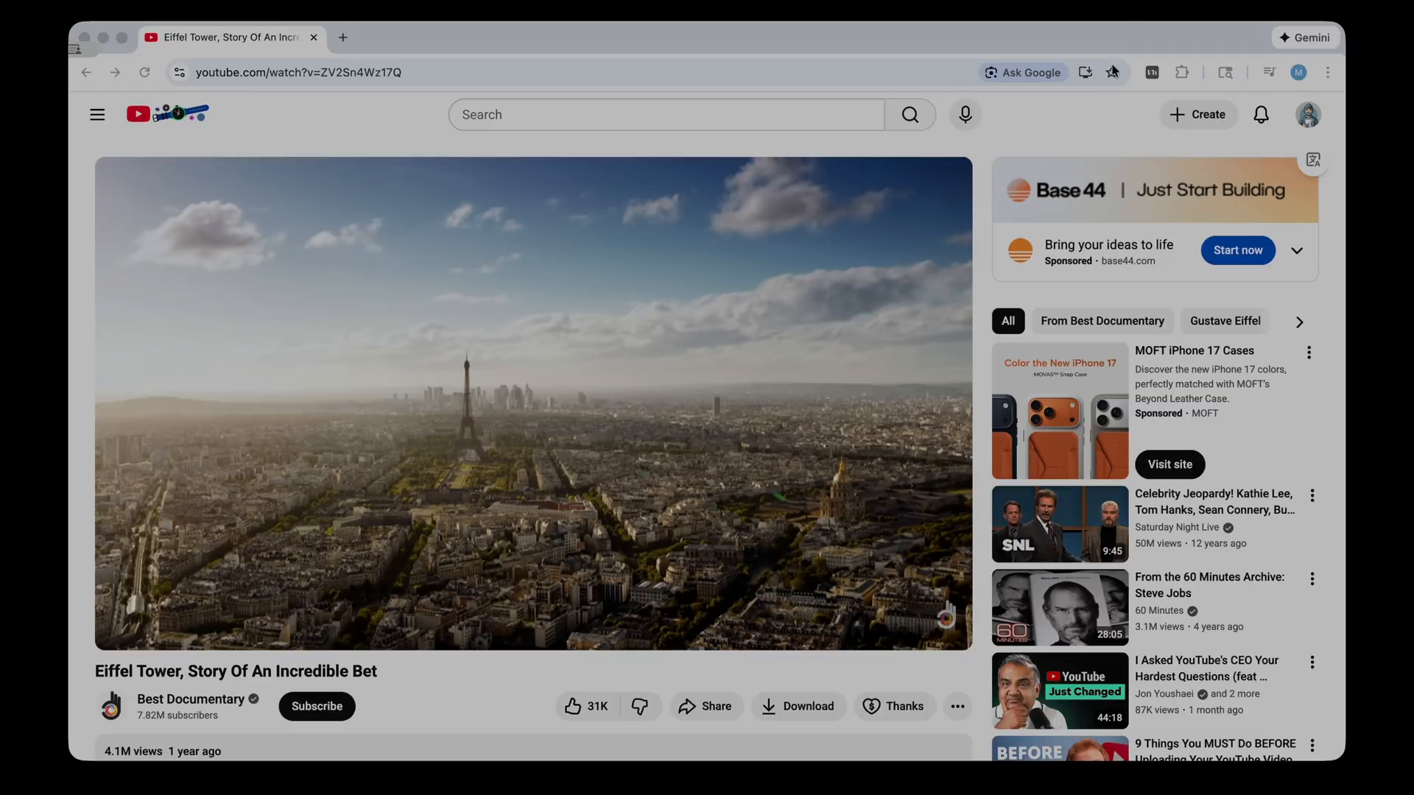
- Show YouMind's Overview of the Eiffel Tower documentary and ask whether it covers when it was built
{"action": "left_click", "coordinate": [1152, 72]}
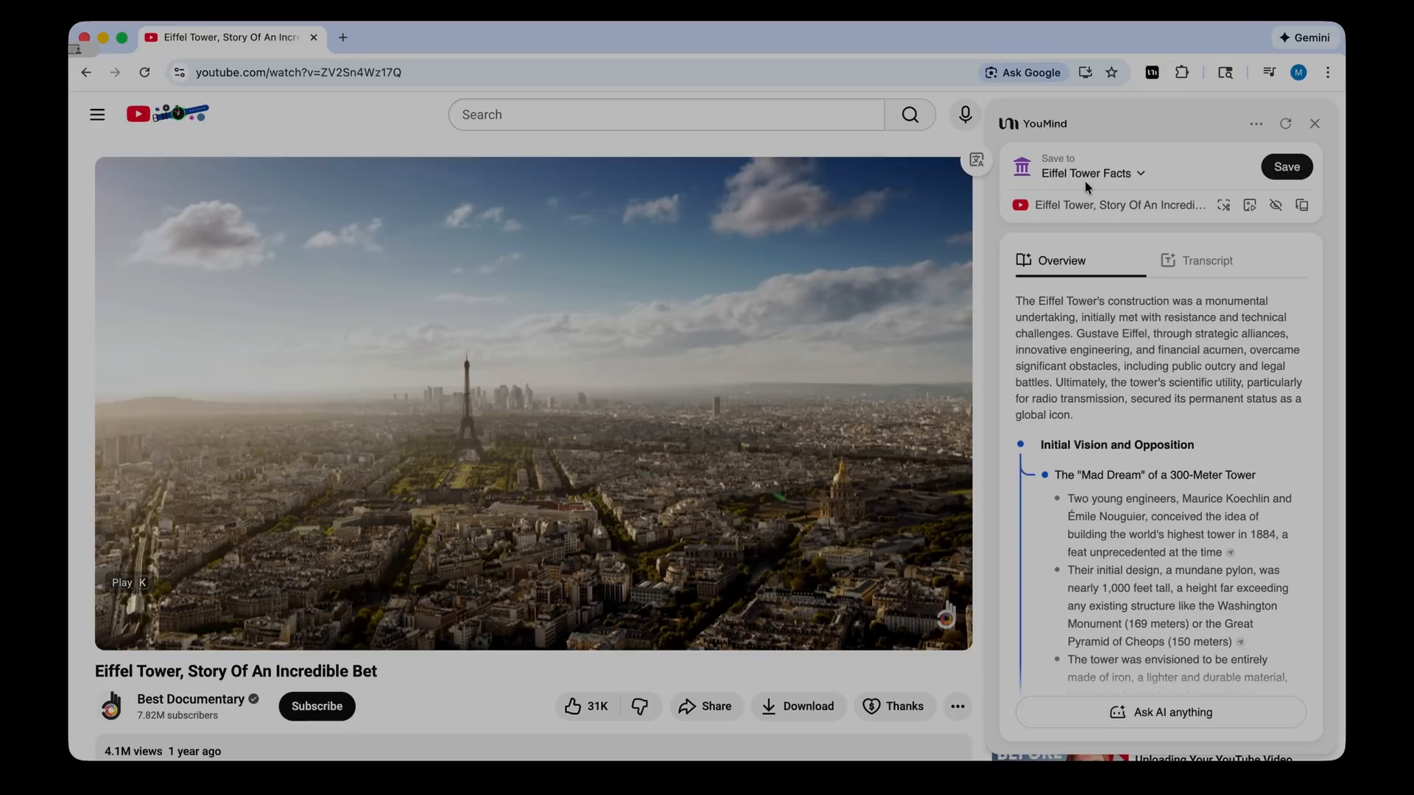
{"action": "mouse_move", "coordinate": [1082, 358]}
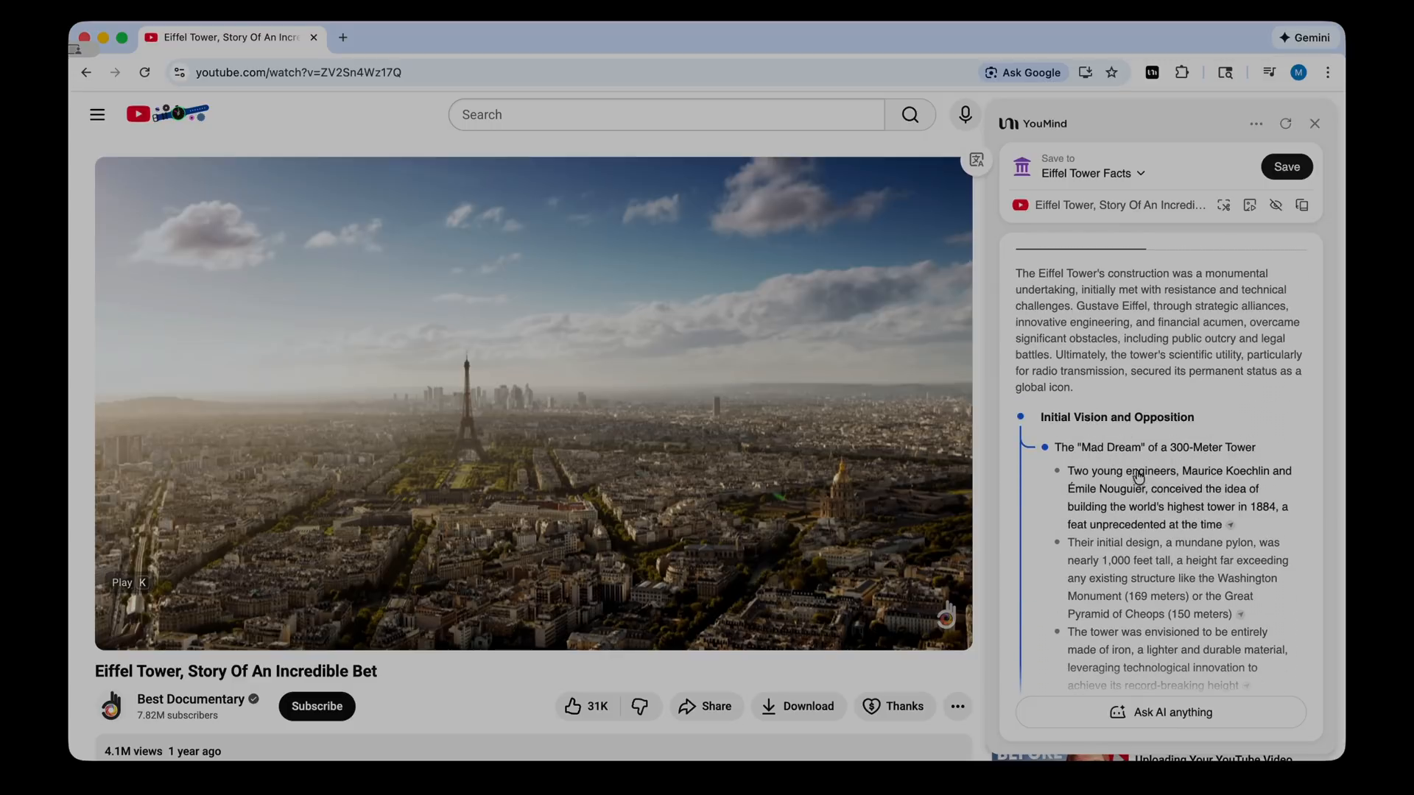
{"action": "scroll", "scroll_direction": "down", "scroll_amount": 3}
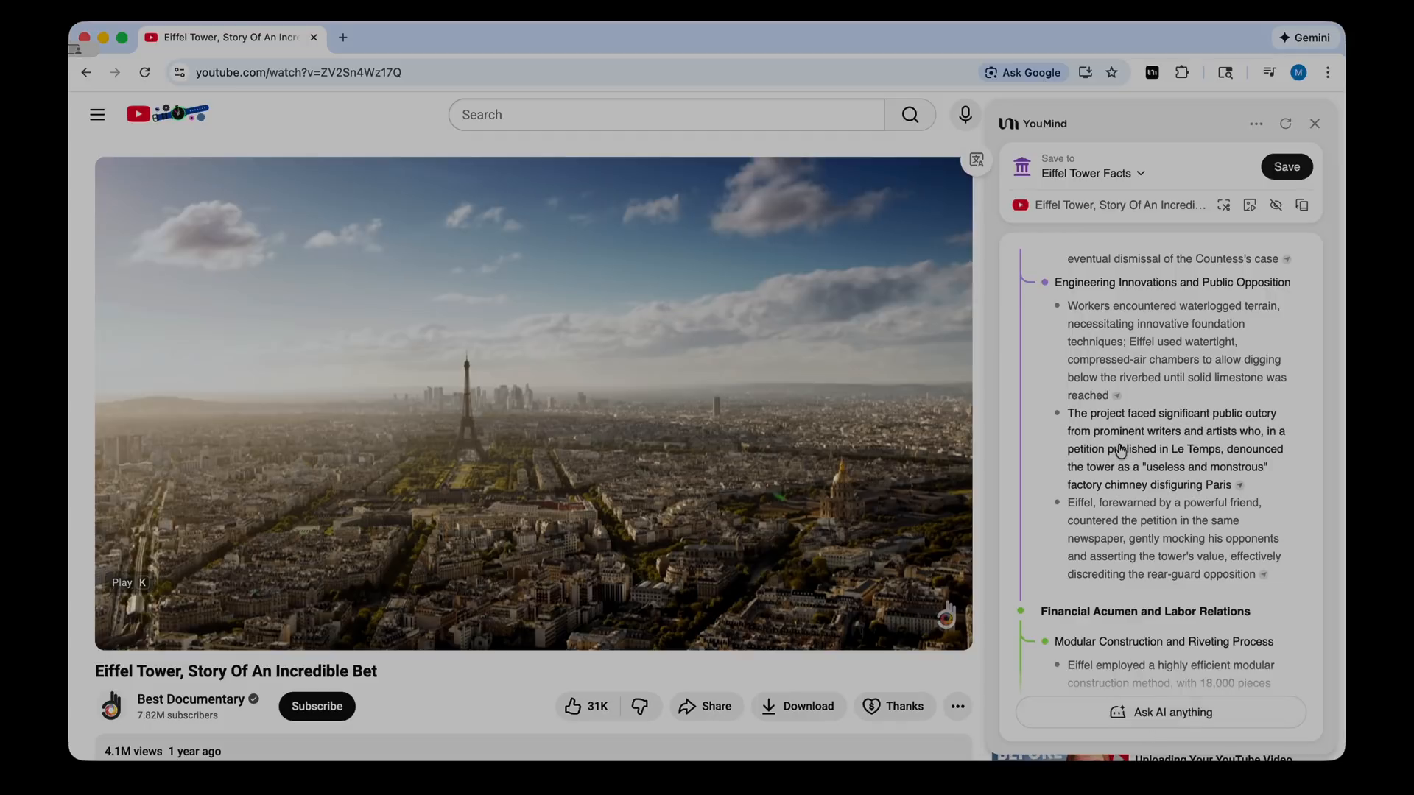
{"action": "scroll", "scroll_direction": "down", "scroll_amount": 3}
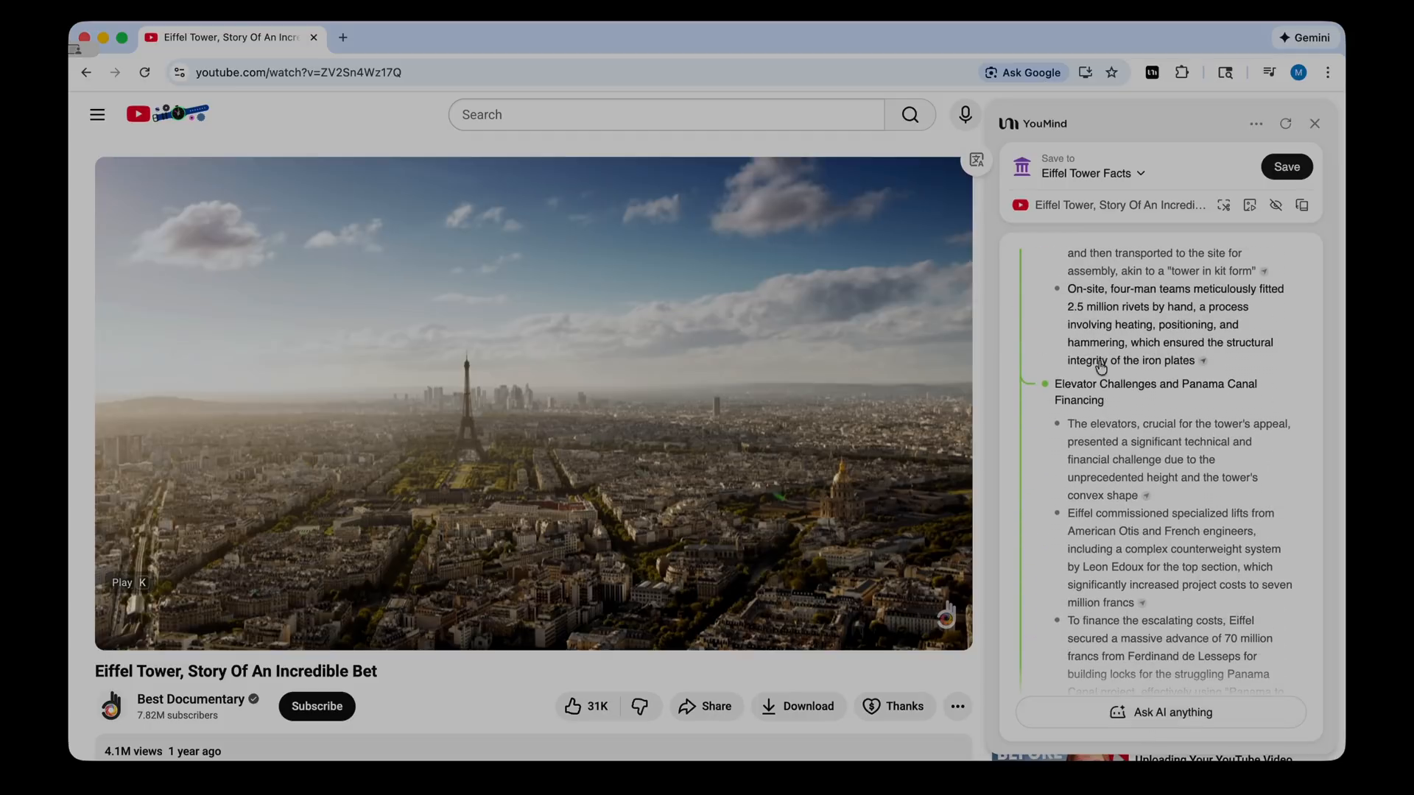
{"action": "type", "text": "does th"}
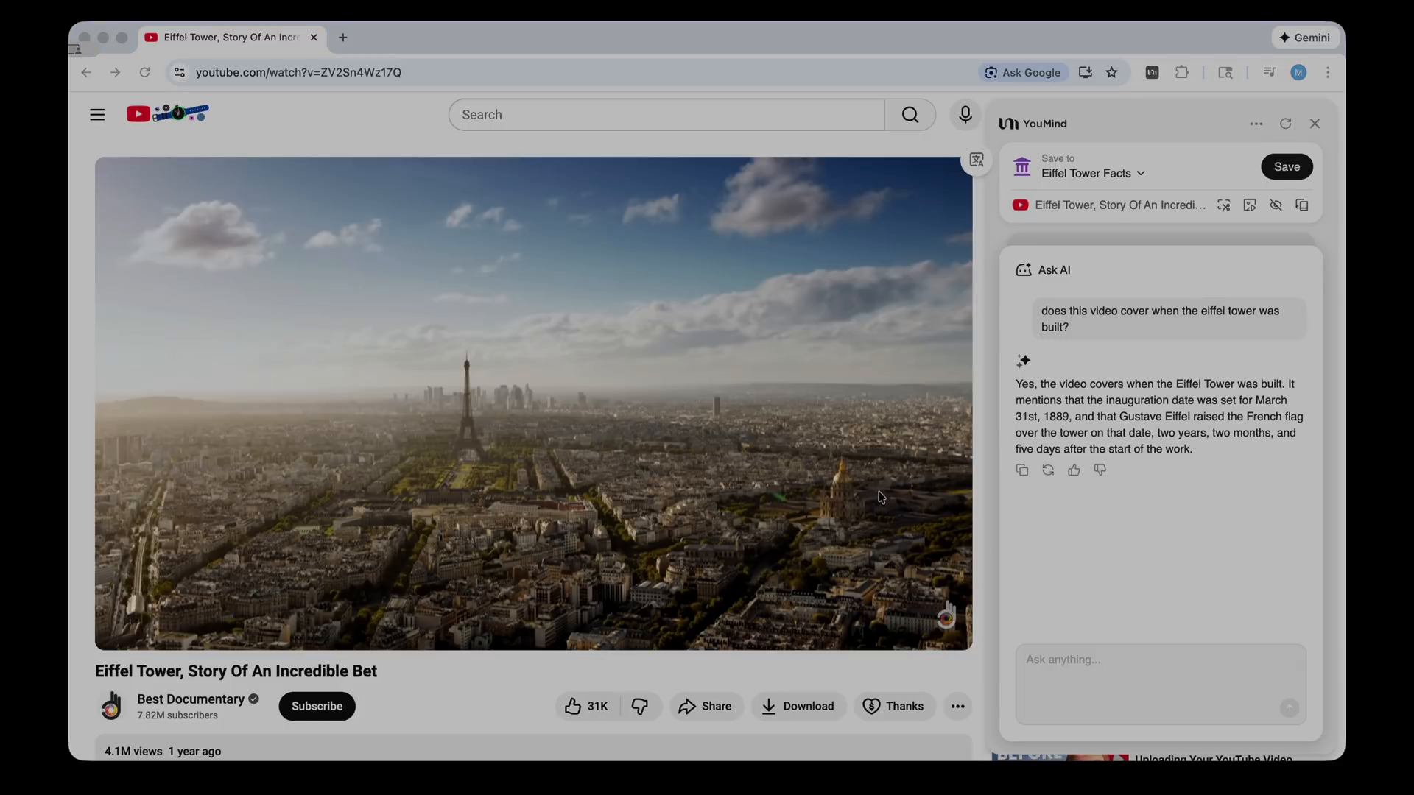
{"action": "mouse_move", "coordinate": [1052, 166]}
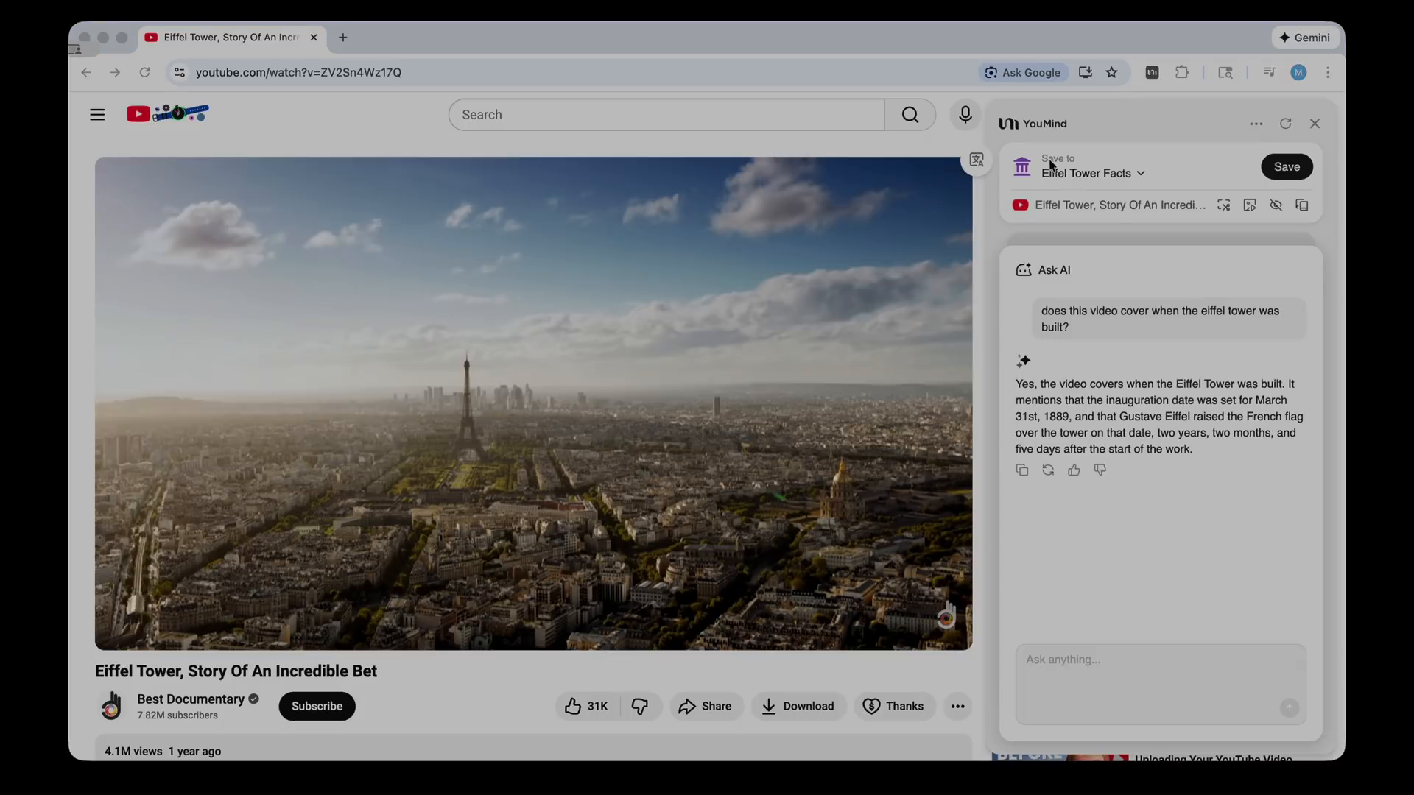
- Save the Incredible Bet documentary to Eiffel Tower Facts and open that board
{"action": "left_click", "coordinate": [1091, 172]}
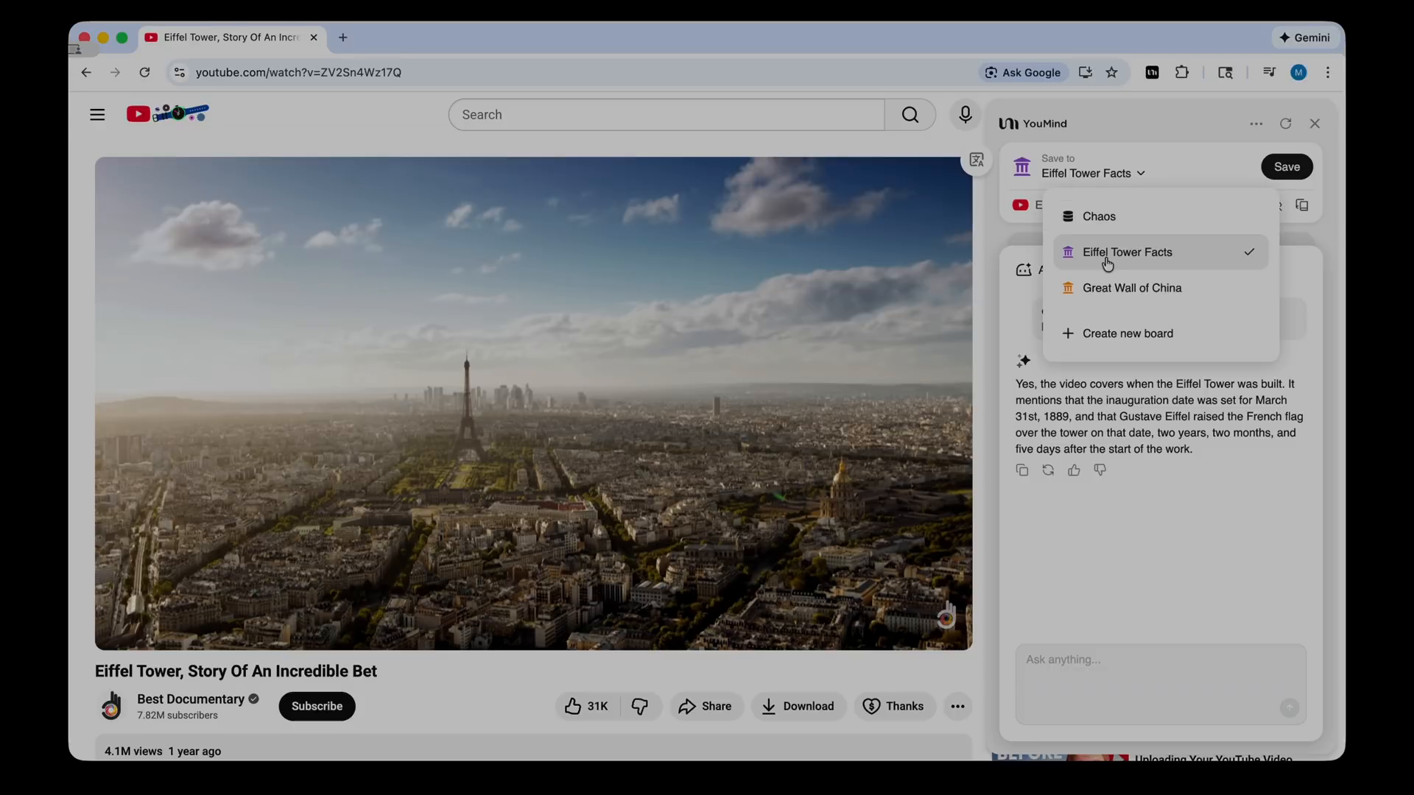
{"action": "mouse_move", "coordinate": [1118, 332]}
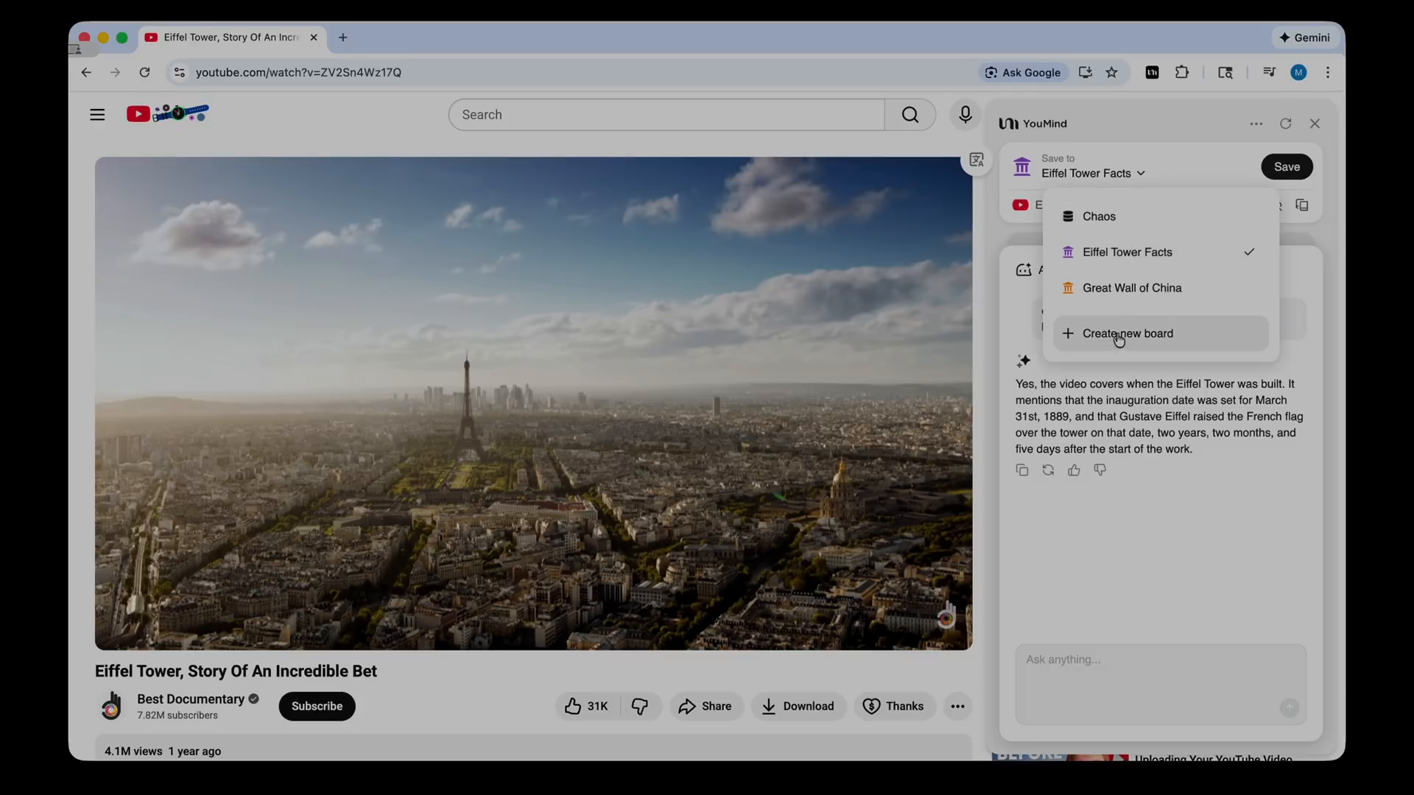
{"action": "mouse_move", "coordinate": [1126, 252]}
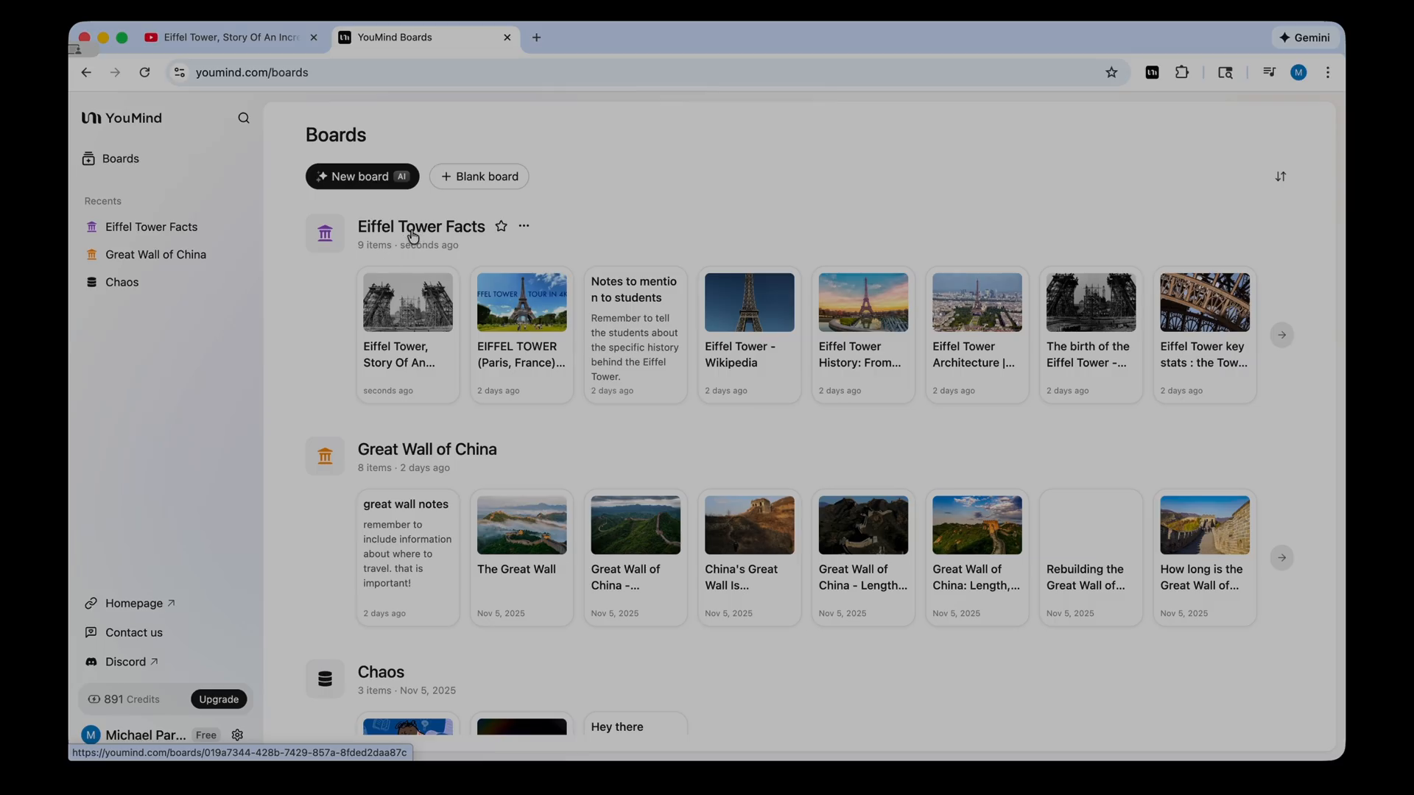
{"action": "left_click", "coordinate": [420, 226]}
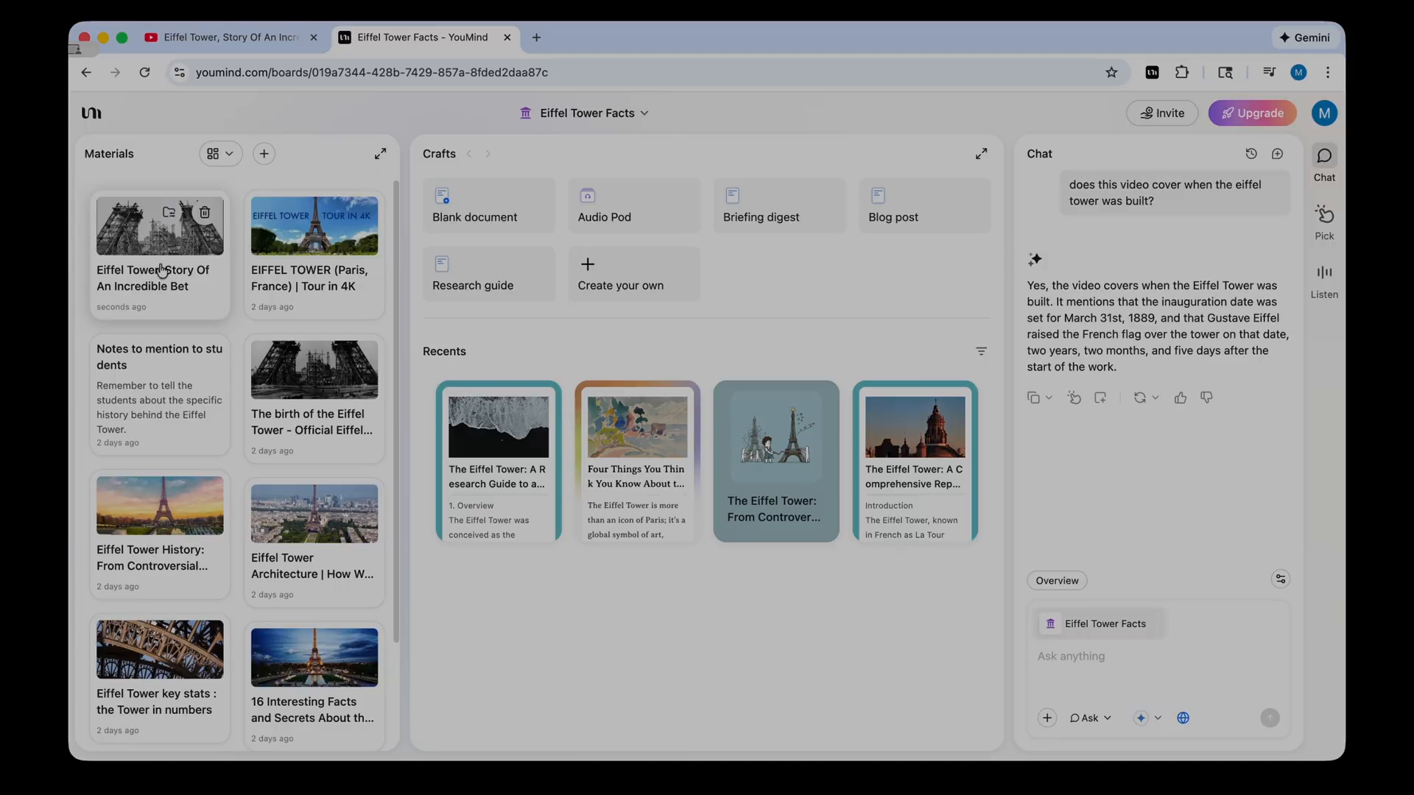
{"action": "mouse_move", "coordinate": [149, 238]}
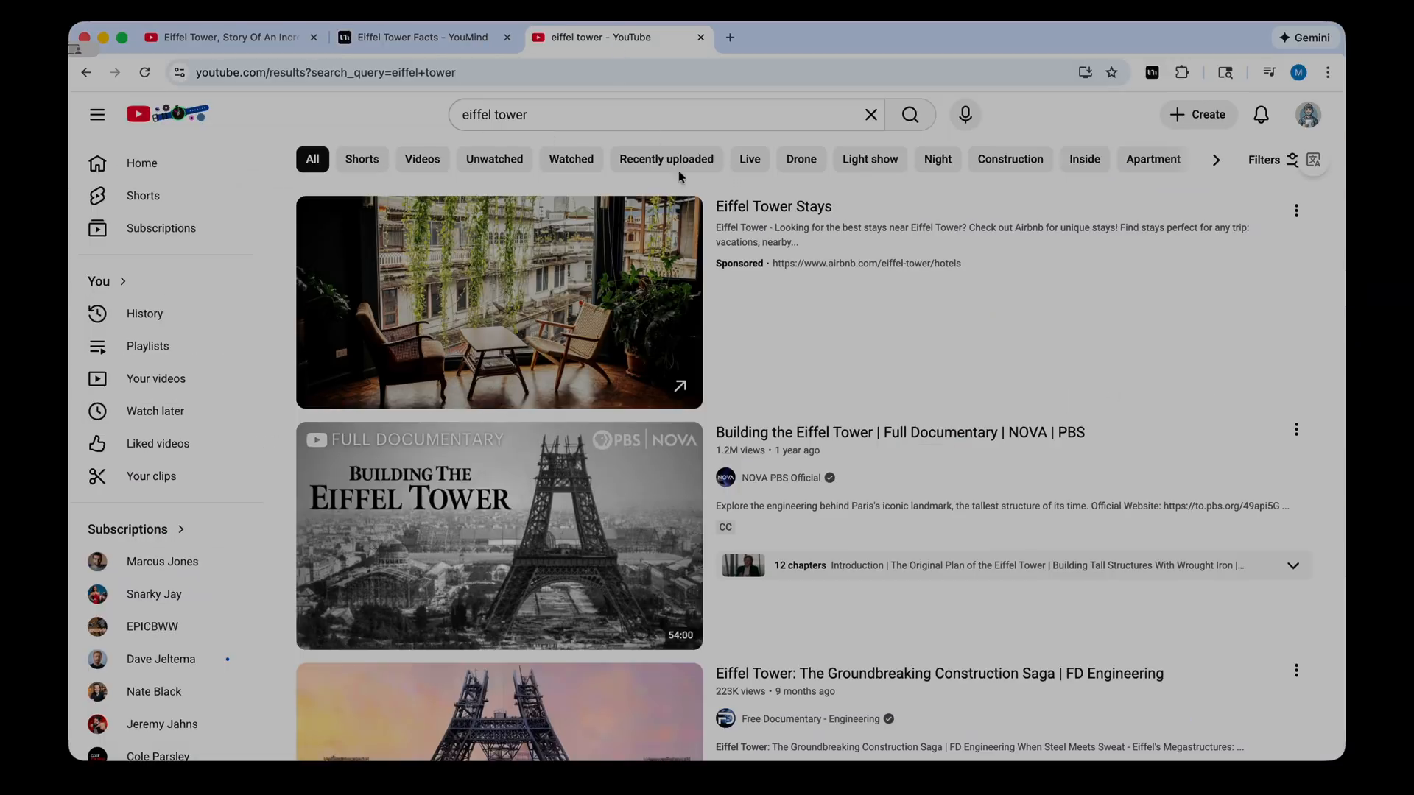
- Batch-save the Construction Saga and 4K tour videos into Eiffel Tower Facts
{"action": "scroll", "scroll_direction": "down", "scroll_amount": 3}
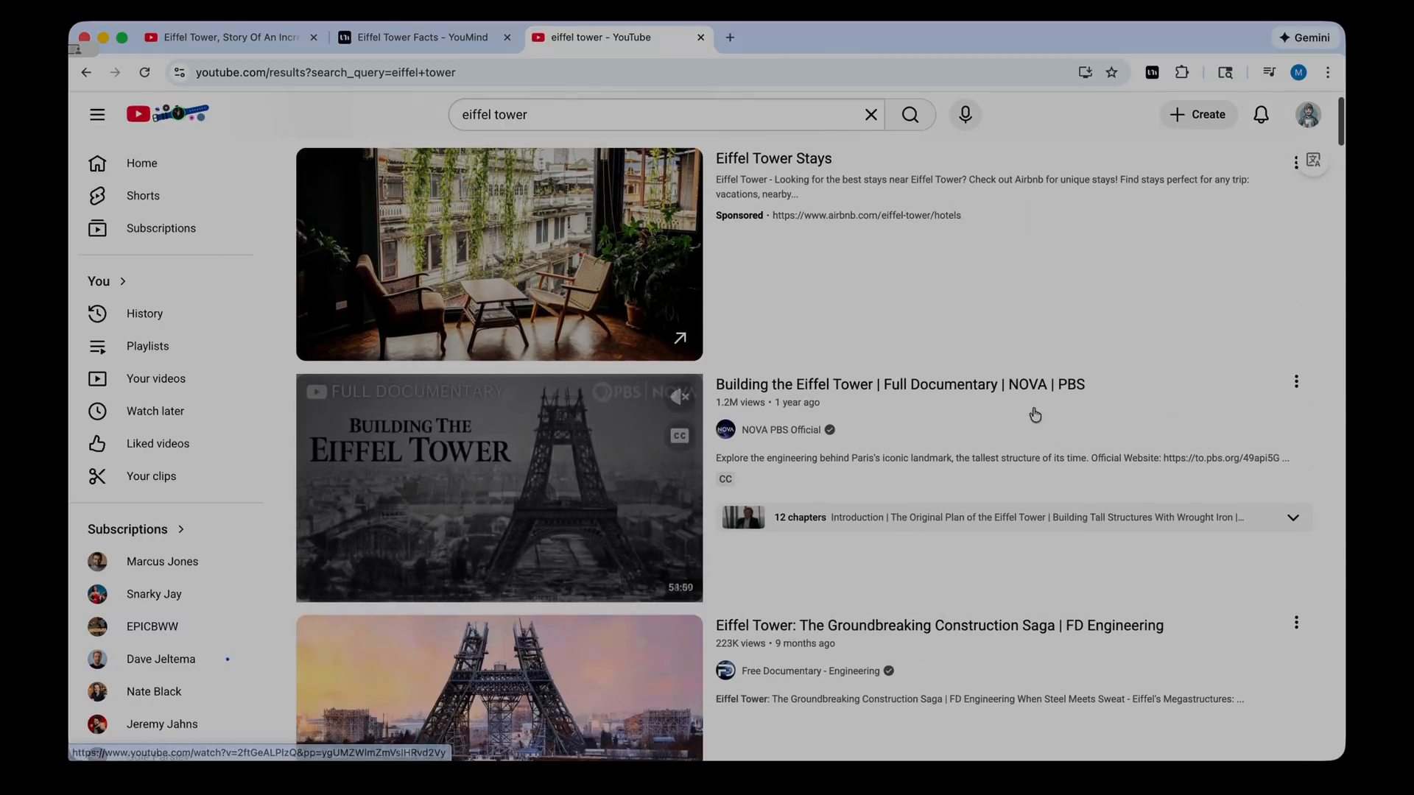
{"action": "left_click", "coordinate": [1150, 72]}
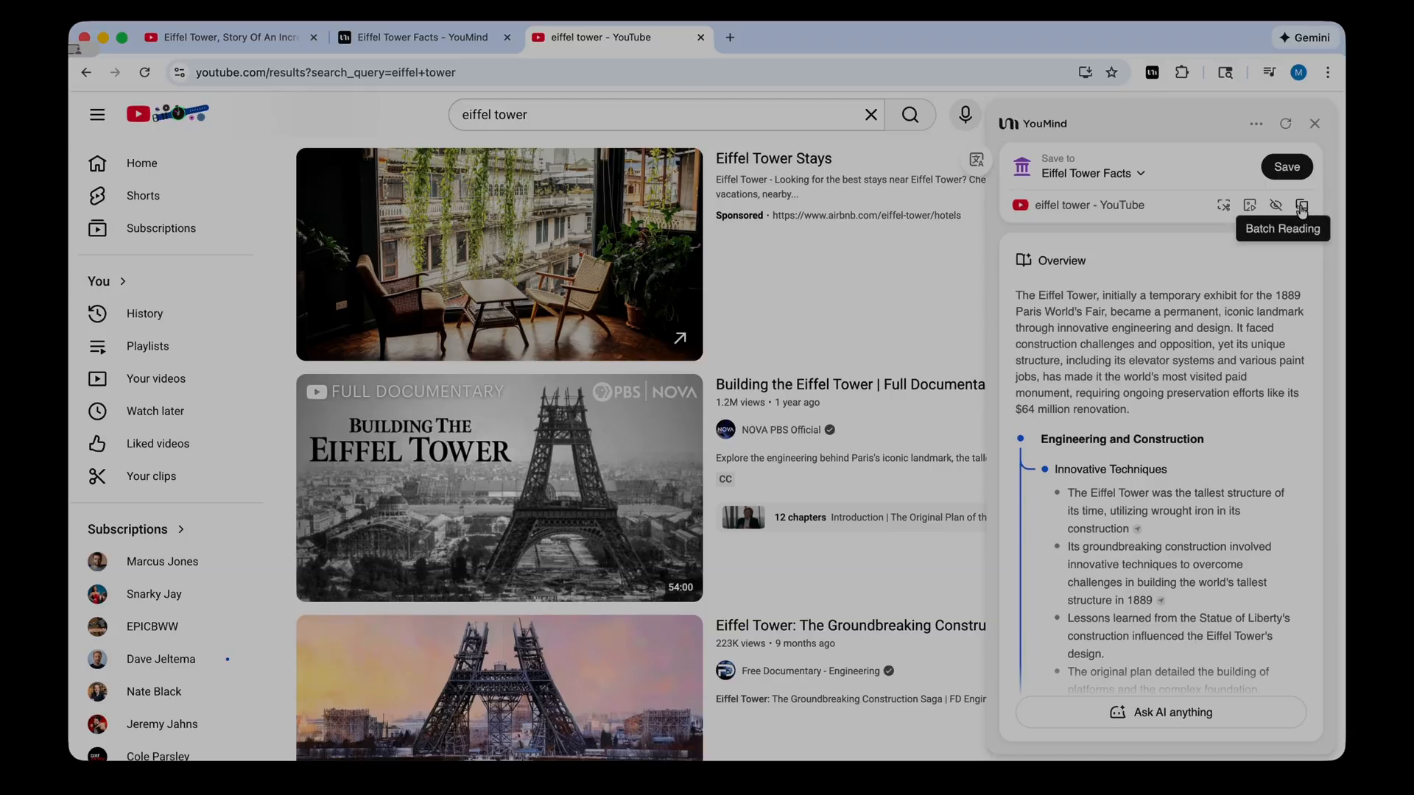
{"action": "left_click", "coordinate": [1301, 205]}
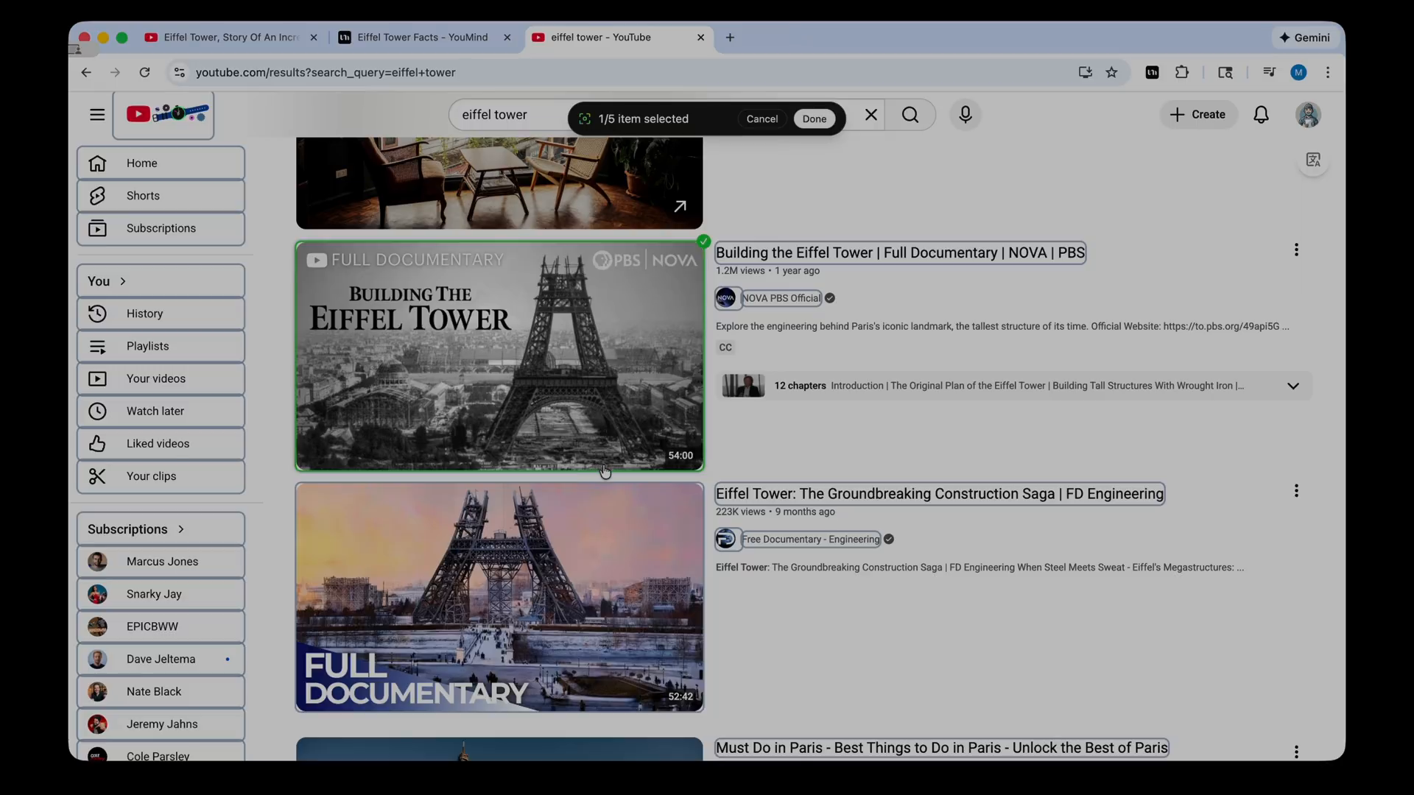
{"action": "scroll", "scroll_direction": "down", "scroll_amount": 3}
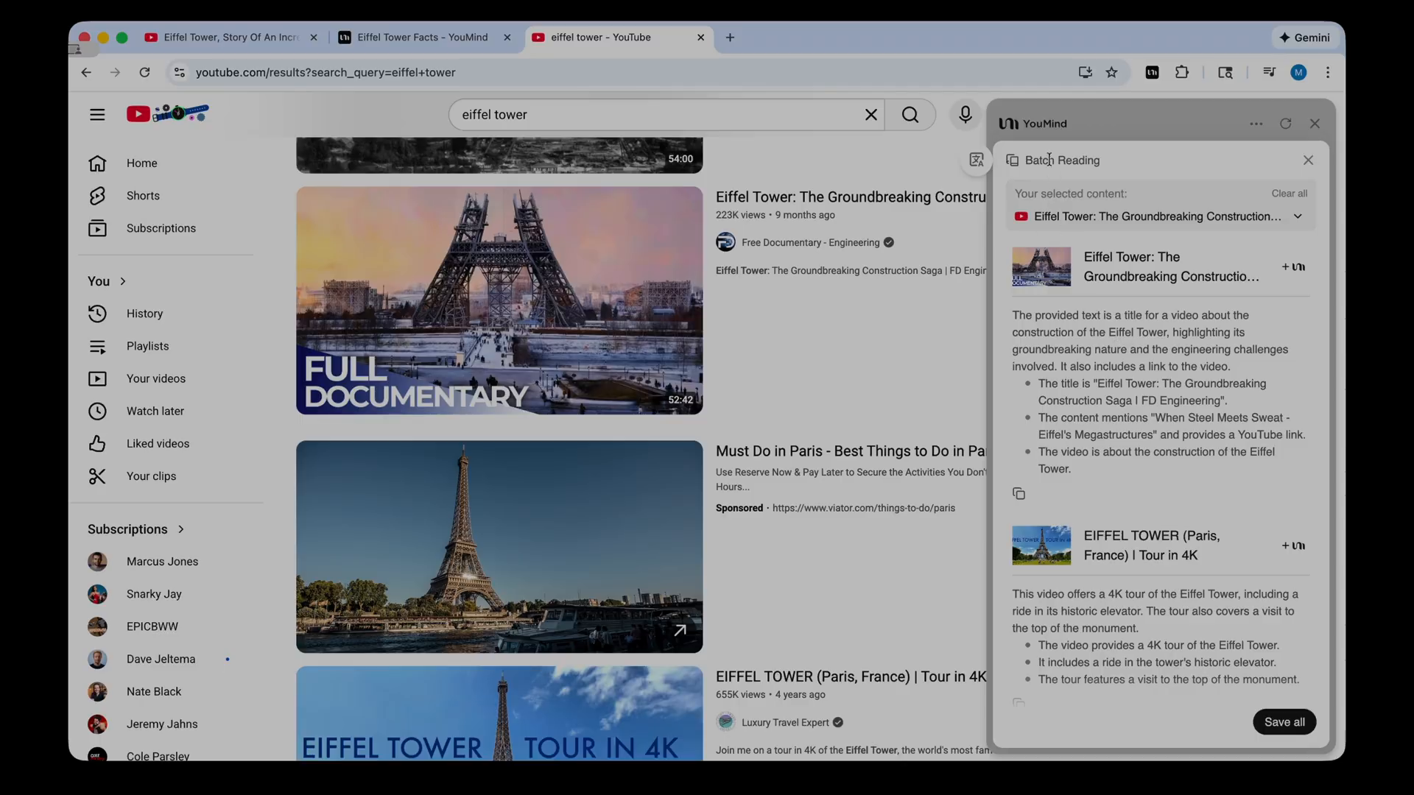
{"action": "left_click", "coordinate": [1283, 722]}
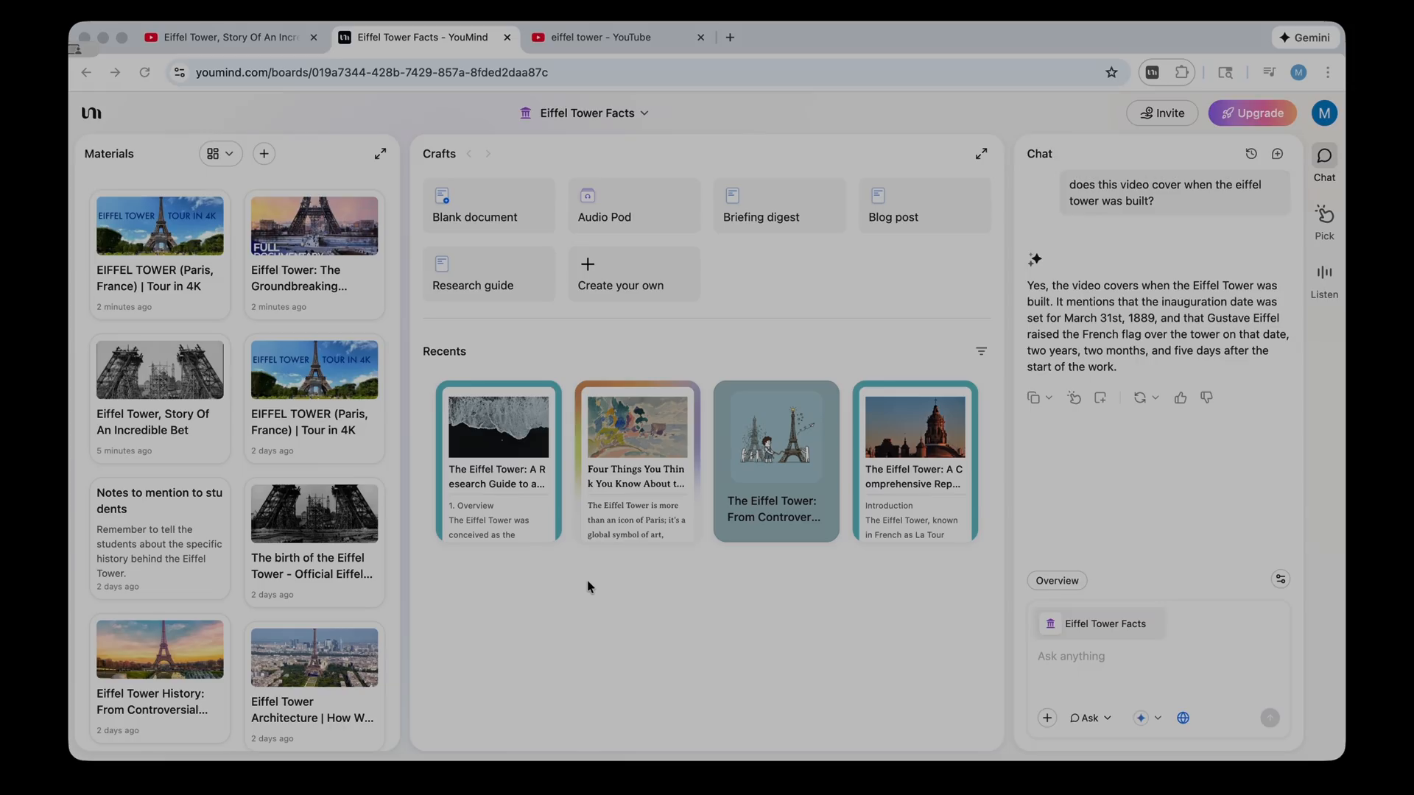
{"action": "mouse_move", "coordinate": [586, 604]}
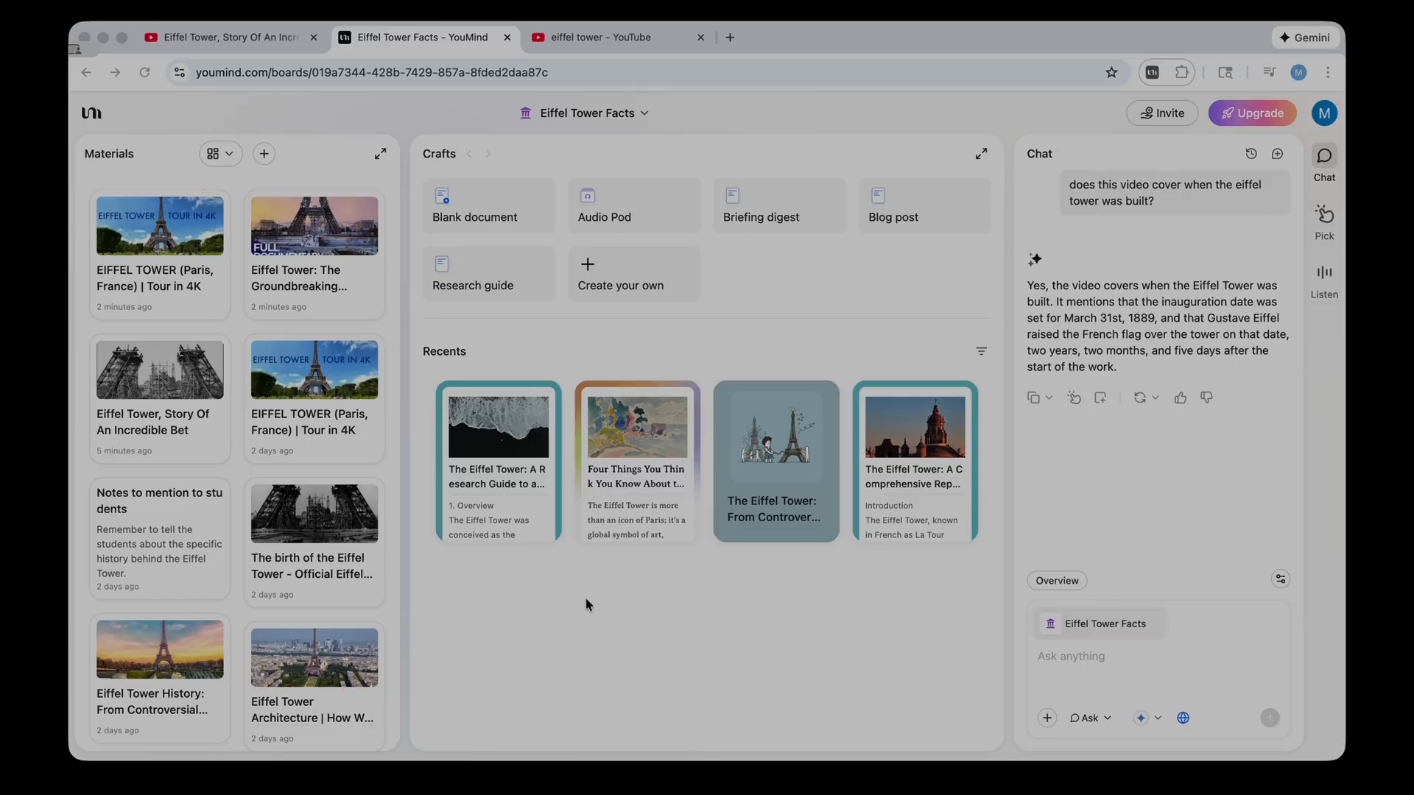
{"action": "mouse_move", "coordinate": [368, 402]}
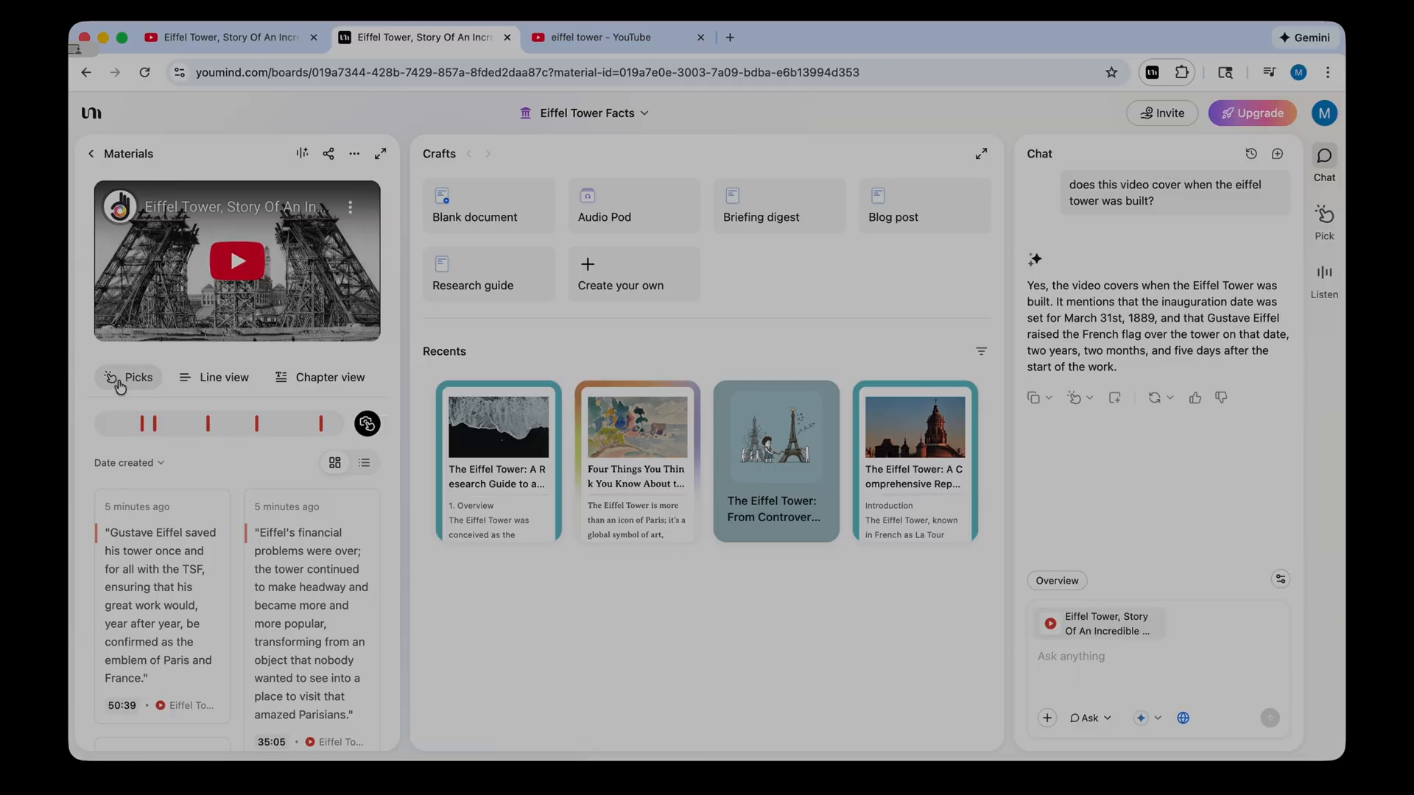
{"action": "mouse_move", "coordinate": [156, 430]}
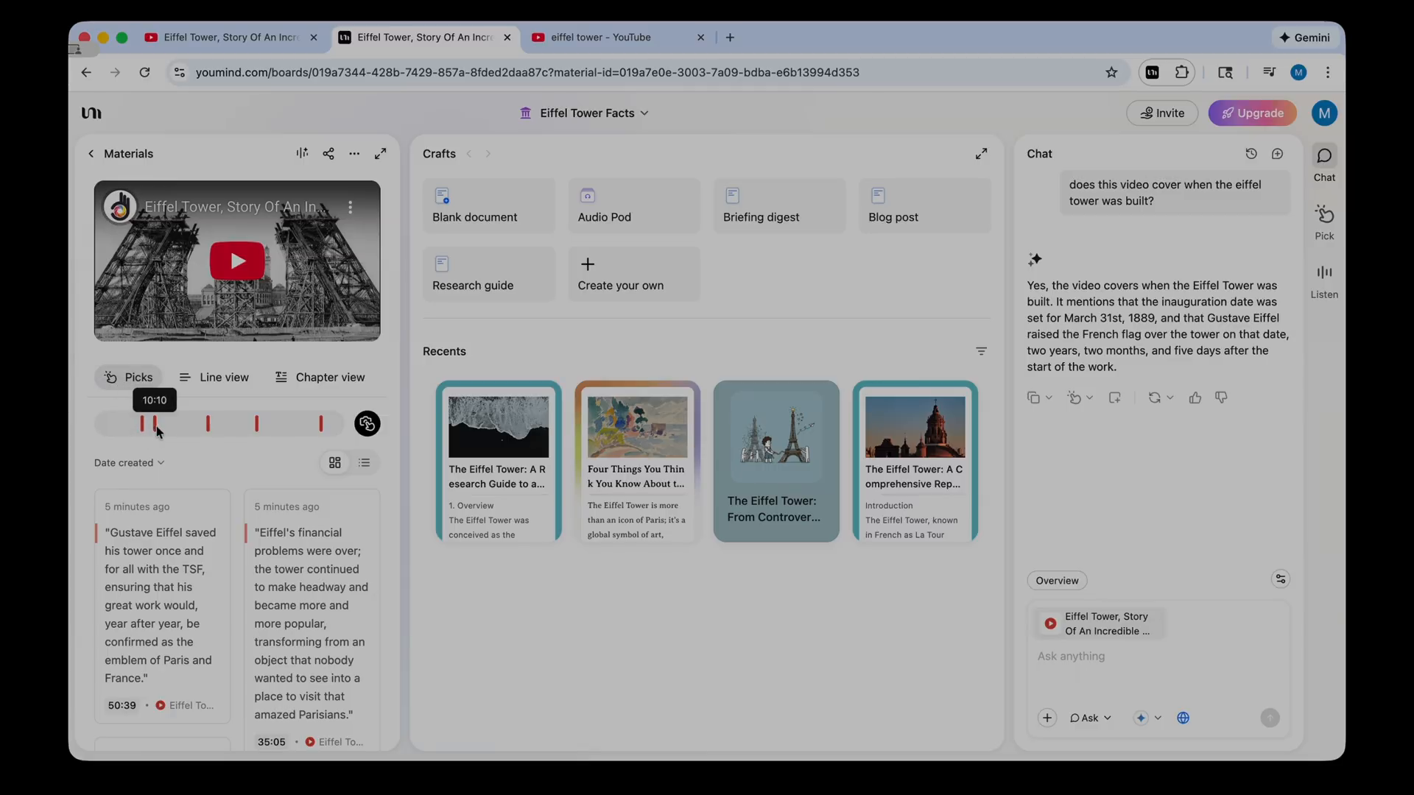
{"action": "mouse_move", "coordinate": [158, 430]}
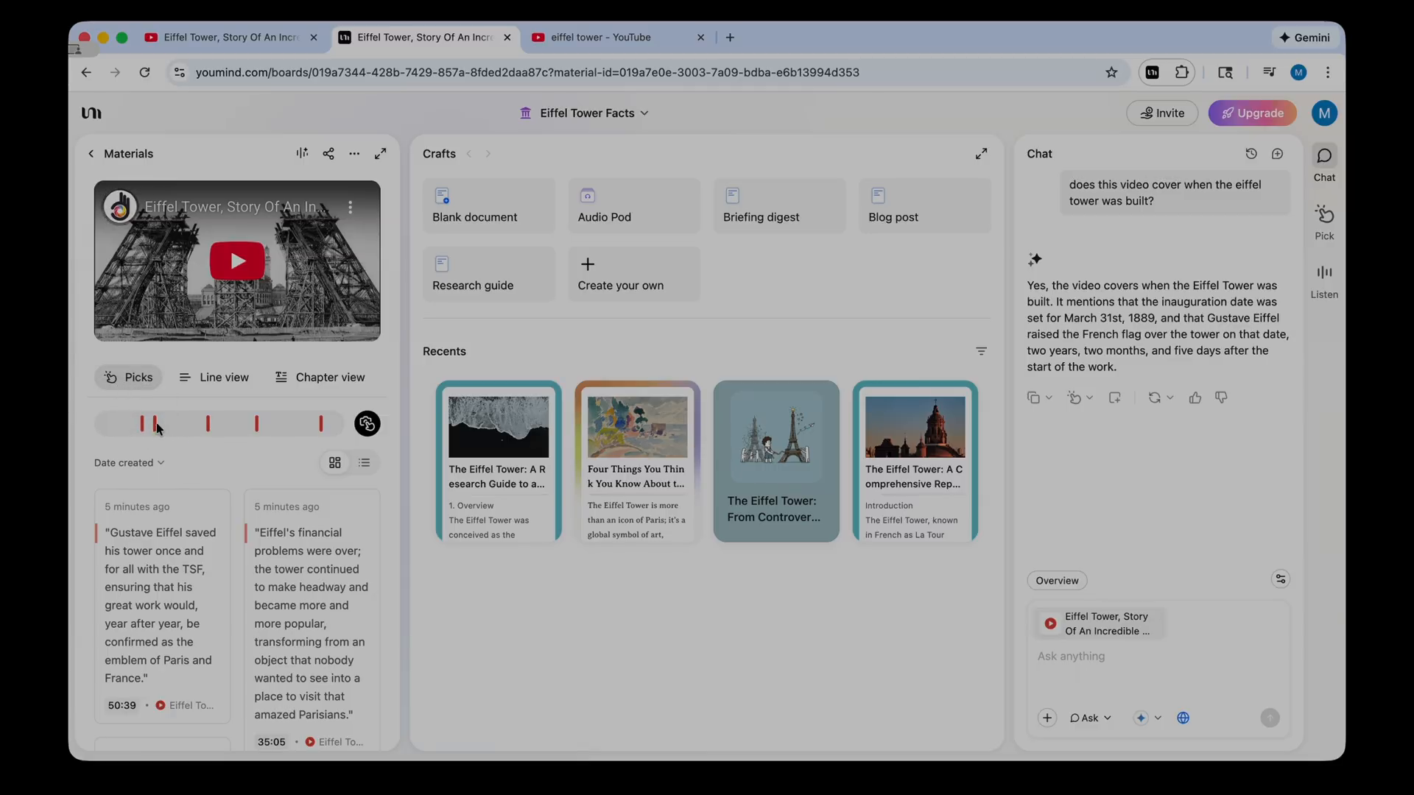
- Add a 20:04 pick about Eiffel's staggering technique to the Incredible Bet video
{"action": "scroll", "scroll_direction": "down", "scroll_amount": 3}
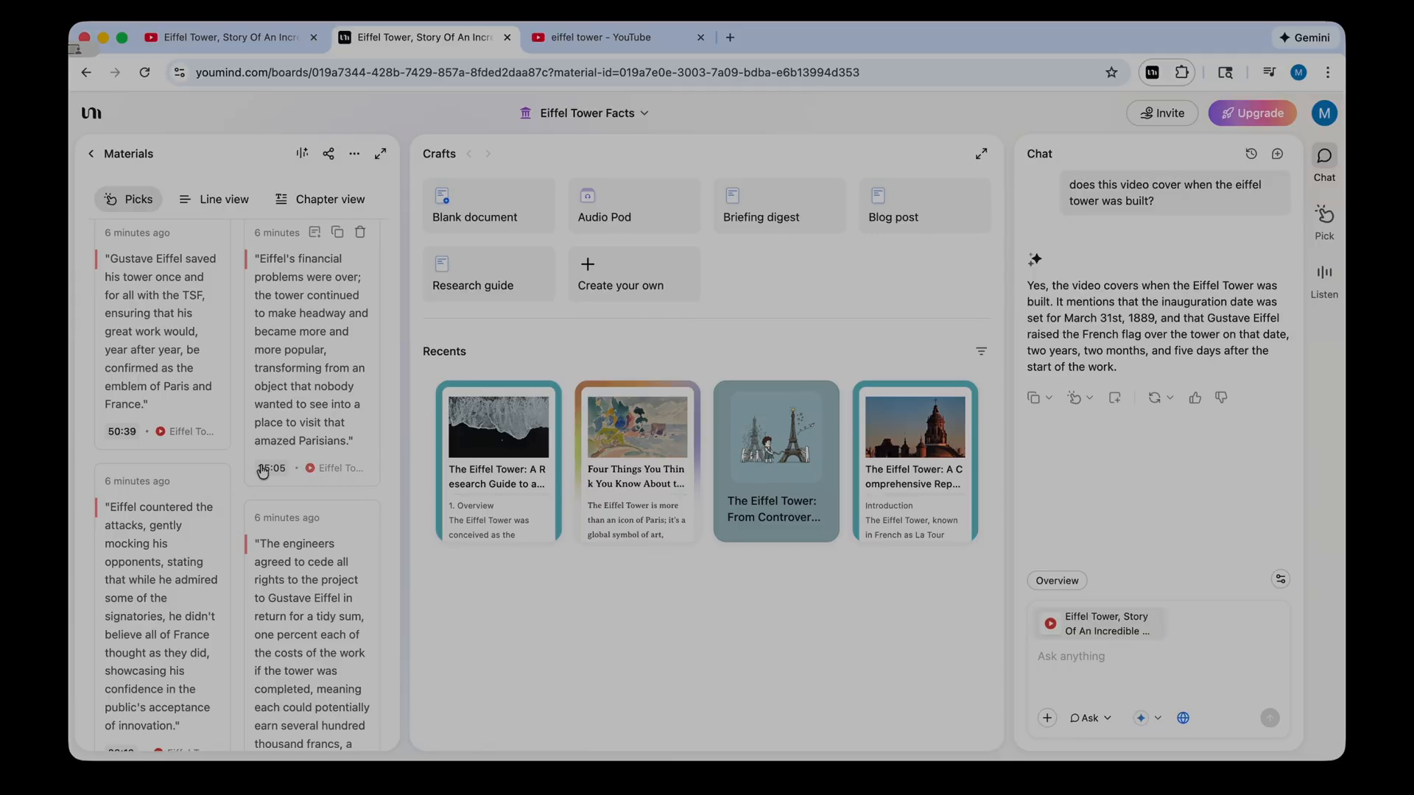
{"action": "scroll", "scroll_direction": "down", "scroll_amount": 3}
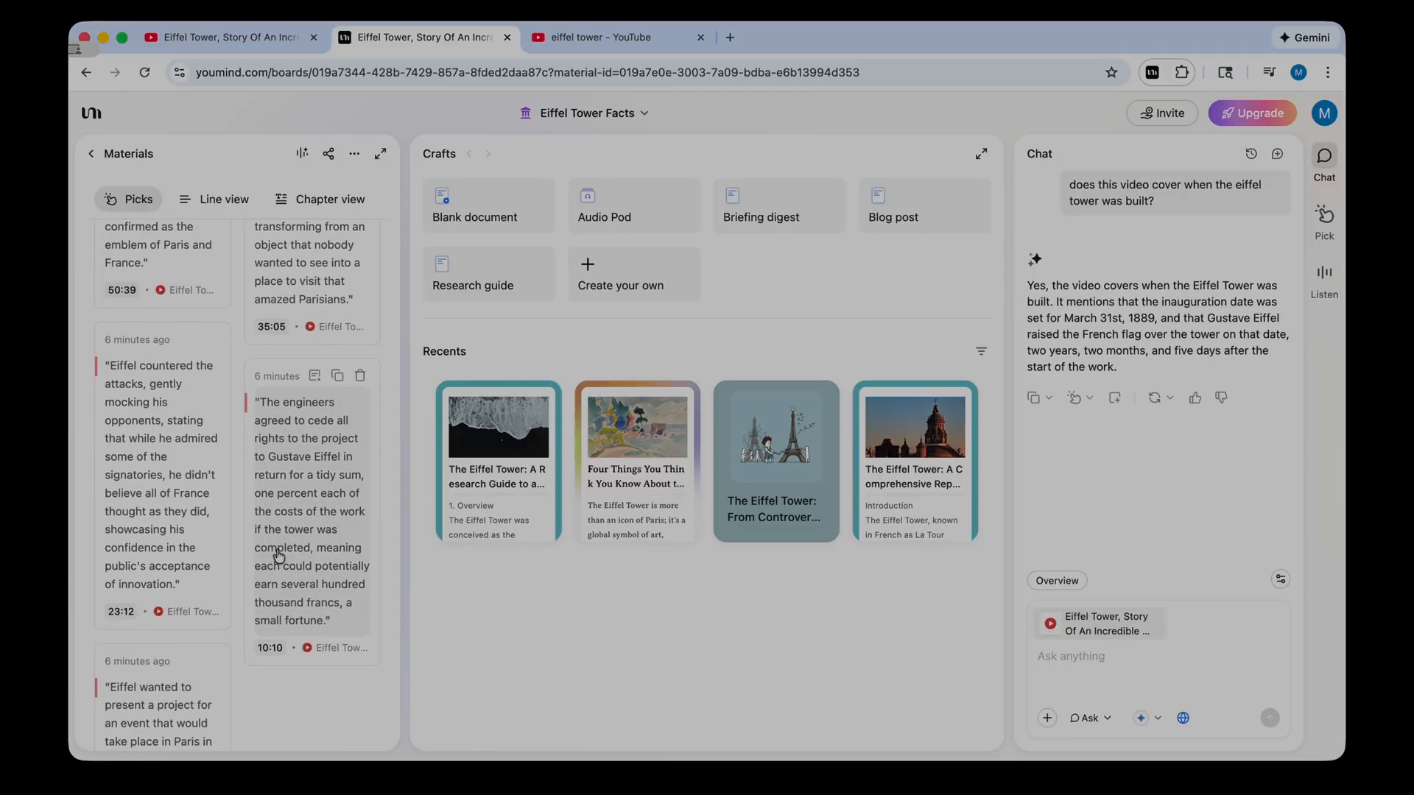
{"action": "scroll", "scroll_direction": "down", "scroll_amount": 3}
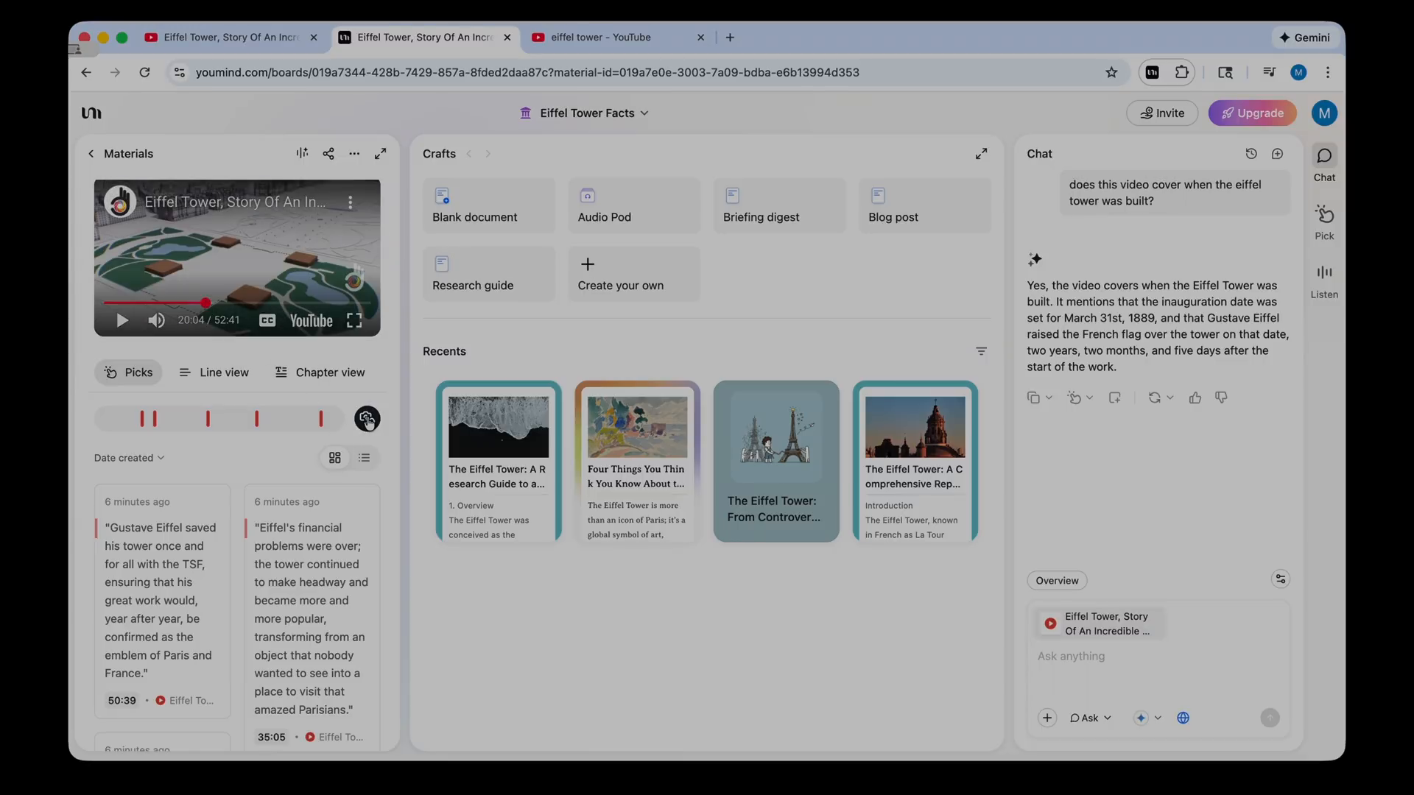
{"action": "left_click", "coordinate": [1324, 214]}
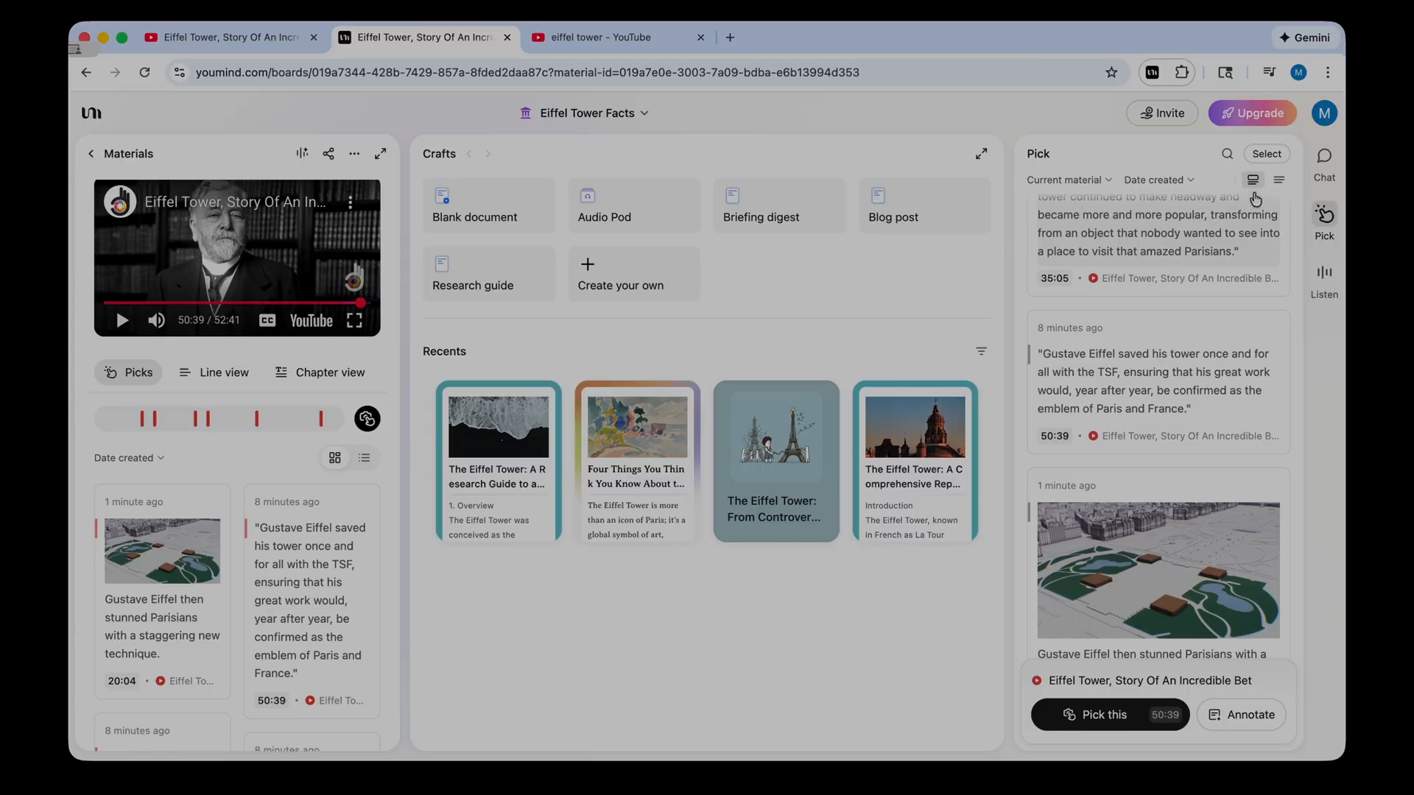
- Save two picks as the note 'Eiffel's Tower: Saved by Radio', adding 'this is very important!'
{"action": "left_click", "coordinate": [1266, 153]}
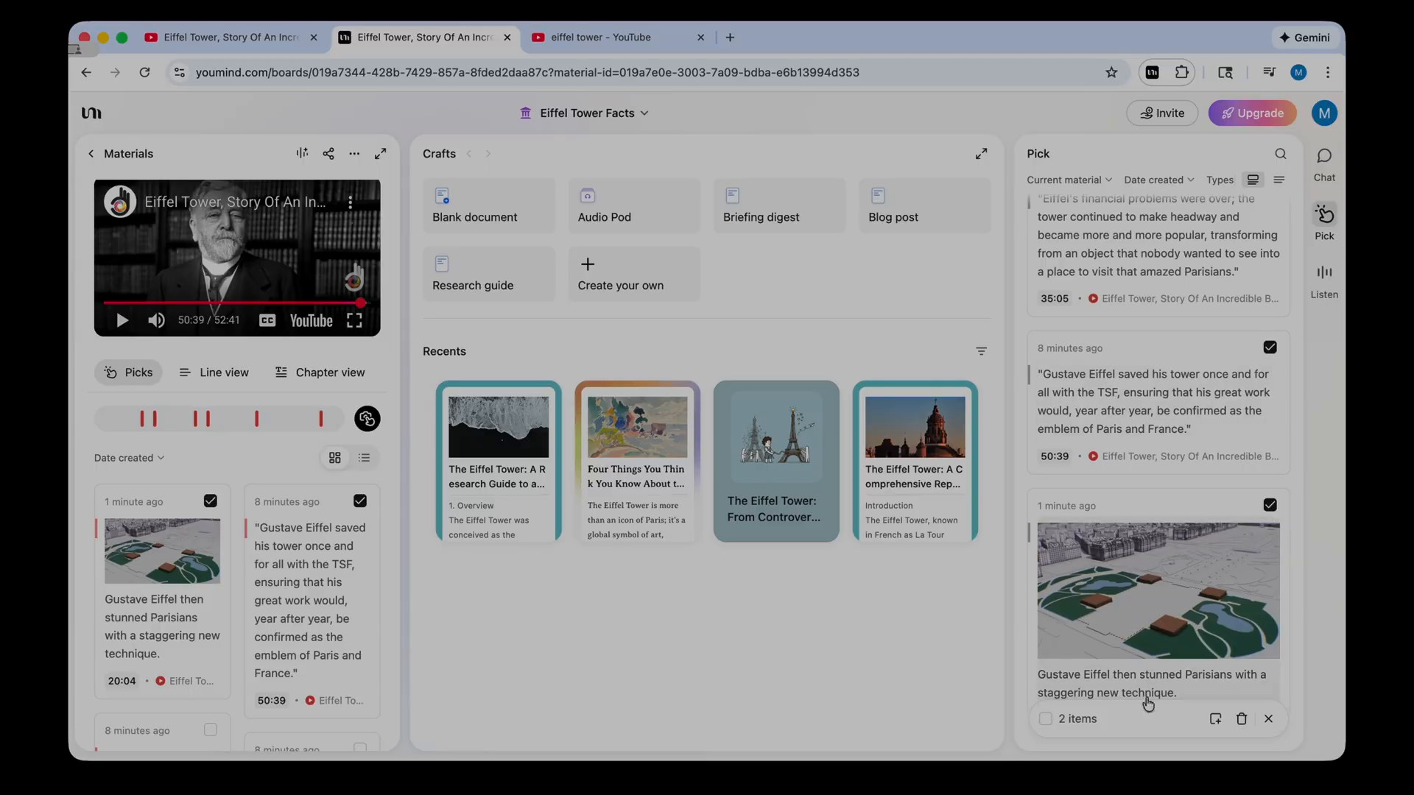
{"action": "mouse_move", "coordinate": [1215, 719]}
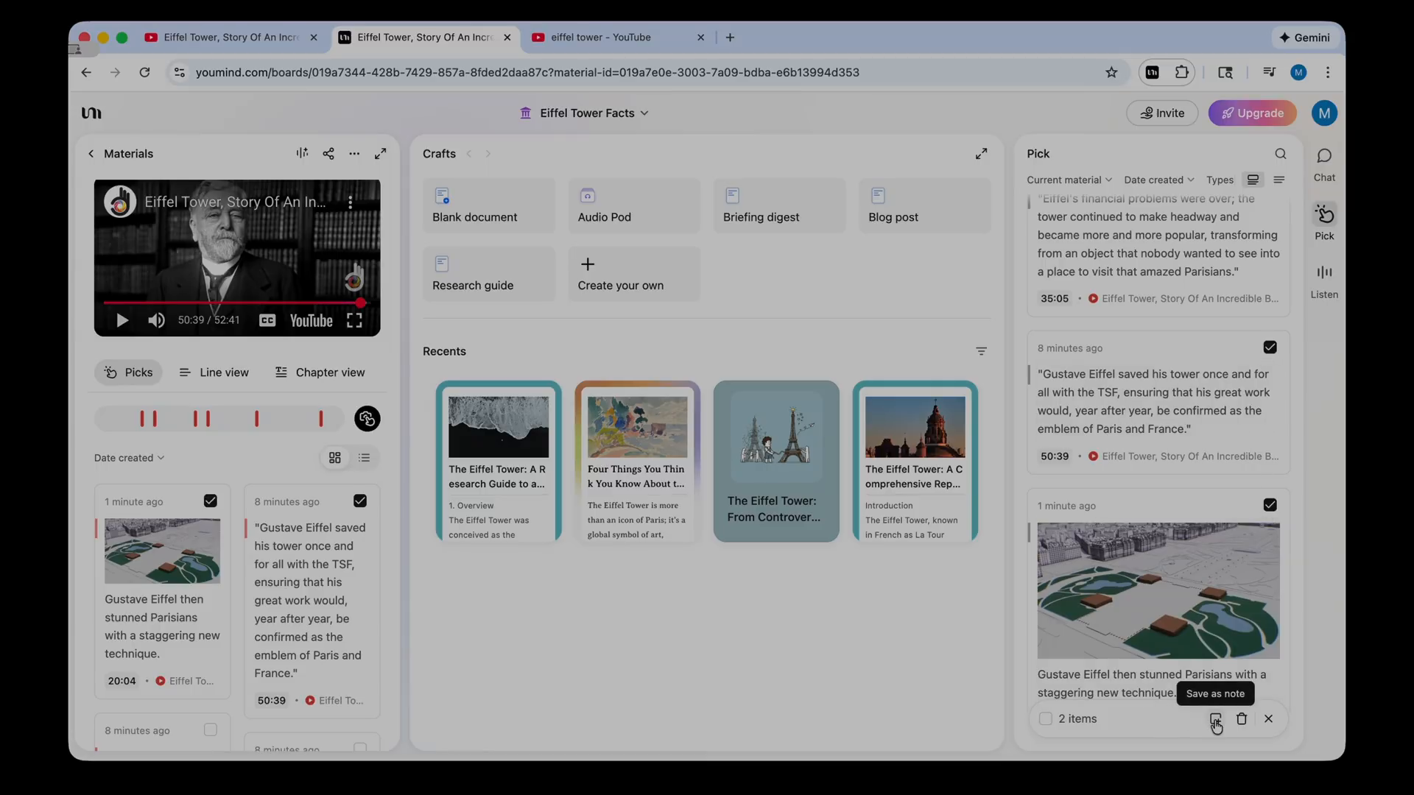
{"action": "left_click", "coordinate": [1215, 719]}
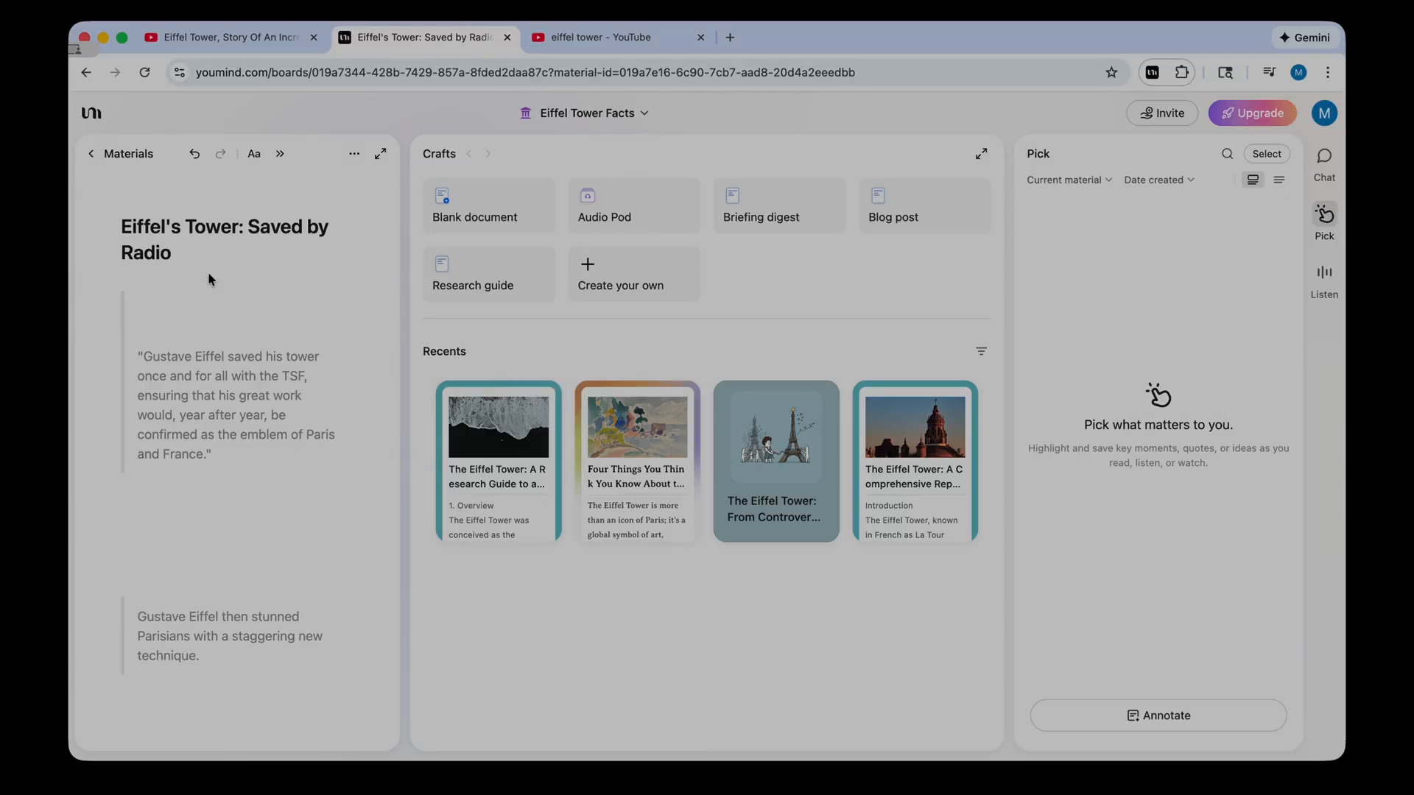
{"action": "mouse_move", "coordinate": [233, 490]}
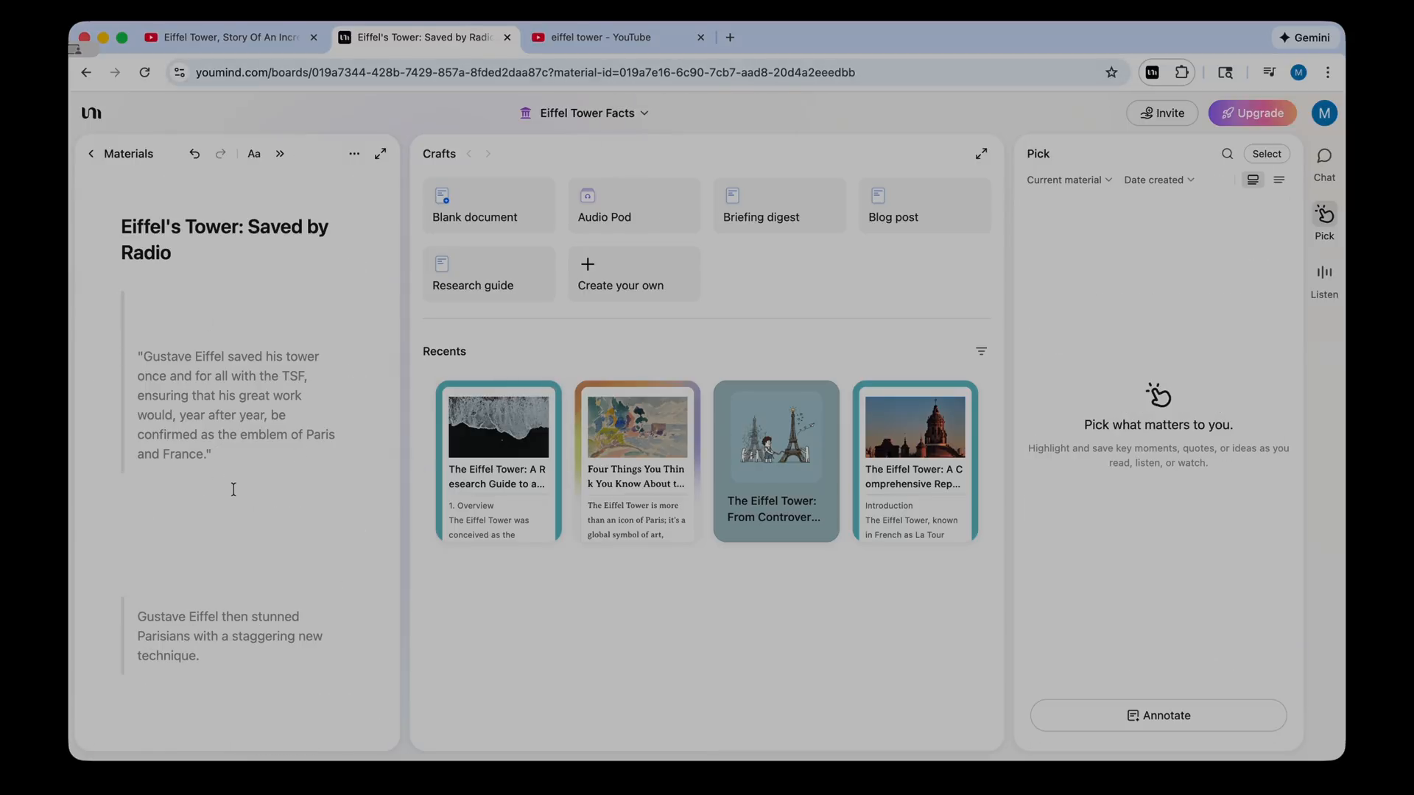
{"action": "type", "text": "this is very important!"}
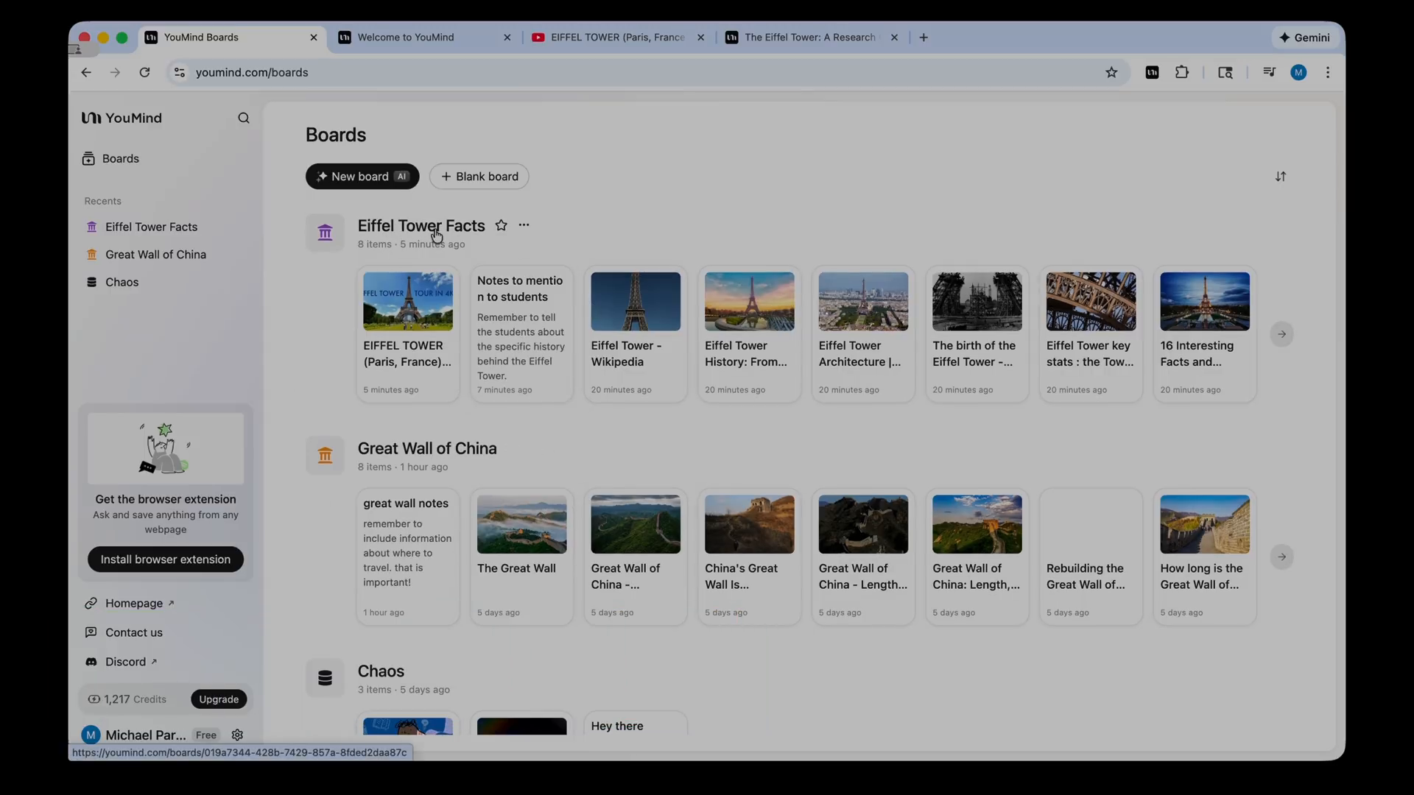
- Review account settings showing 891 credits left, then view the upgrade plans
{"action": "scroll", "scroll_direction": "down", "scroll_amount": 3}
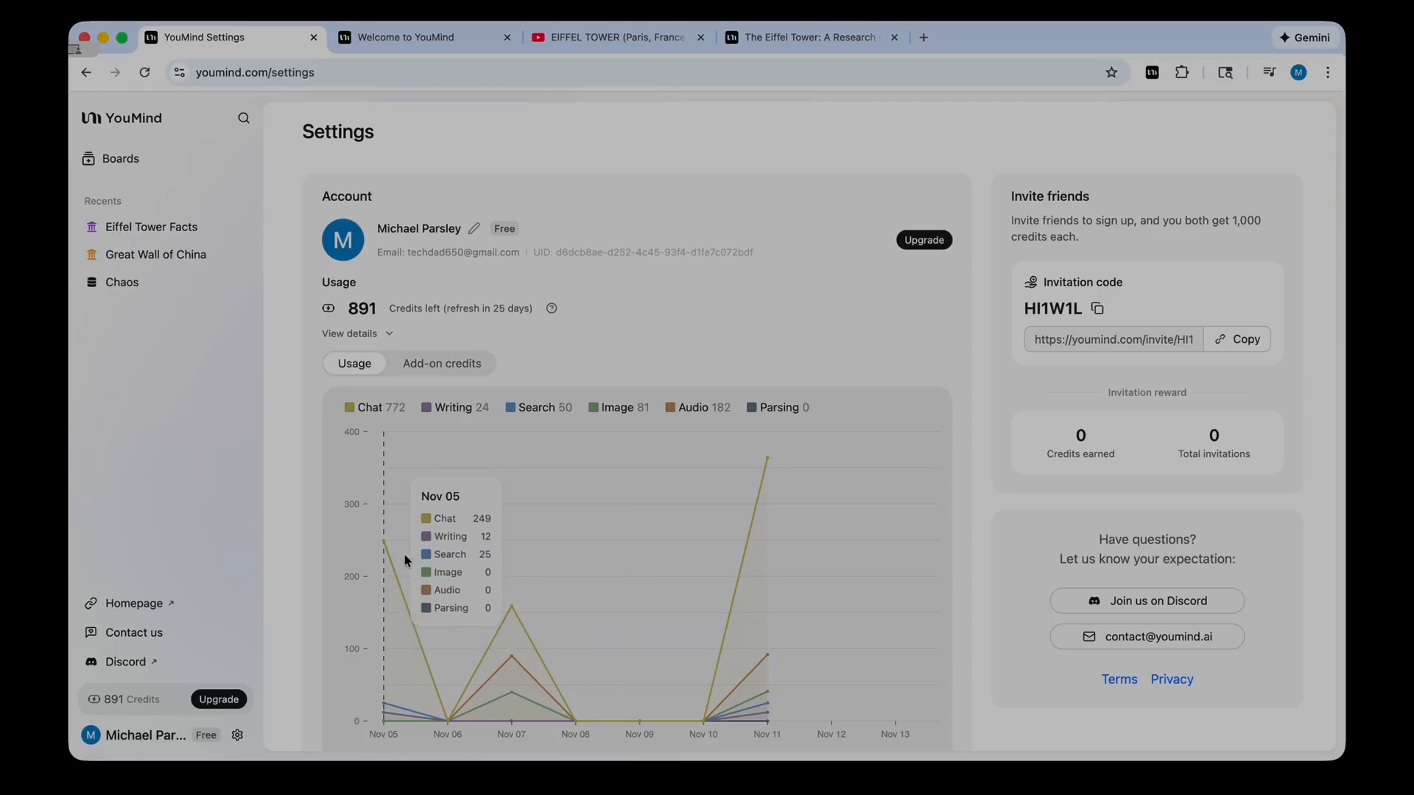
{"action": "mouse_move", "coordinate": [449, 577]}
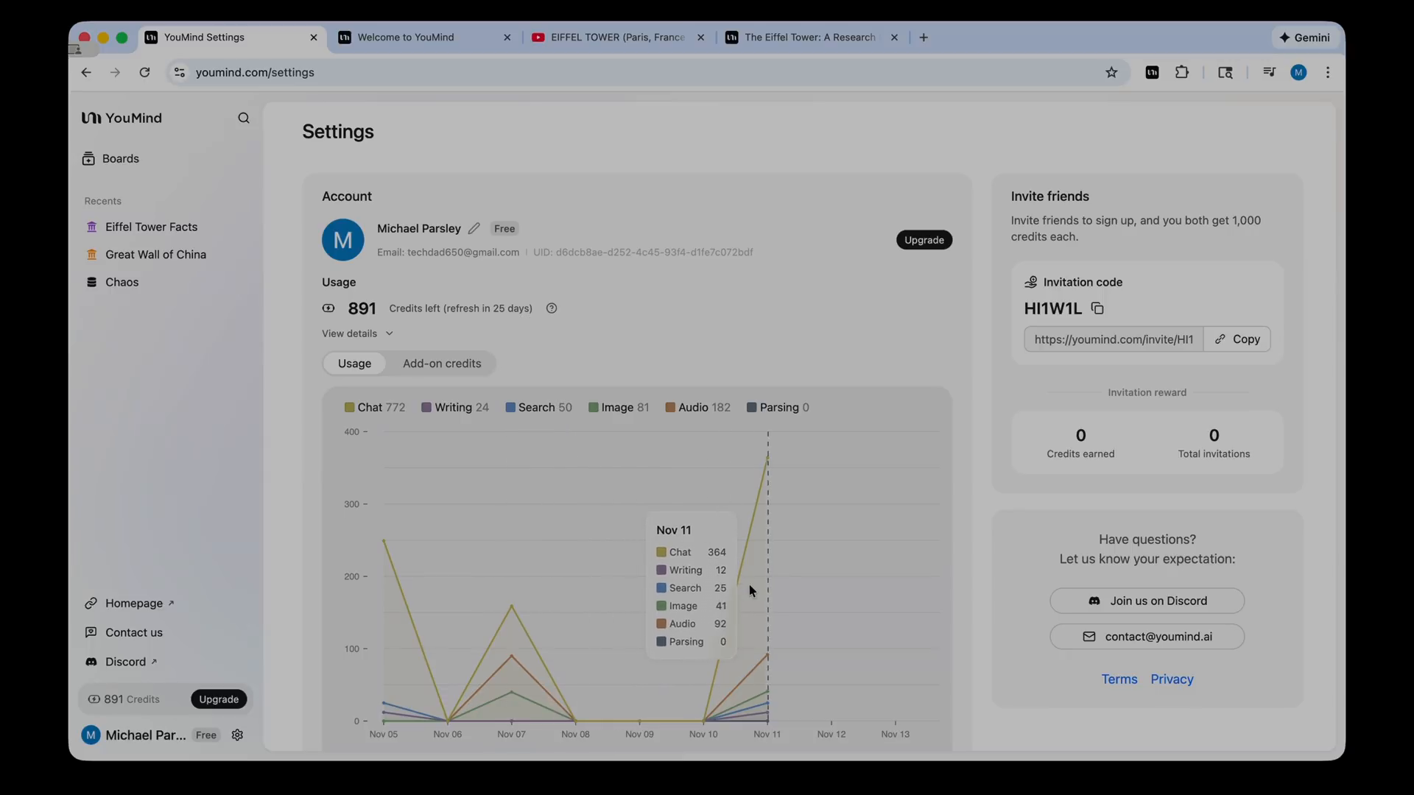
{"action": "mouse_move", "coordinate": [366, 417]}
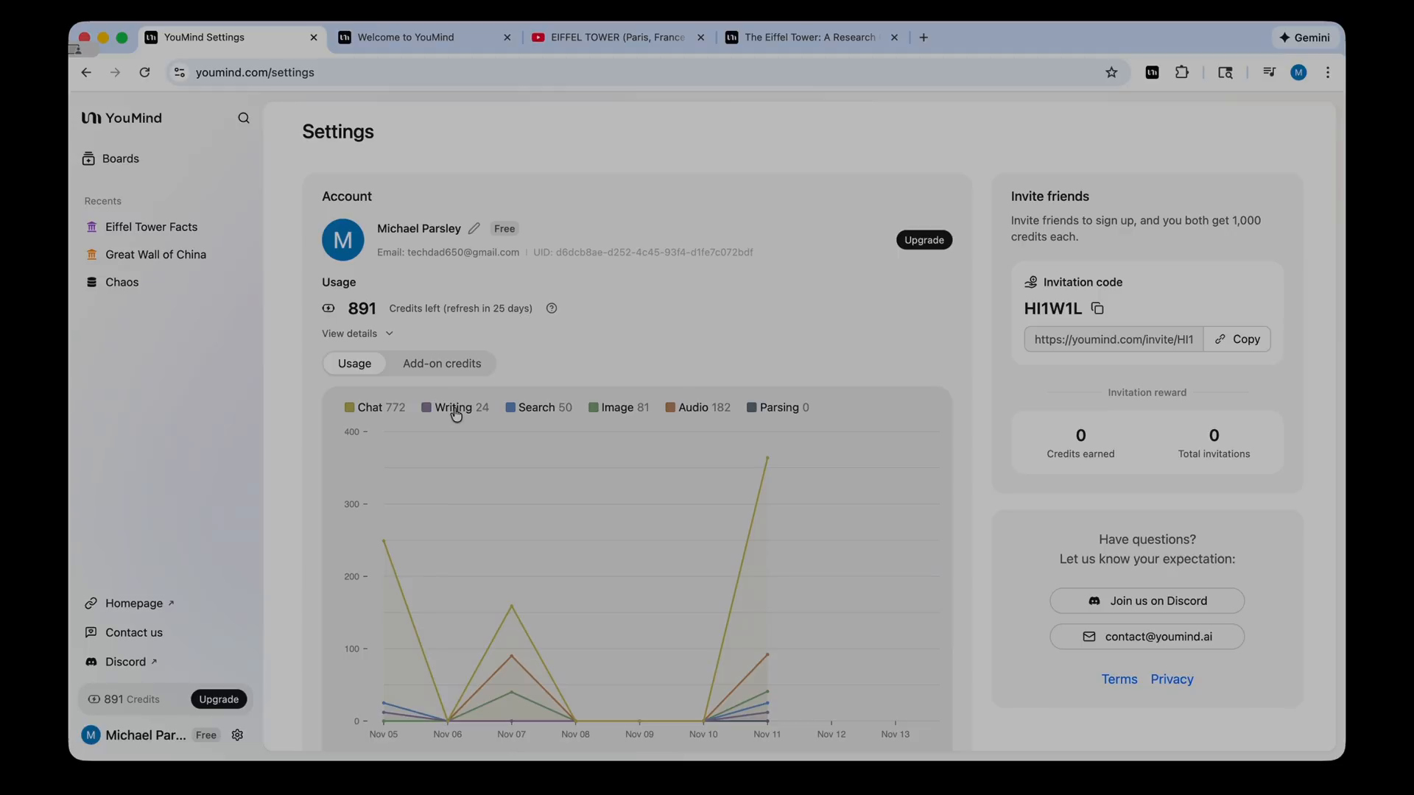
{"action": "mouse_move", "coordinate": [622, 411]}
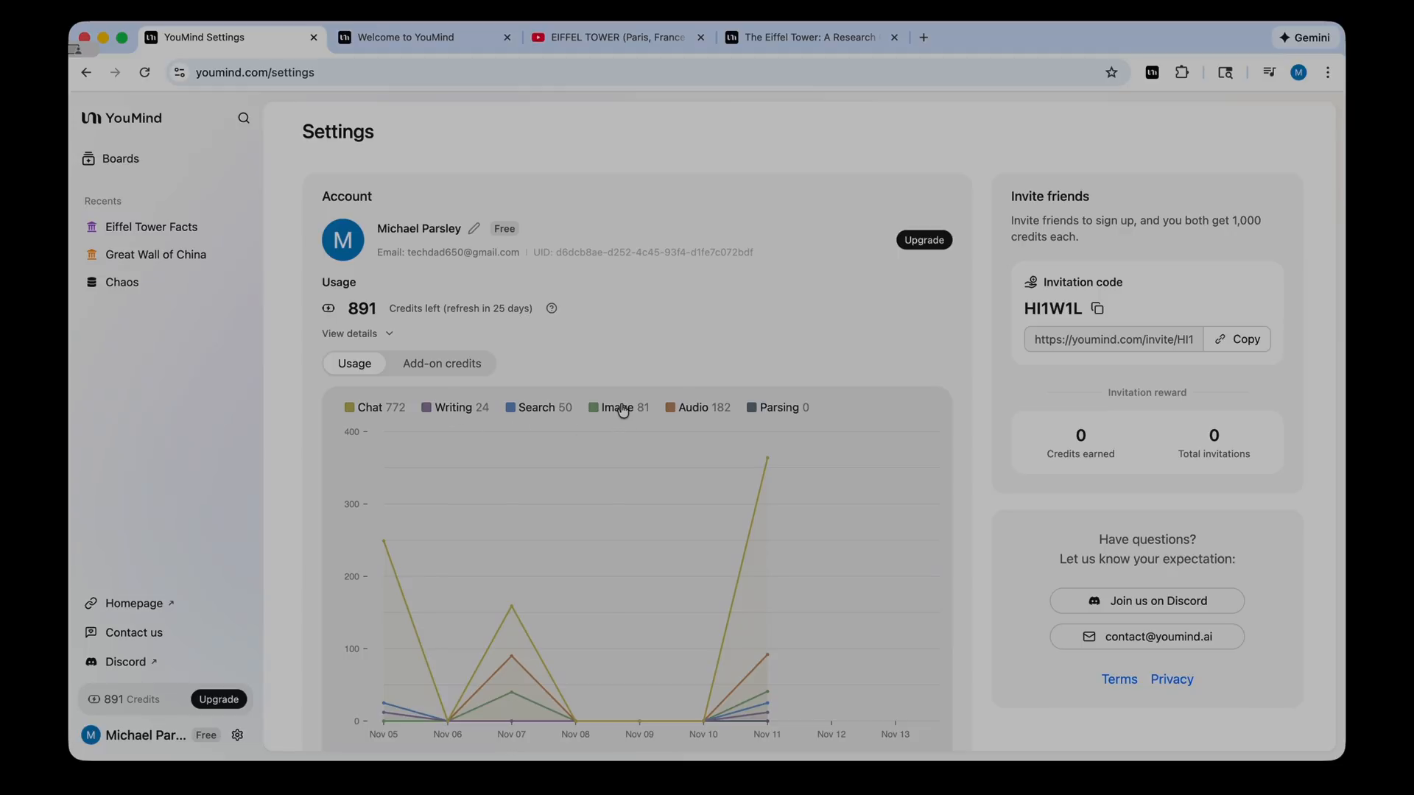
{"action": "left_click", "coordinate": [924, 240]}
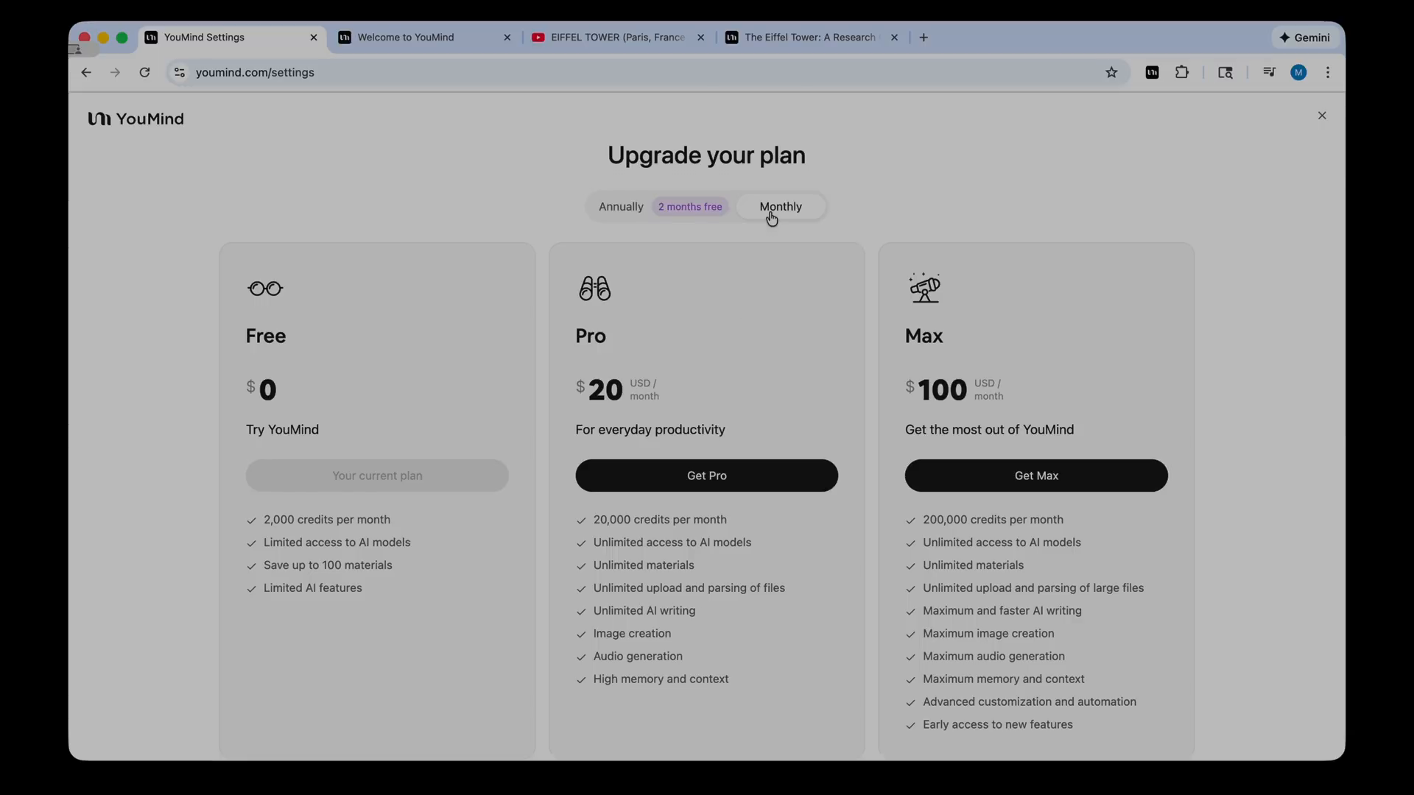
{"action": "scroll", "scroll_direction": "down", "scroll_amount": 3}
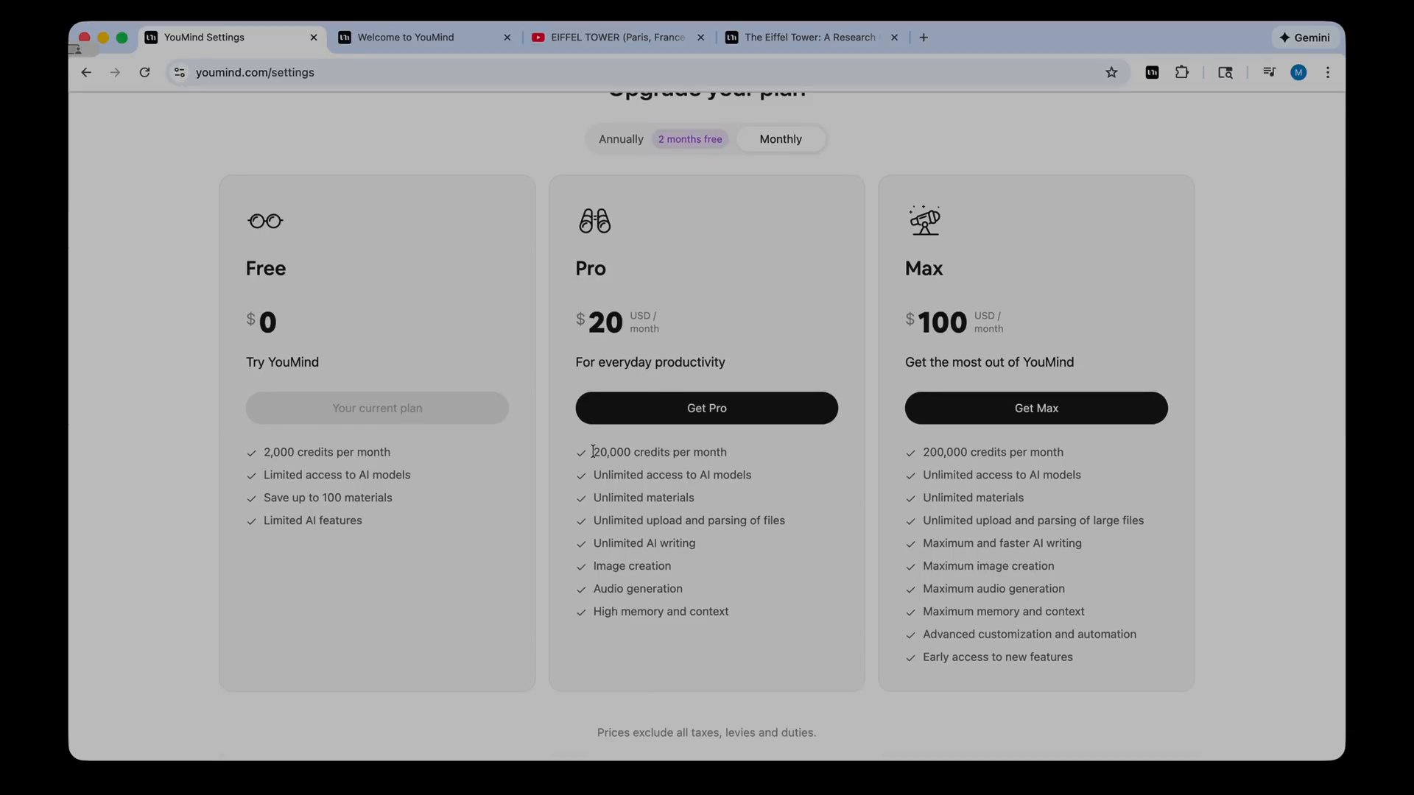
{"action": "double_click", "coordinate": [636, 475]}
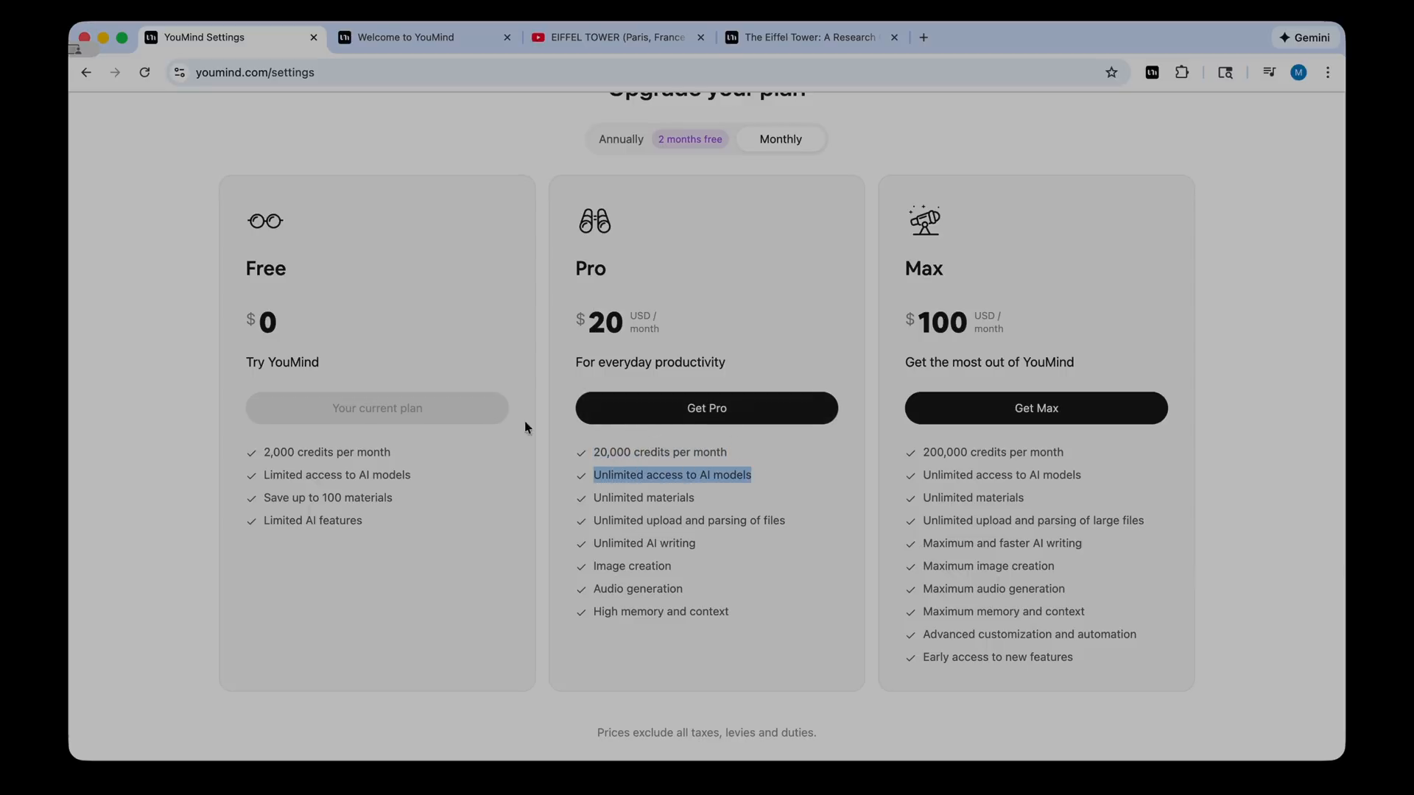
{"action": "mouse_move", "coordinate": [802, 535]}
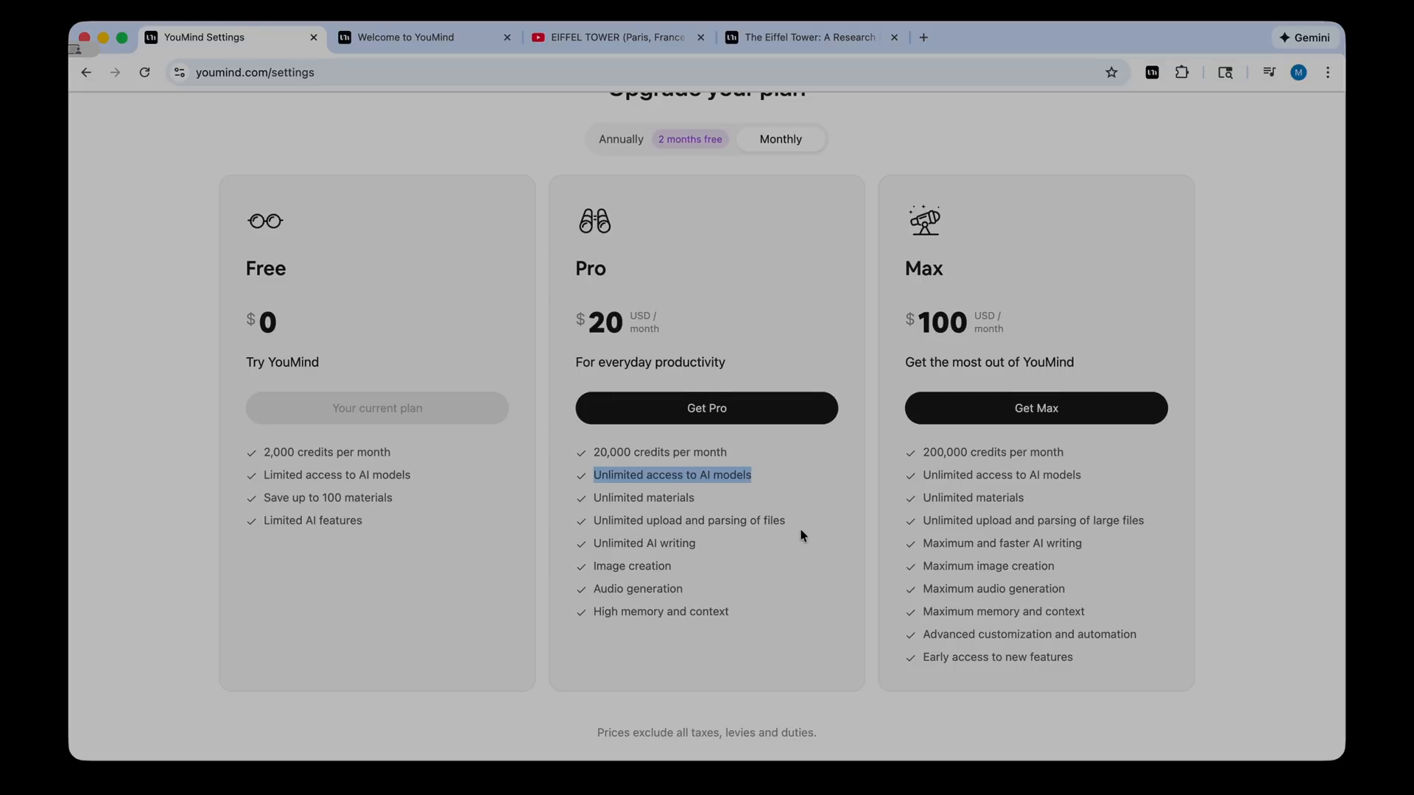